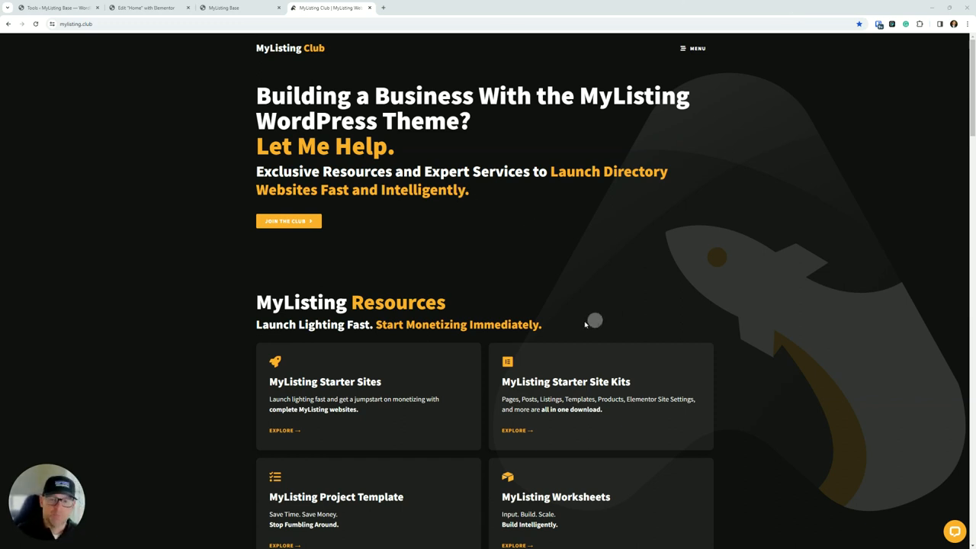
- Open the MyListing Starter Site Kits card from the homepage Resources section
scroll("down", 3)
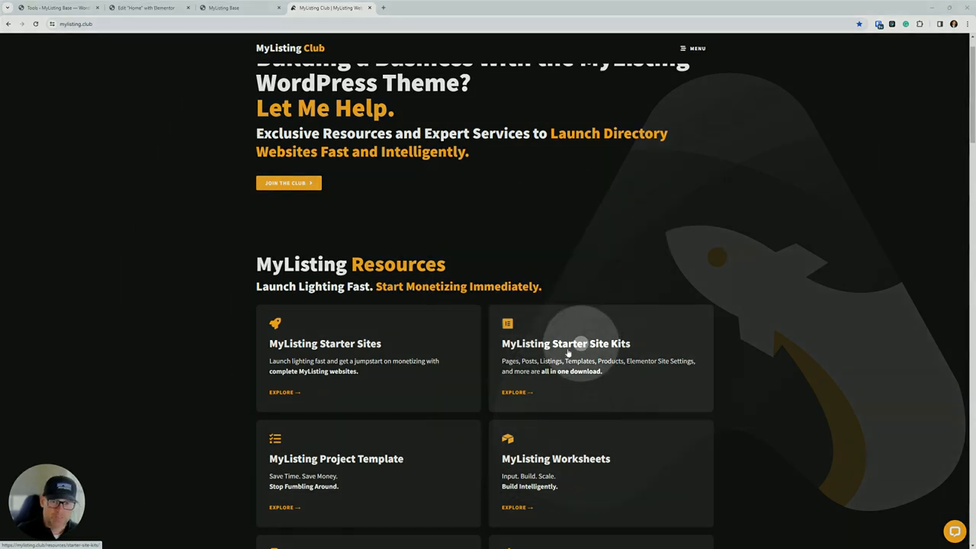
mouse_move(601, 356)
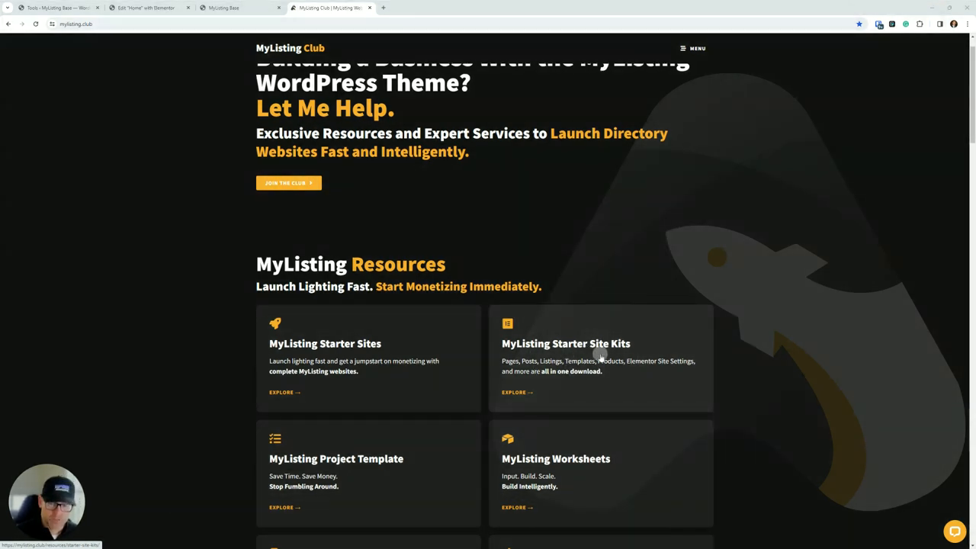
left_click(577, 343)
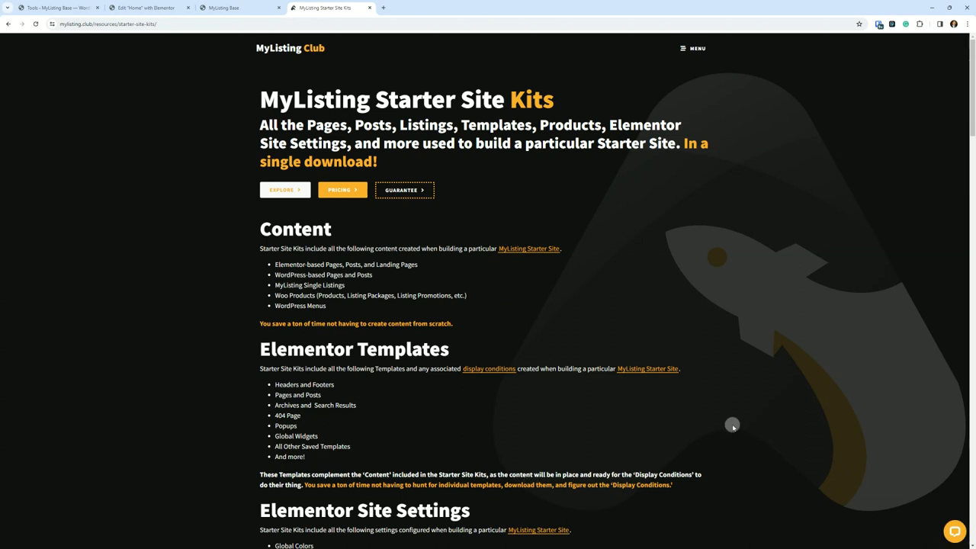
mouse_move(520, 323)
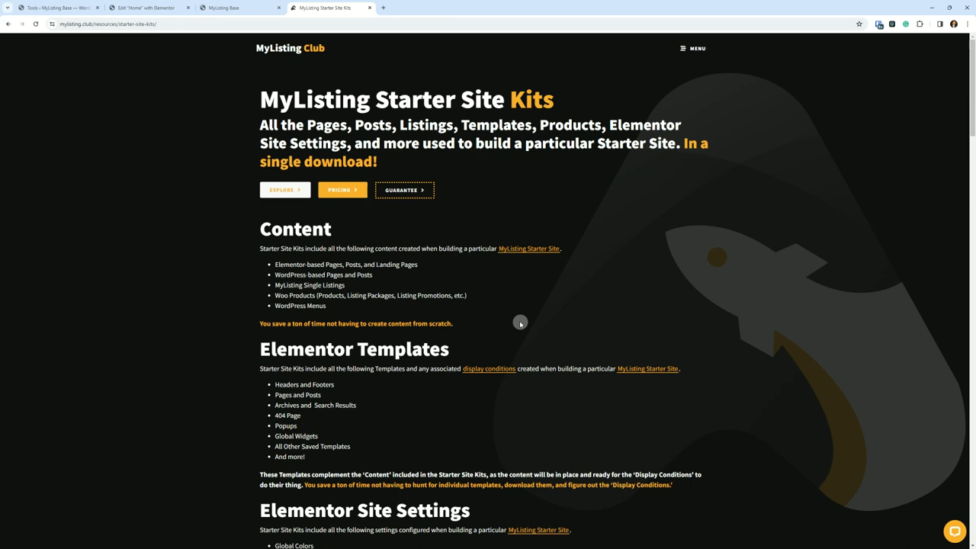
mouse_move(412, 236)
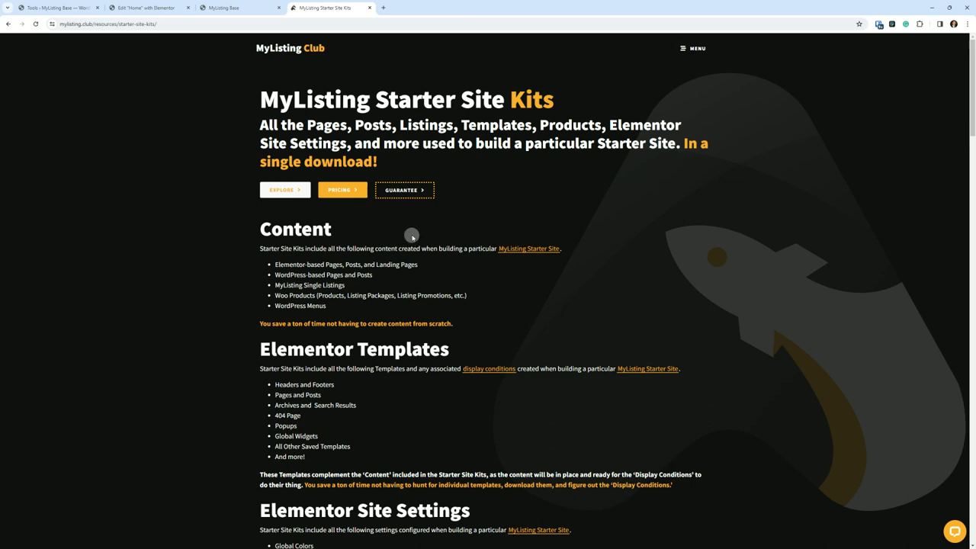
mouse_move(284, 189)
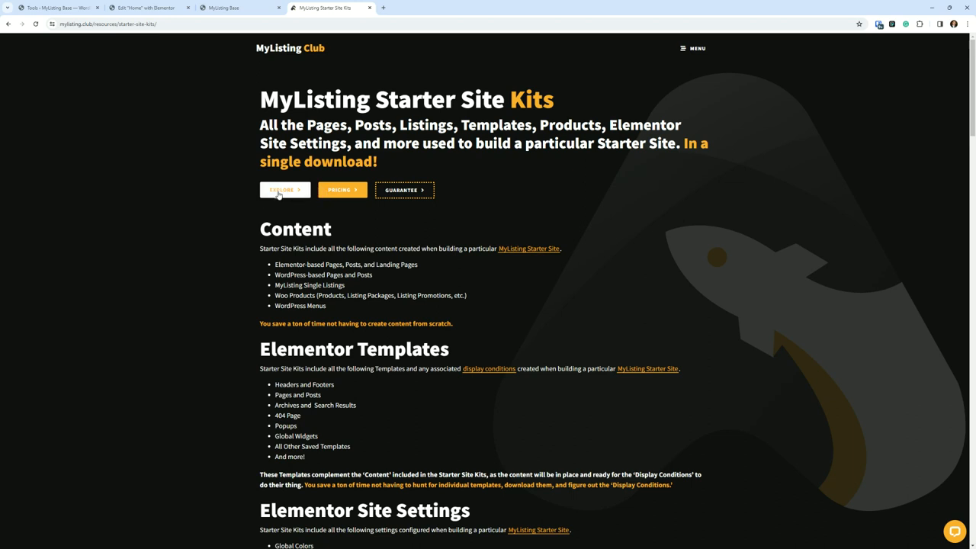
left_click(285, 190)
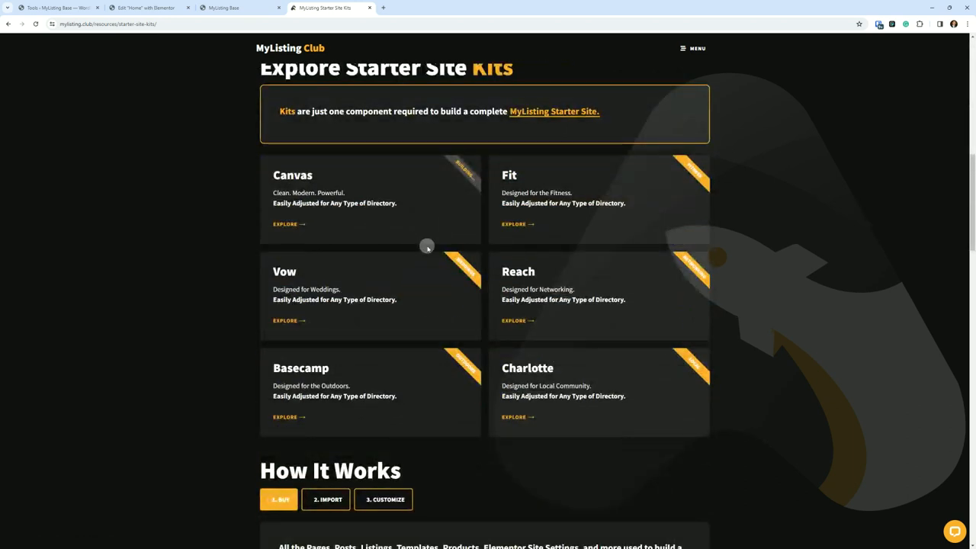
mouse_move(378, 206)
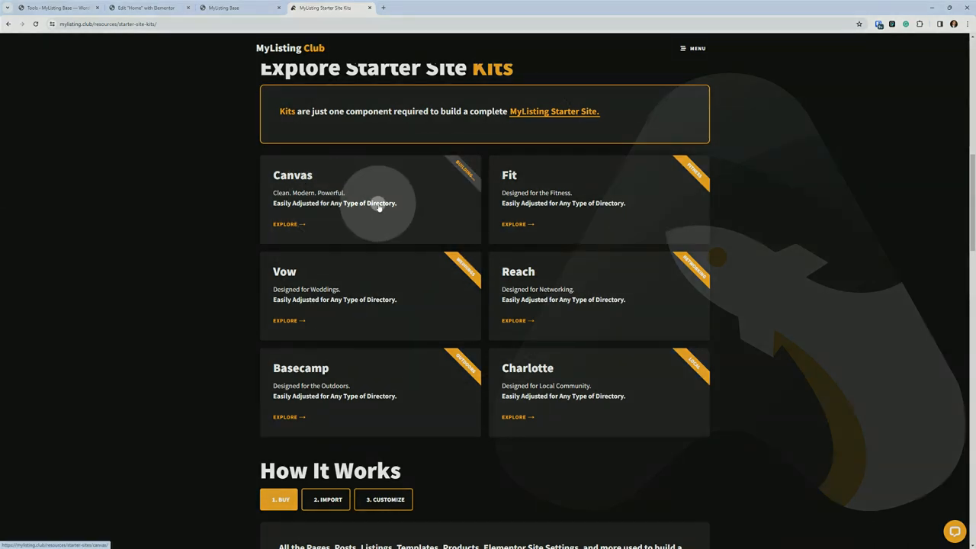
mouse_move(576, 226)
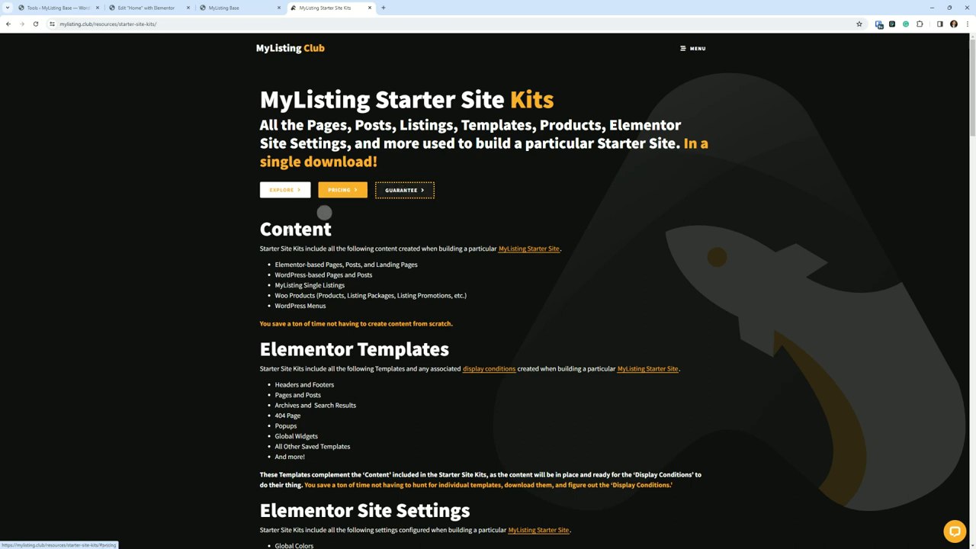
- Scroll past Content to review the Elementor Templates and Elementor Site Settings lists
scroll("down", 3)
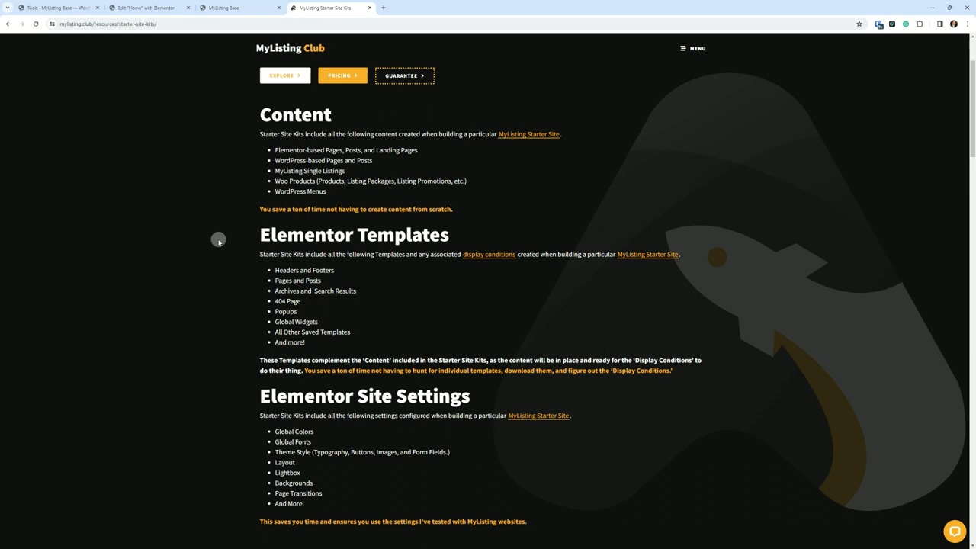
mouse_move(222, 232)
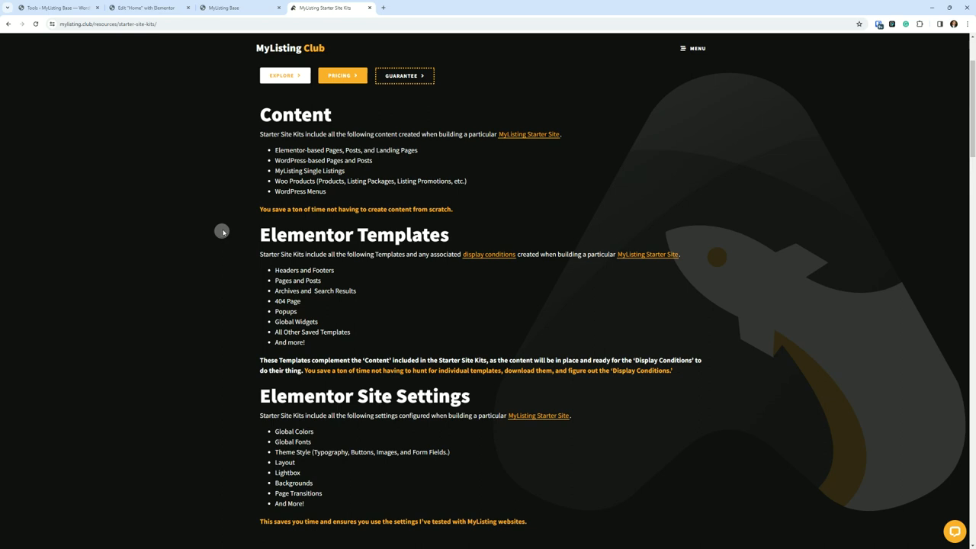
scroll("down", 3)
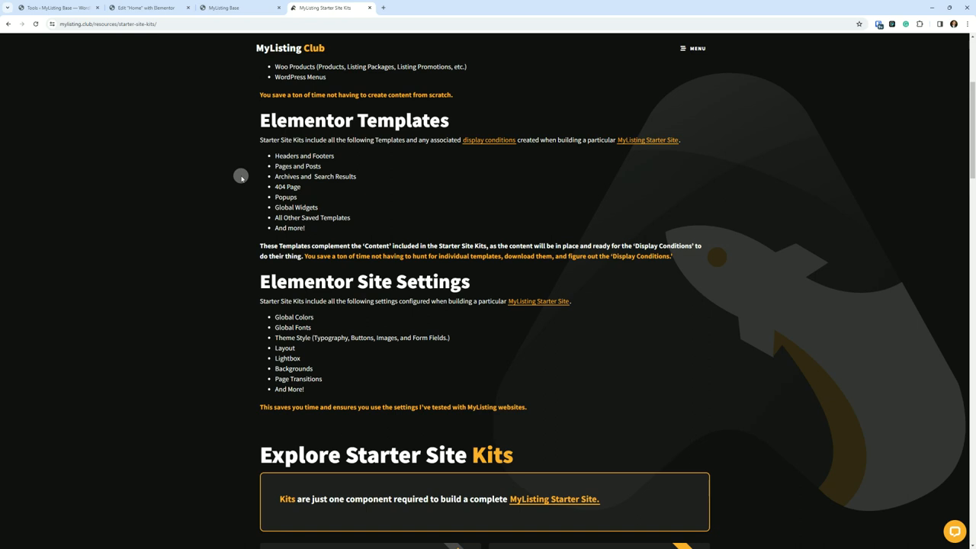
mouse_move(251, 181)
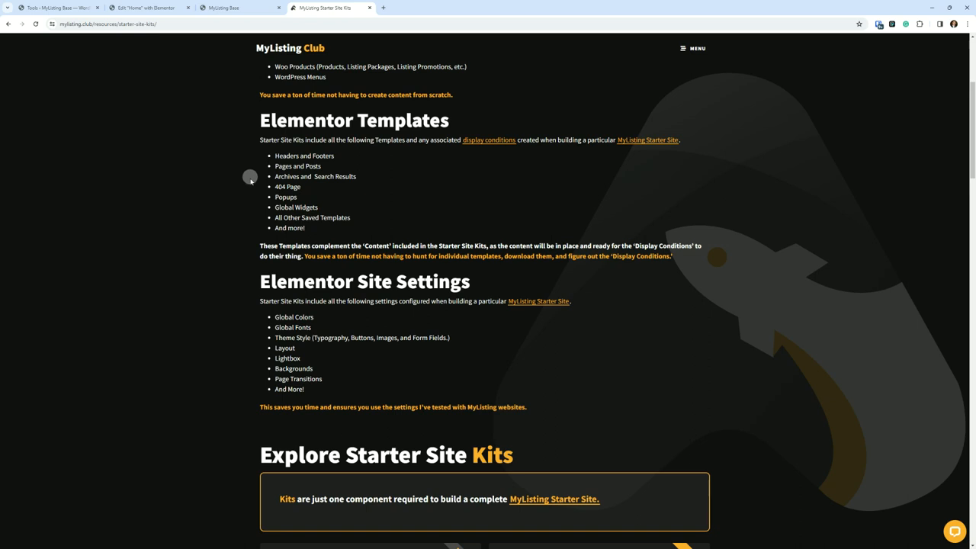
- Scroll to the Explore Starter Site Kits grid showing six kits, Canvas to Charlotte
scroll("down", 3)
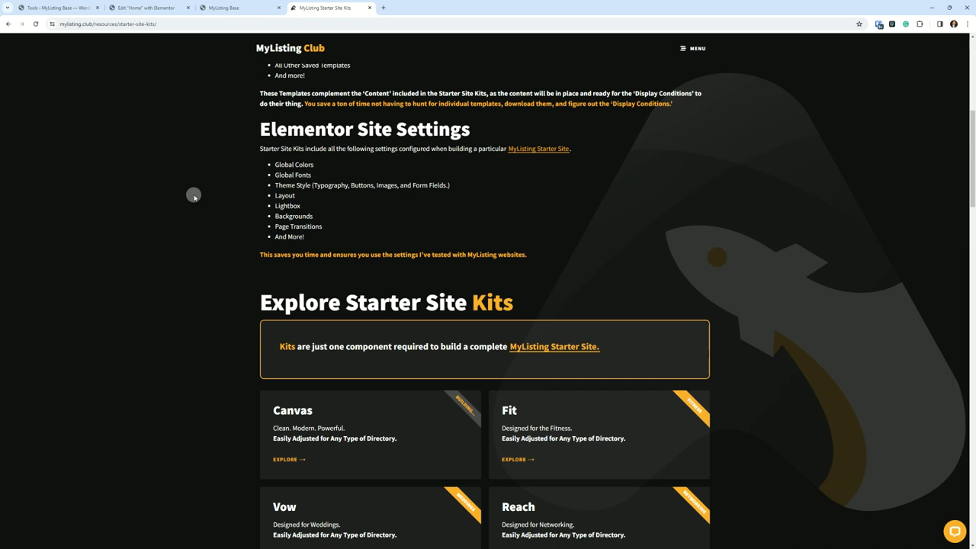
scroll("down", 3)
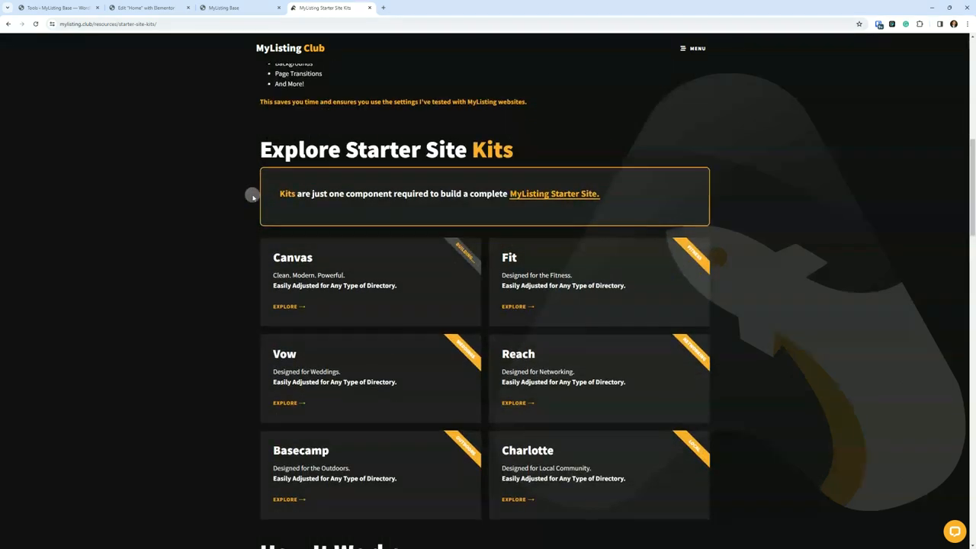
- Scroll through How It Works and the walkthrough video down to the FAQ list
scroll("down", 3)
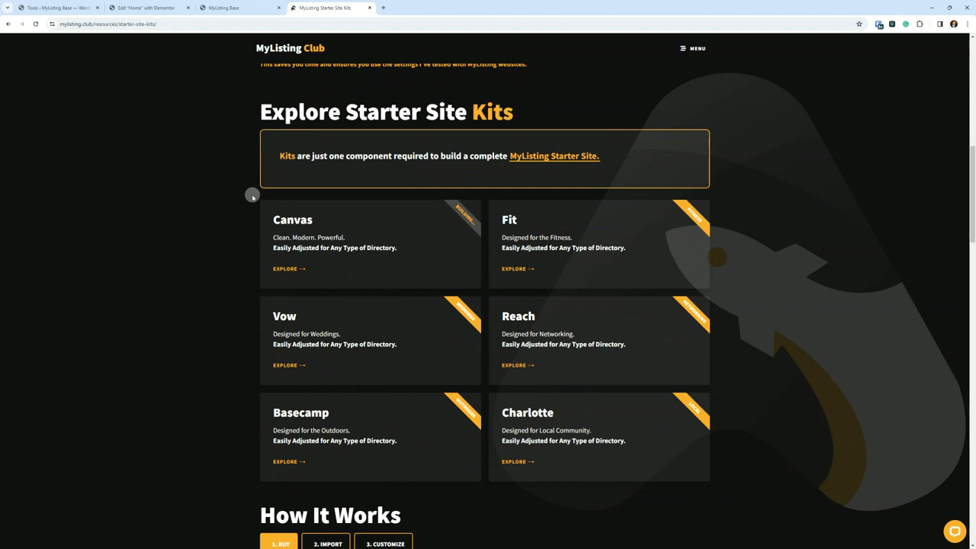
scroll("down", 3)
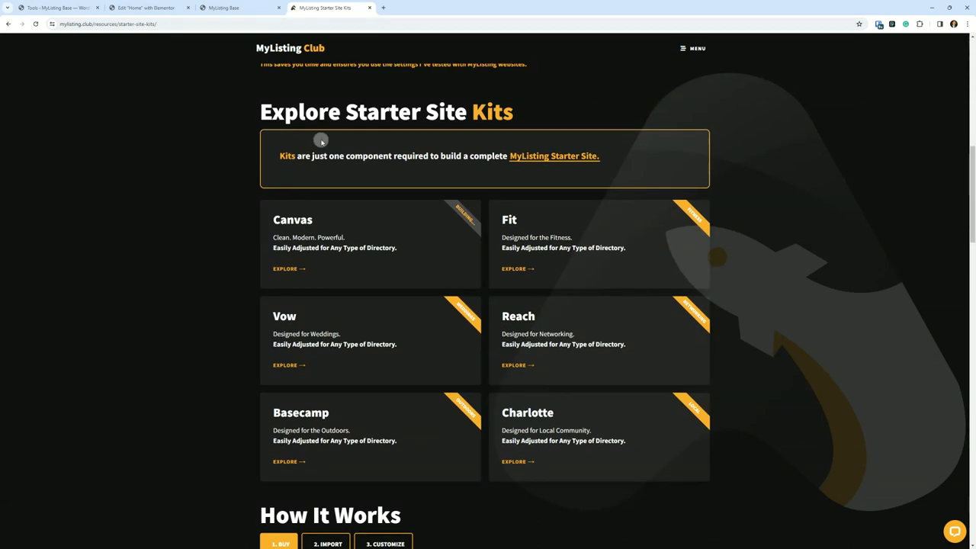
mouse_move(465, 168)
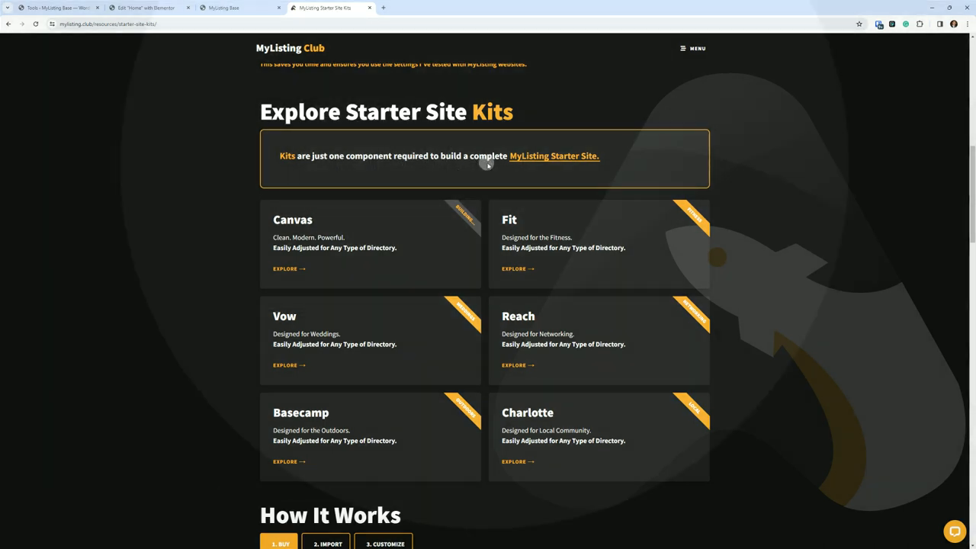
scroll("down", 3)
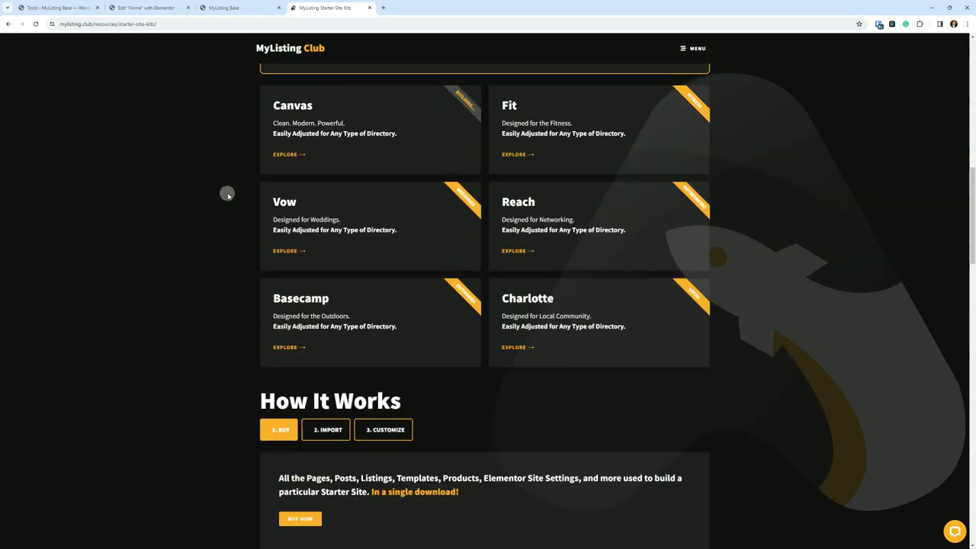
scroll("down", 3)
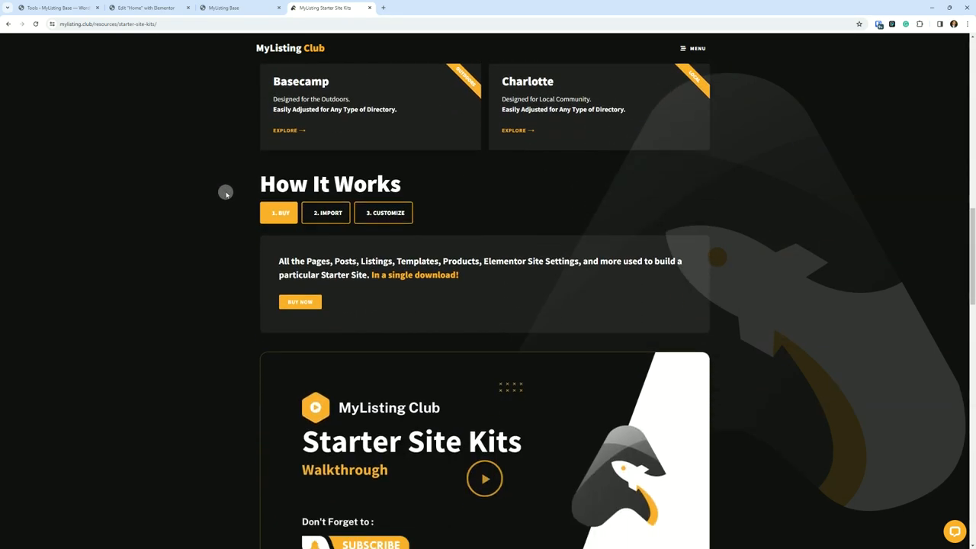
scroll("down", 3)
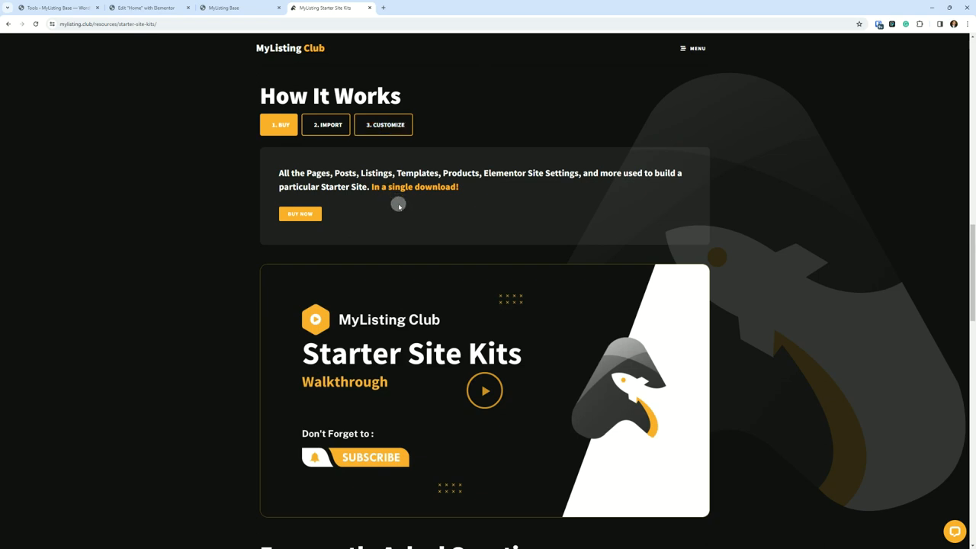
mouse_move(214, 244)
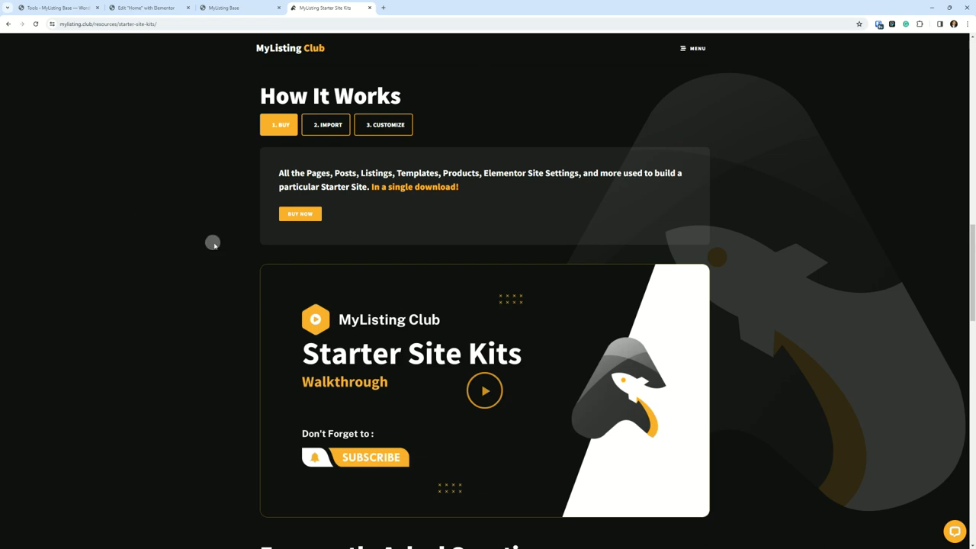
scroll("down", 3)
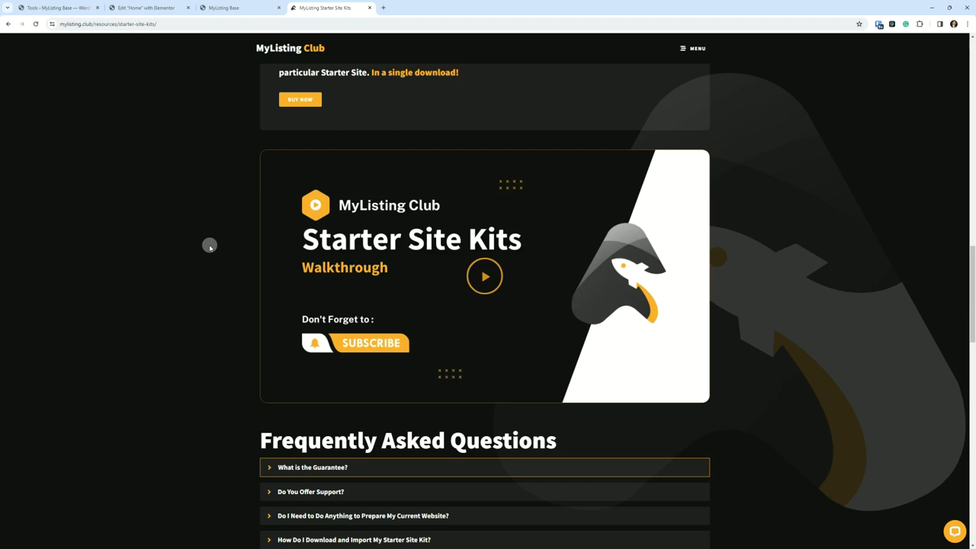
scroll("down", 3)
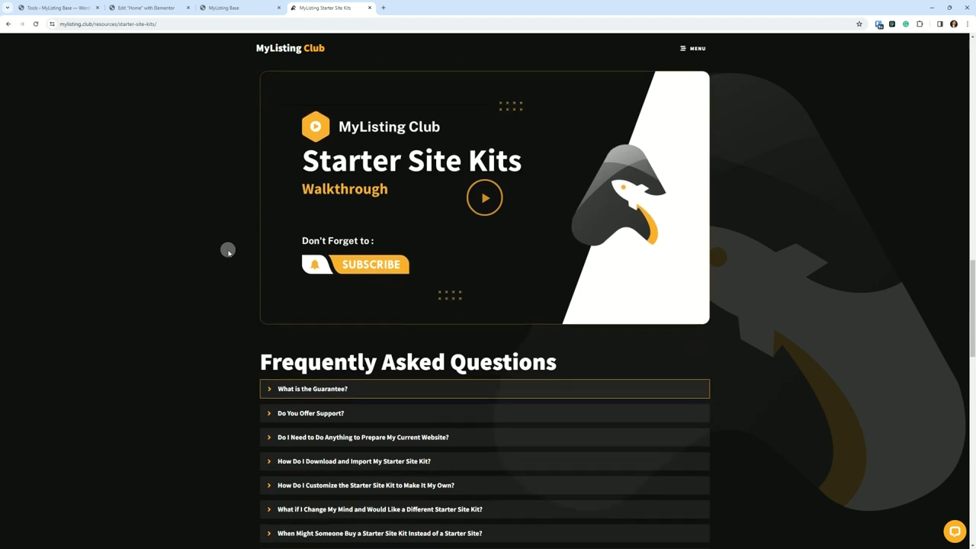
scroll("down", 3)
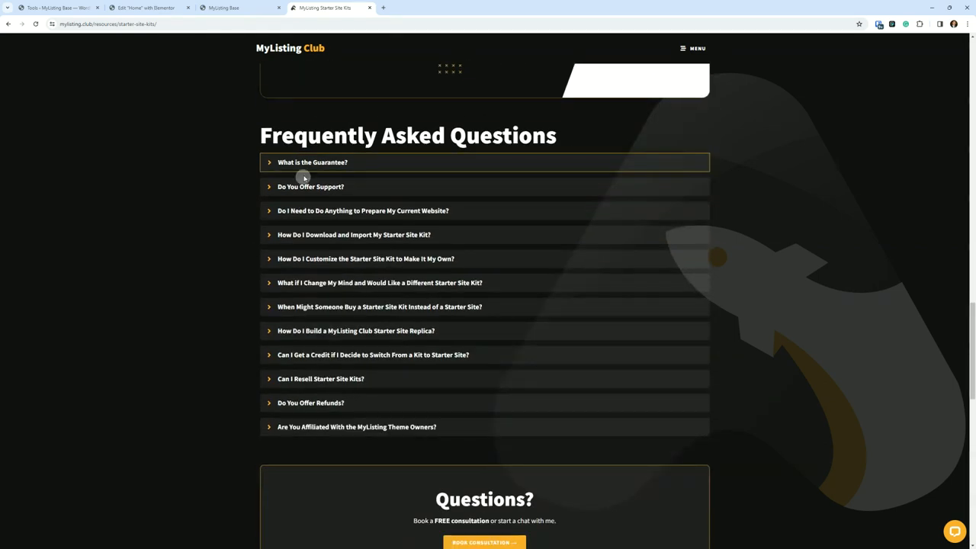
- Expand the 'What is the Guarantee?' FAQ item to show its answer
left_click(311, 161)
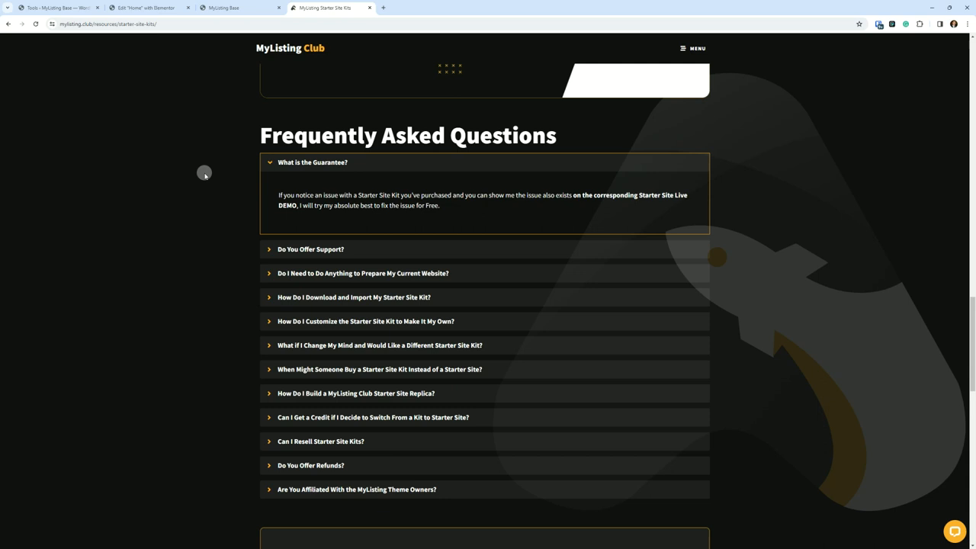
mouse_move(216, 176)
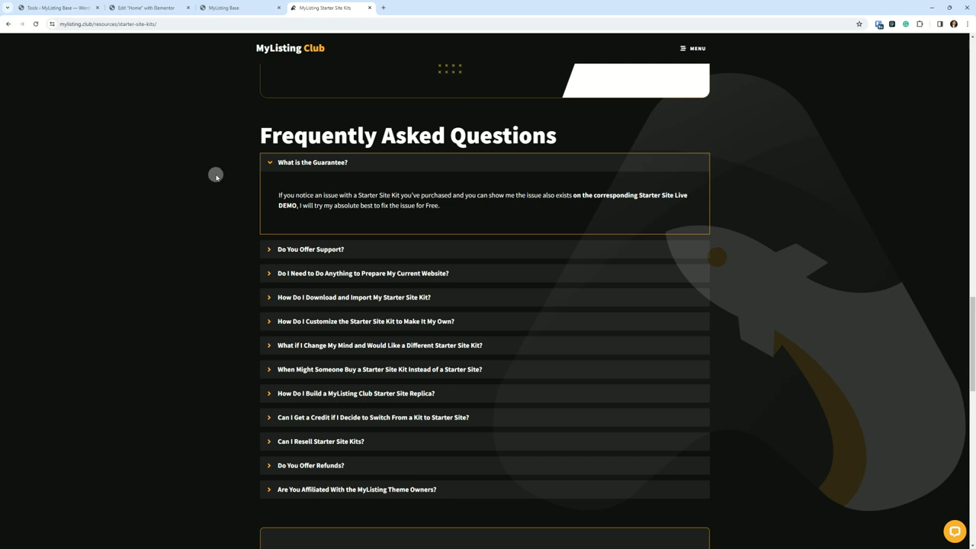
mouse_move(369, 251)
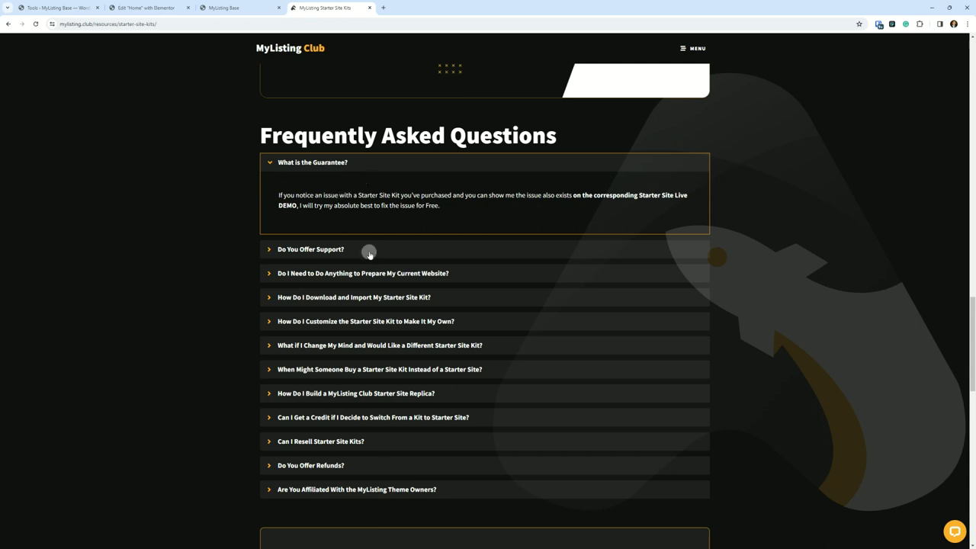
- Expand the 'Do You Offer Support?' and website-preparation FAQs, then bring up the header menu
left_click(309, 249)
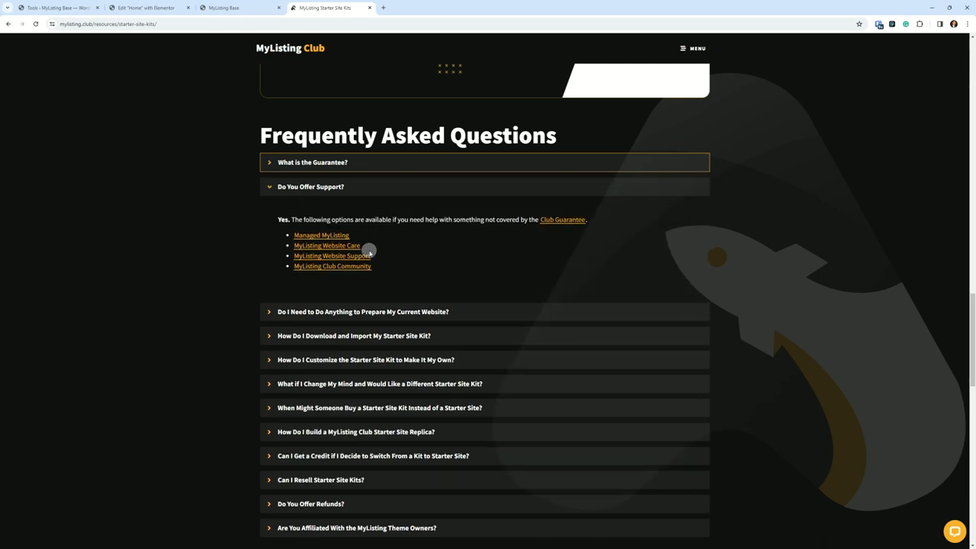
mouse_move(167, 212)
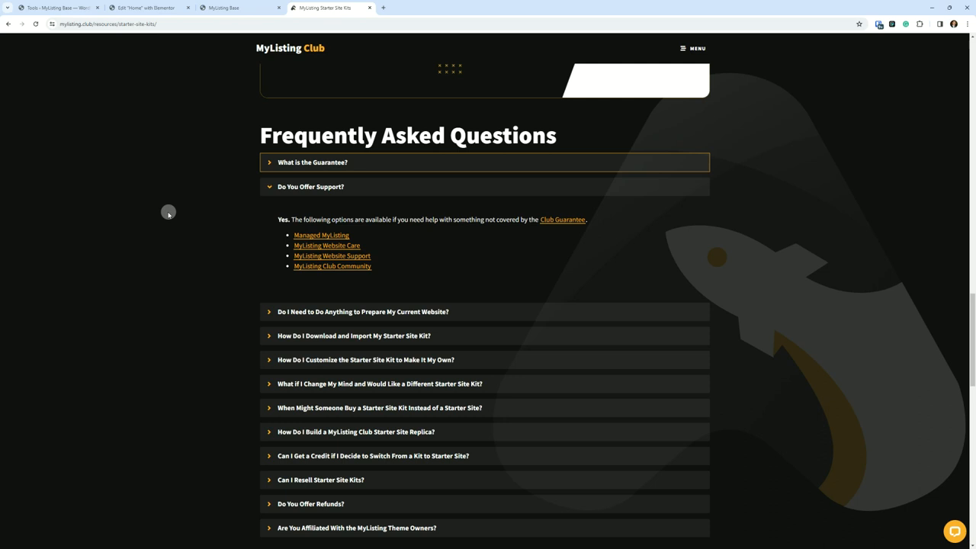
mouse_move(393, 255)
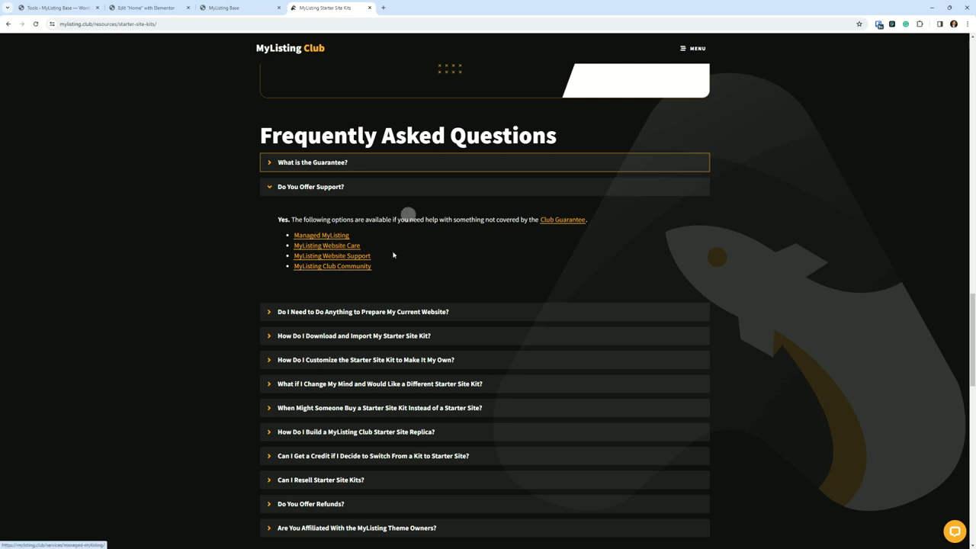
scroll("down", 3)
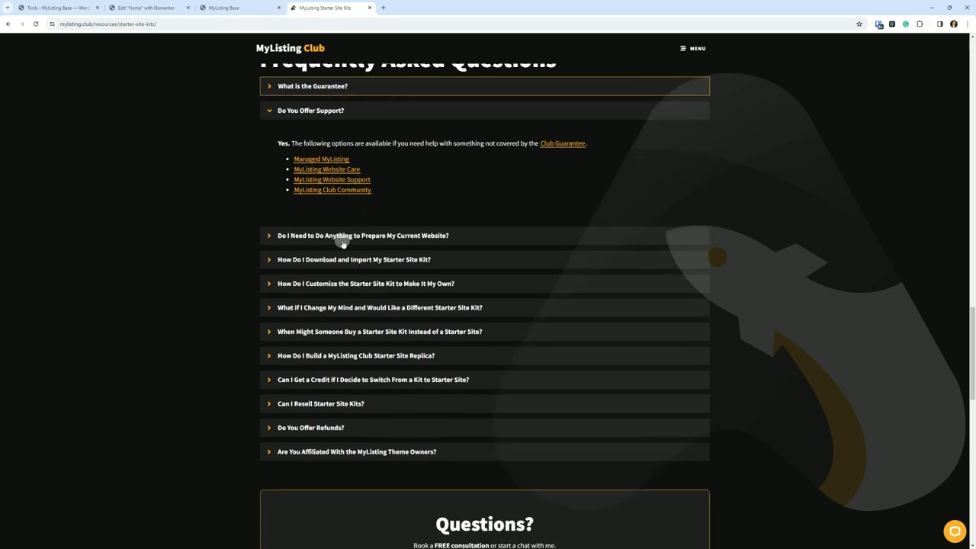
left_click(360, 235)
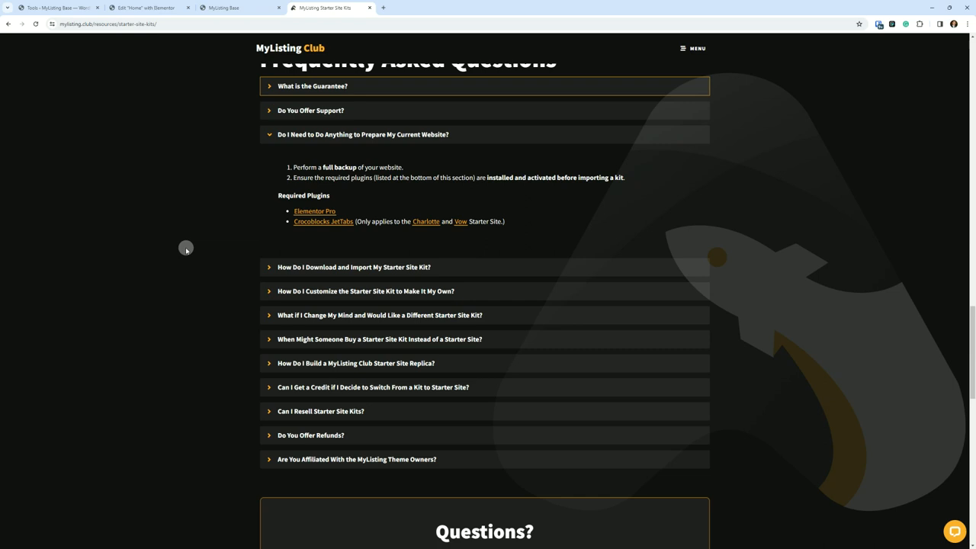
right_click(316, 48)
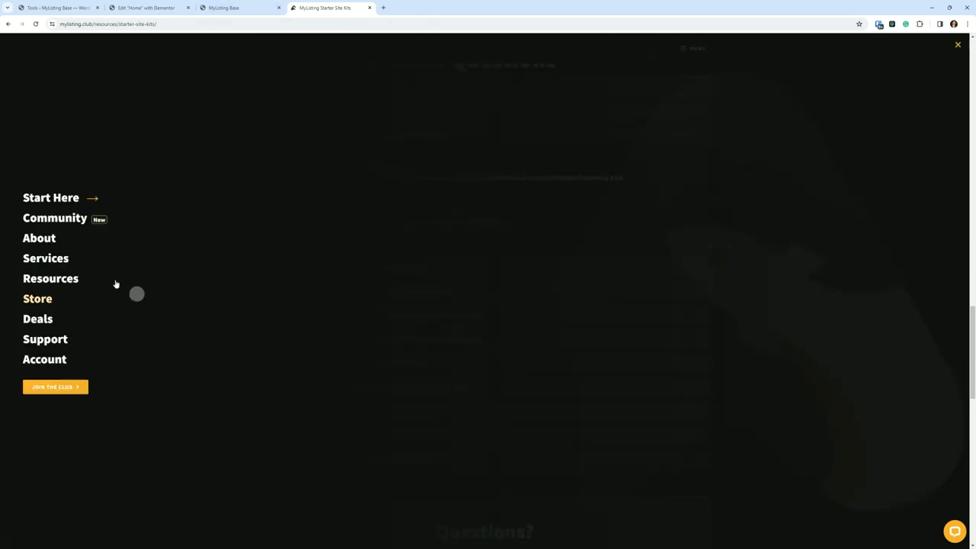
- Open Resources and filter to the Charlotte and Vow starter sites
left_click(51, 278)
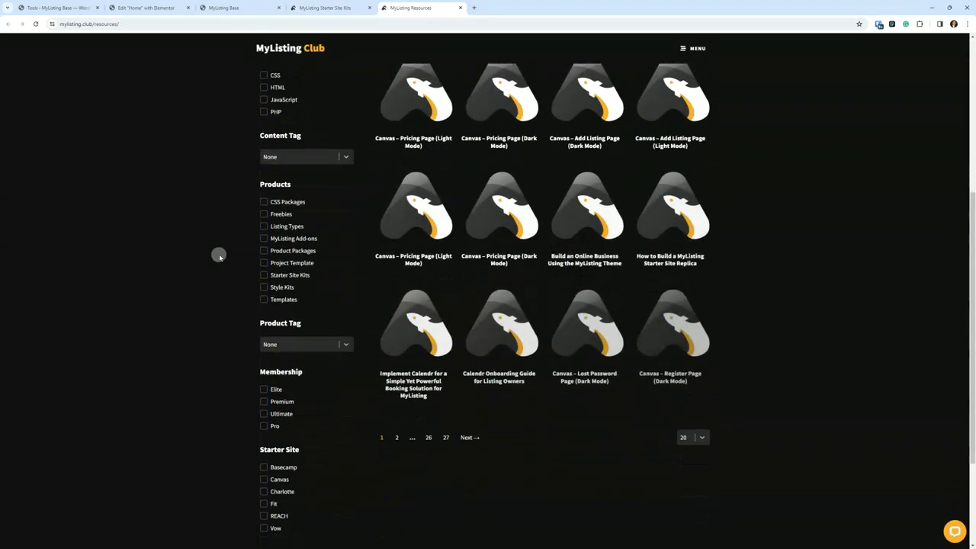
scroll("down", 3)
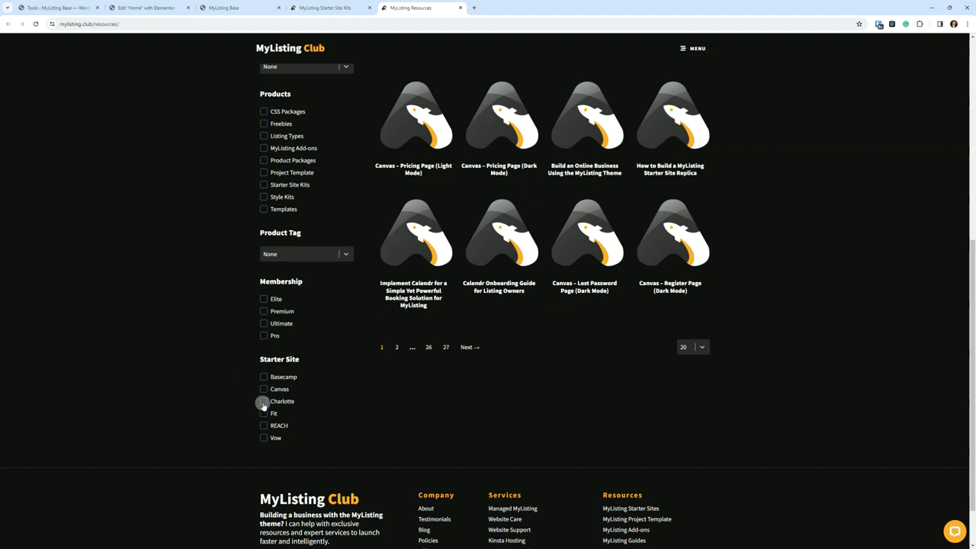
left_click(264, 401)
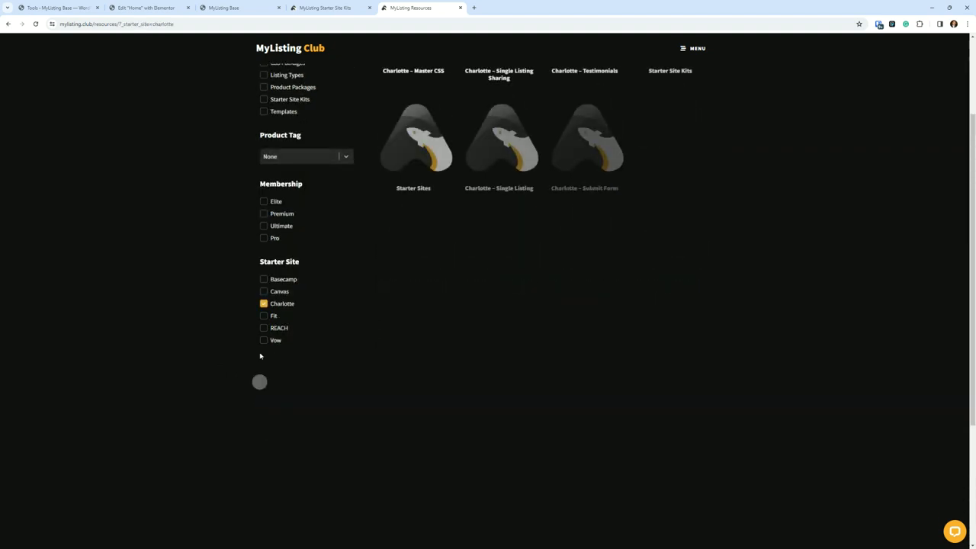
left_click(263, 340)
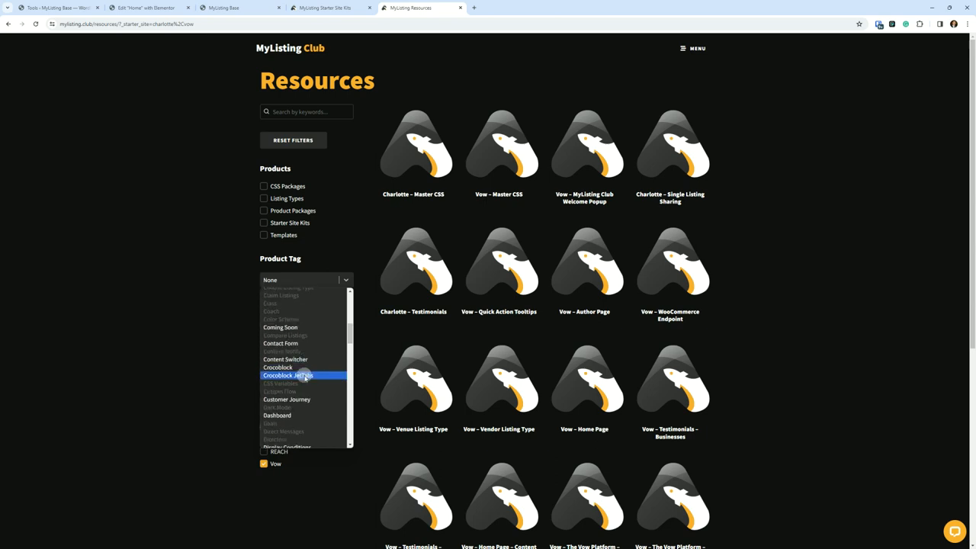
- Add the Crocoblock JetTabs product tag filter and open the results-per-page dropdown
left_click(287, 375)
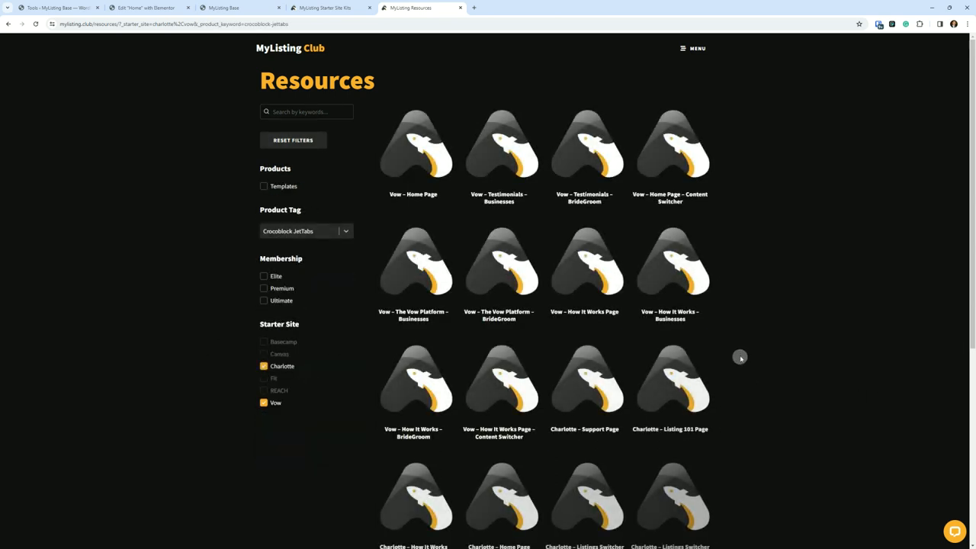
scroll("down", 3)
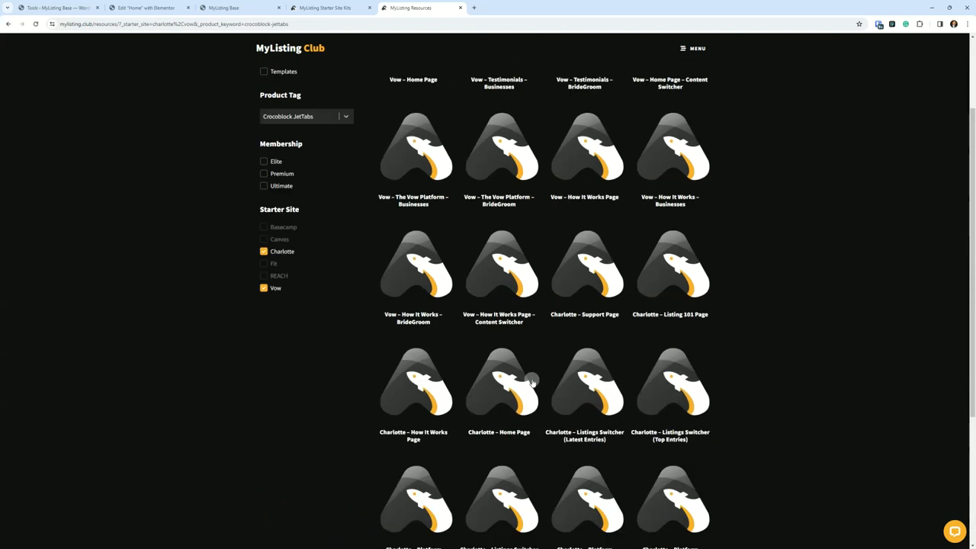
scroll("down", 3)
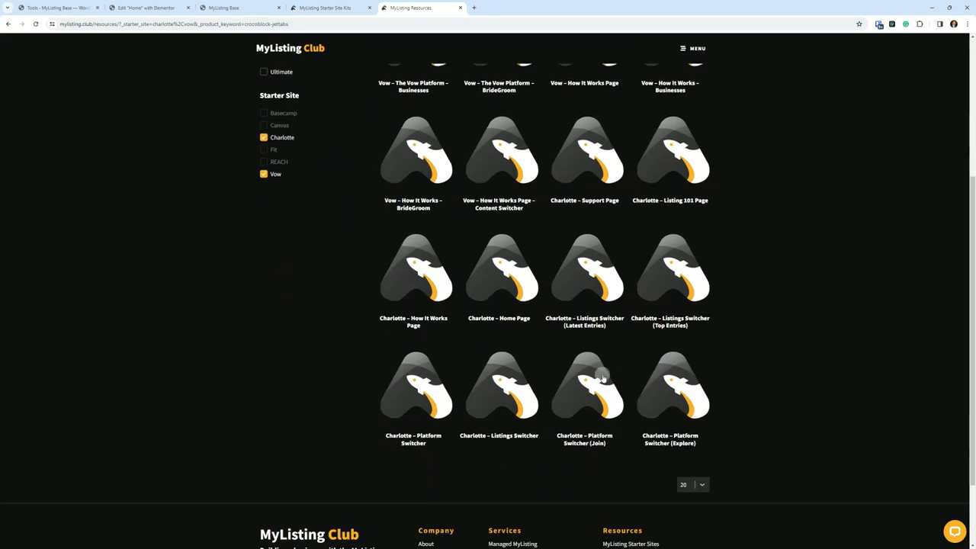
scroll("down", 3)
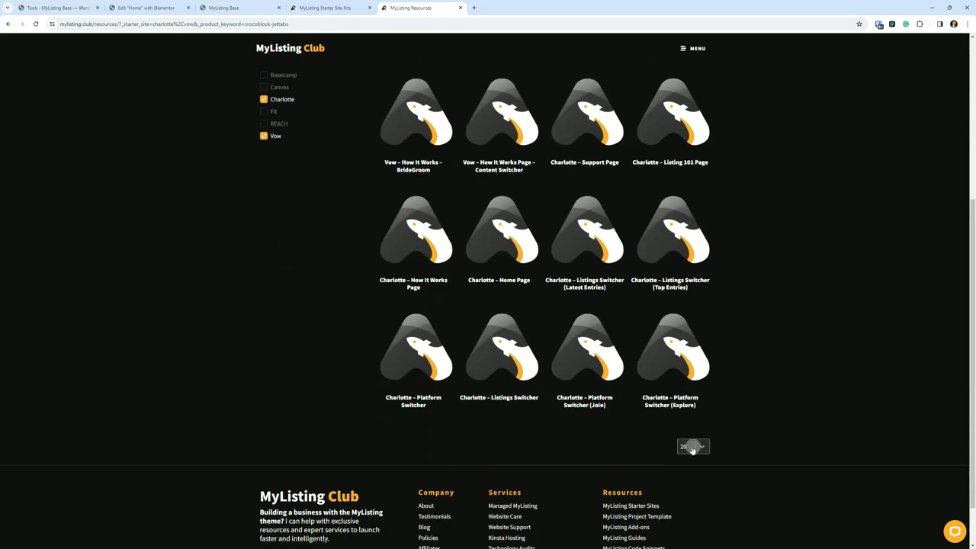
left_click(703, 446)
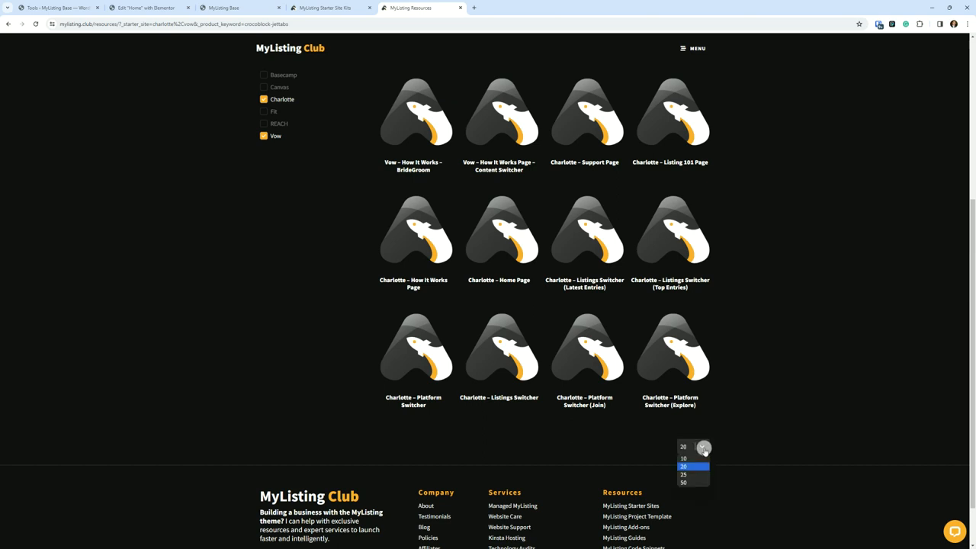
- Show 25 results per page and scroll through the Charlotte and Vow JetTabs templates
left_click(684, 474)
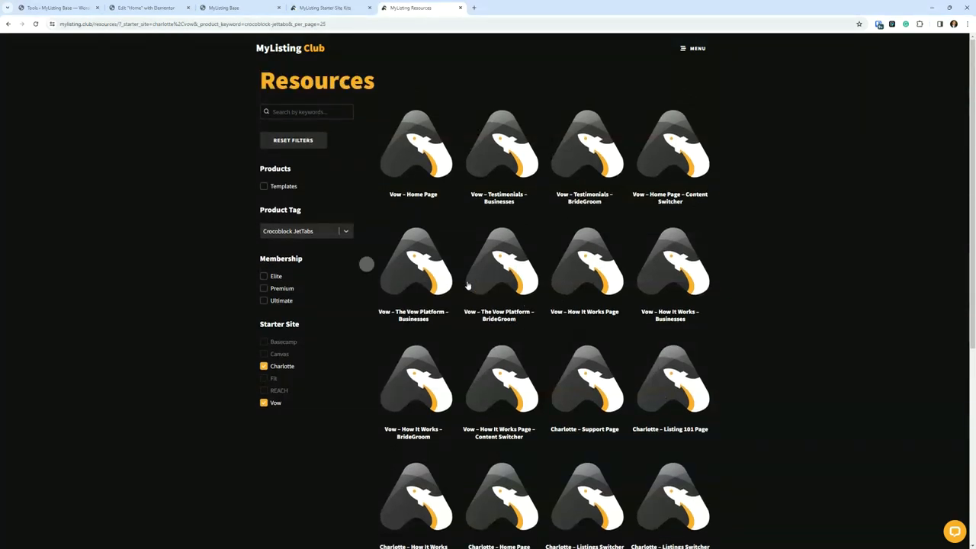
mouse_move(592, 299)
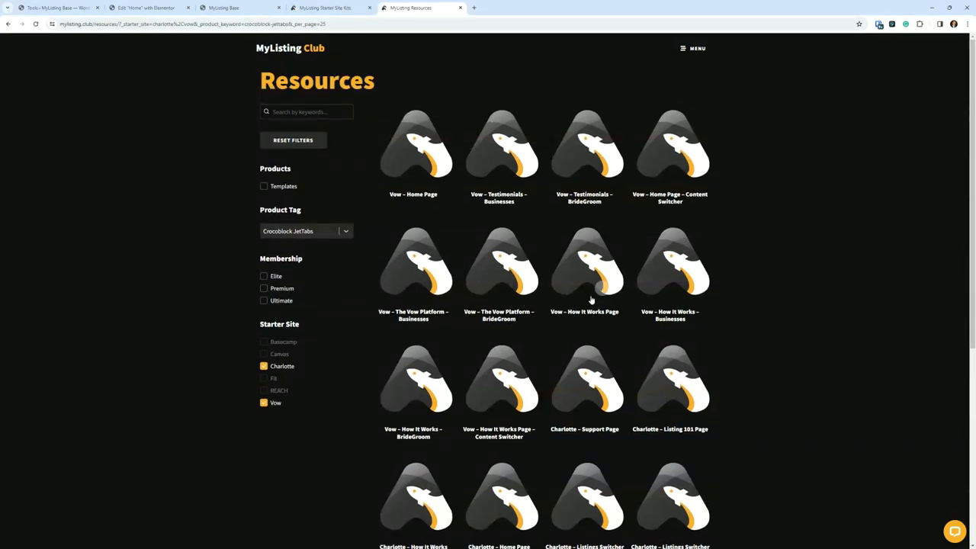
scroll("down", 3)
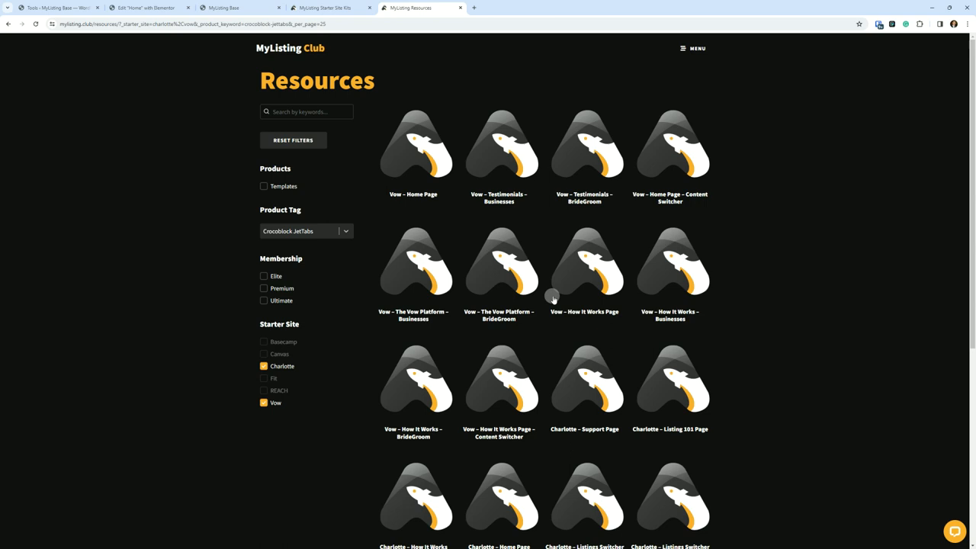
scroll("down", 3)
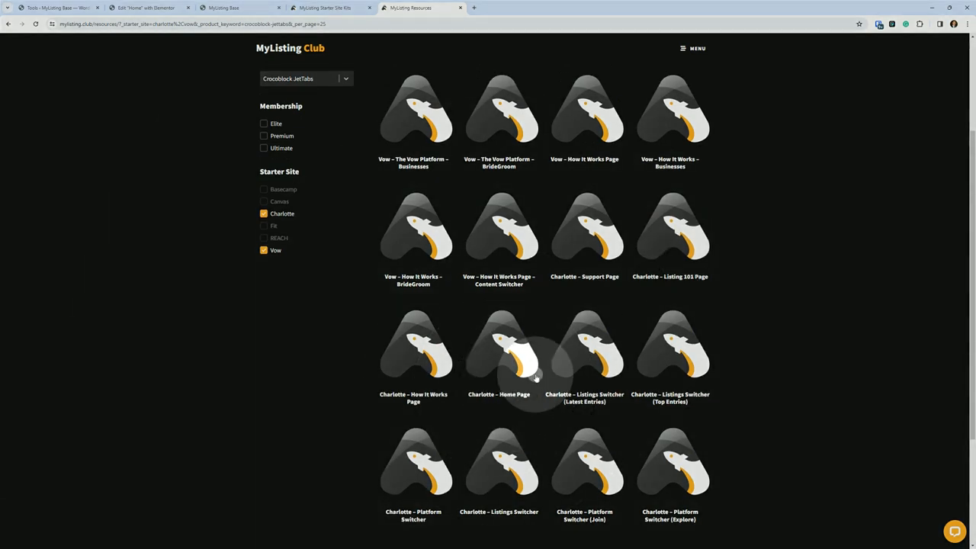
mouse_move(498, 373)
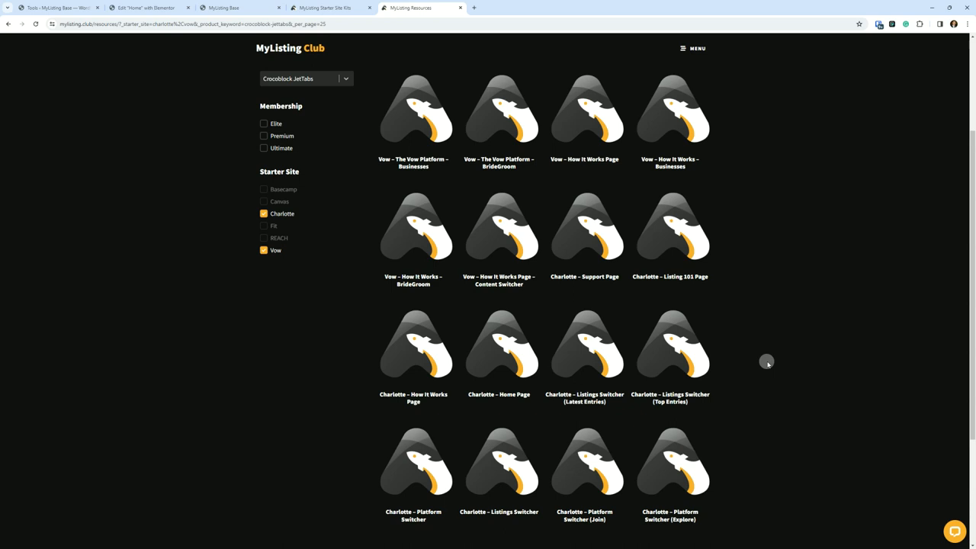
mouse_move(773, 361)
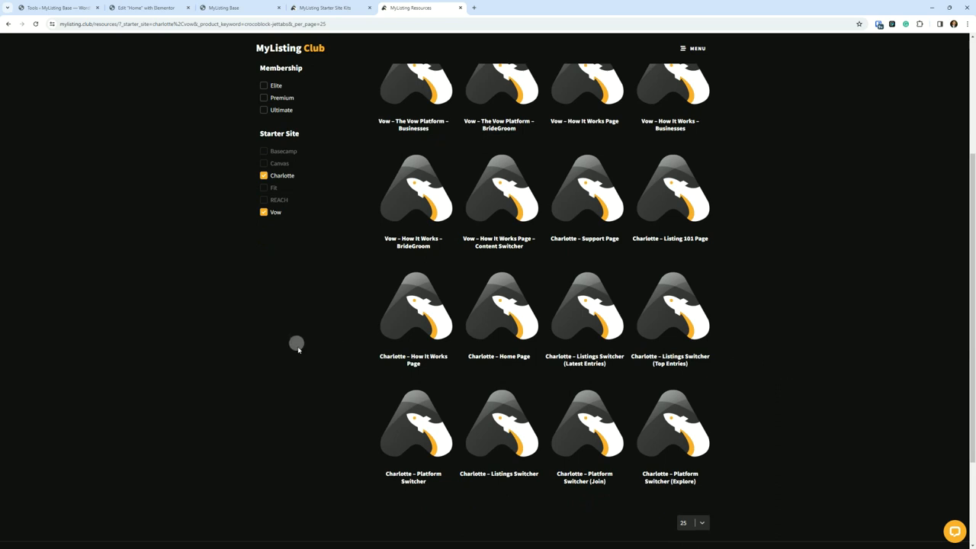
mouse_move(332, 352)
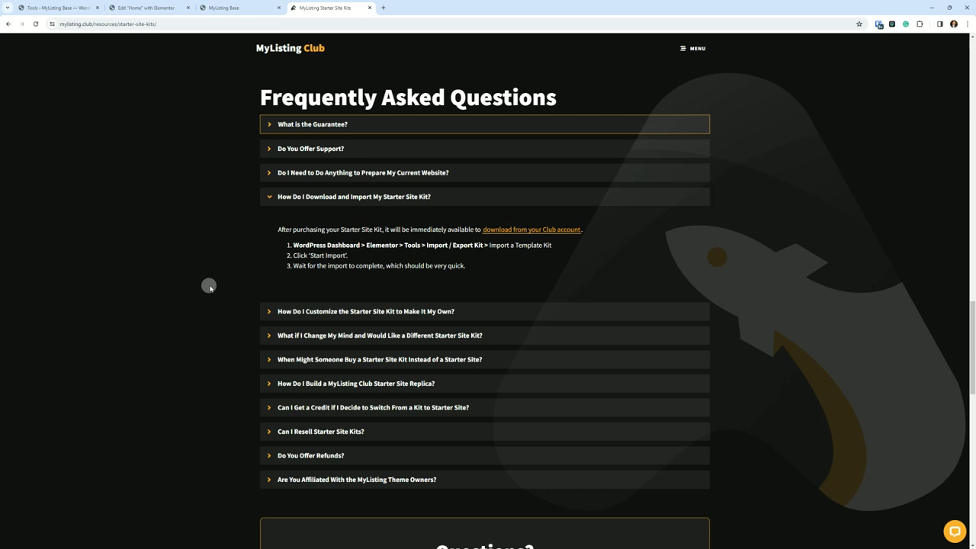
mouse_move(219, 284)
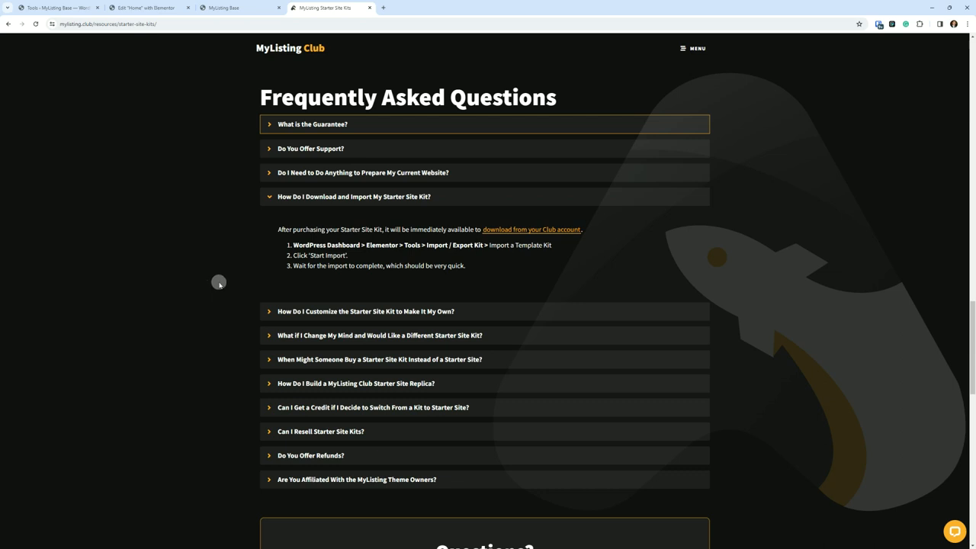
mouse_move(216, 282)
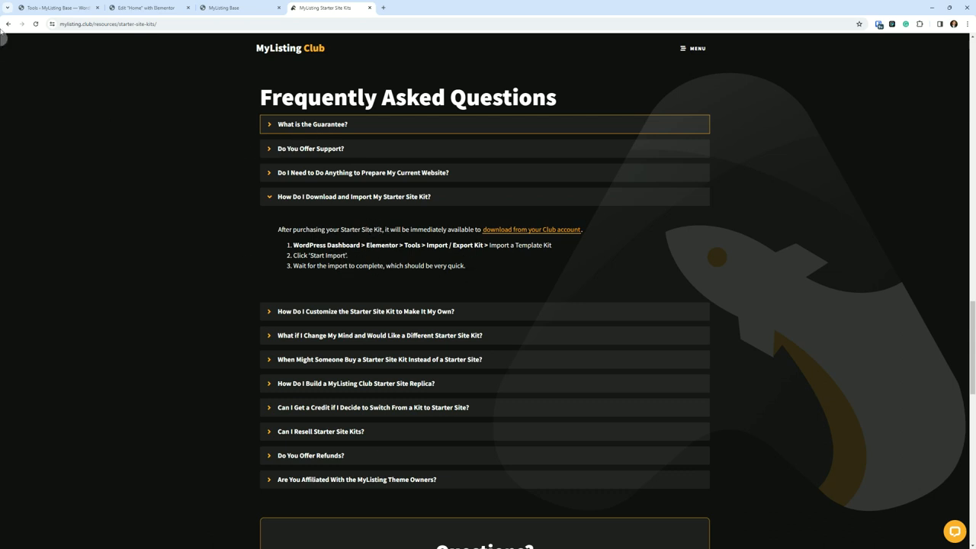
- From the Dashboard, go to Elementor Tools' Import / Export Kit tab and start an import
left_click(46, 7)
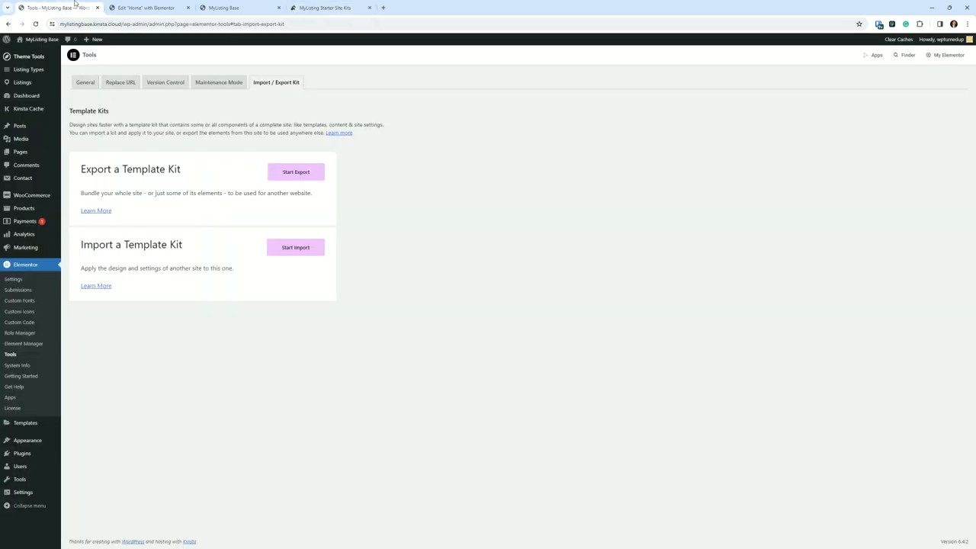
left_click(26, 95)
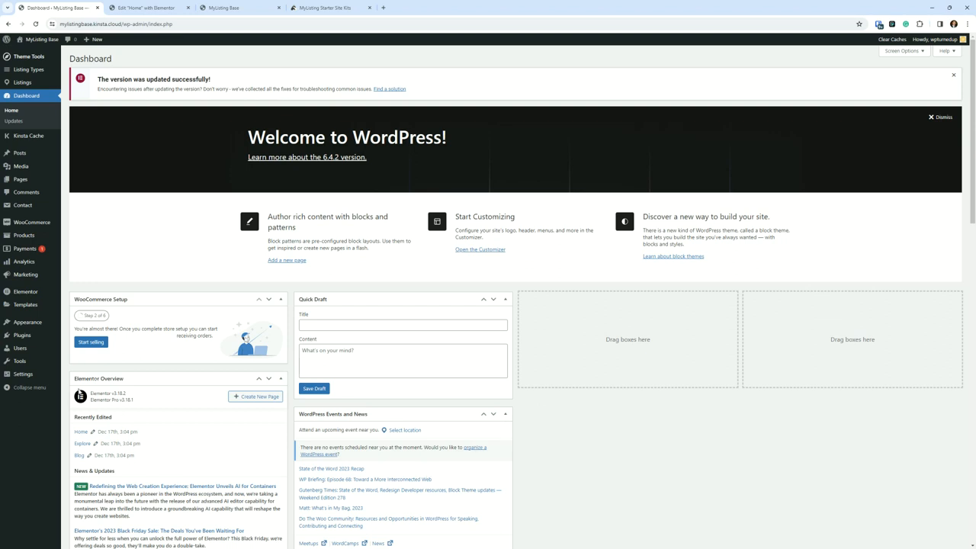
mouse_move(25, 195)
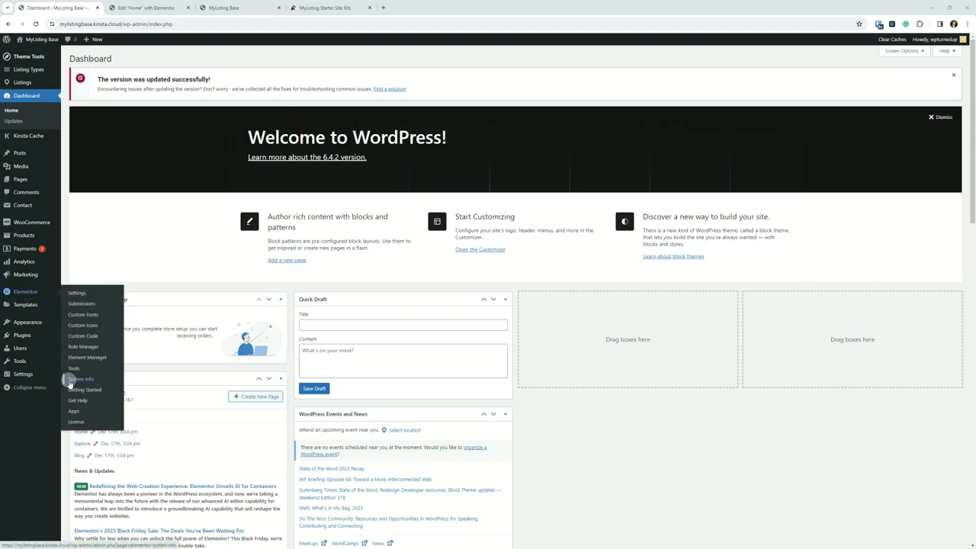
left_click(75, 367)
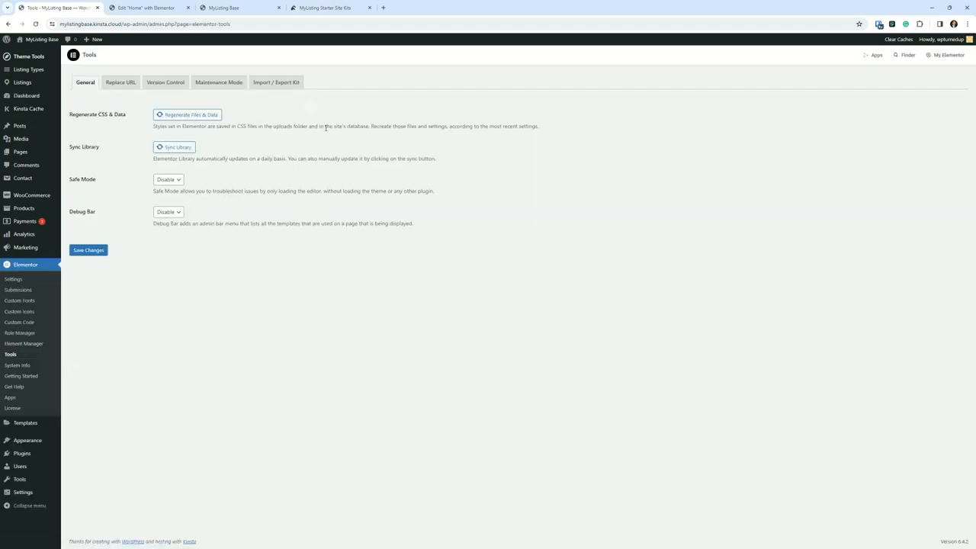
left_click(274, 82)
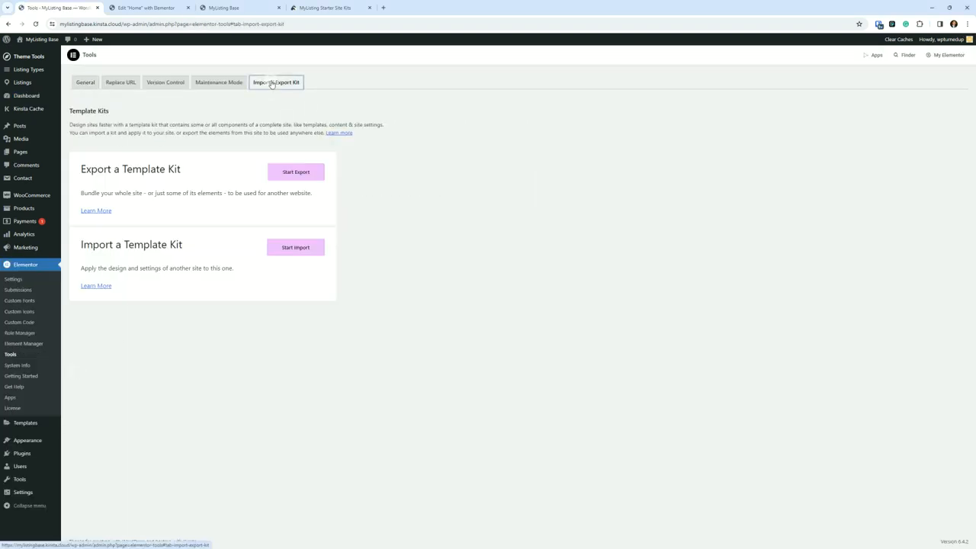
left_click(295, 247)
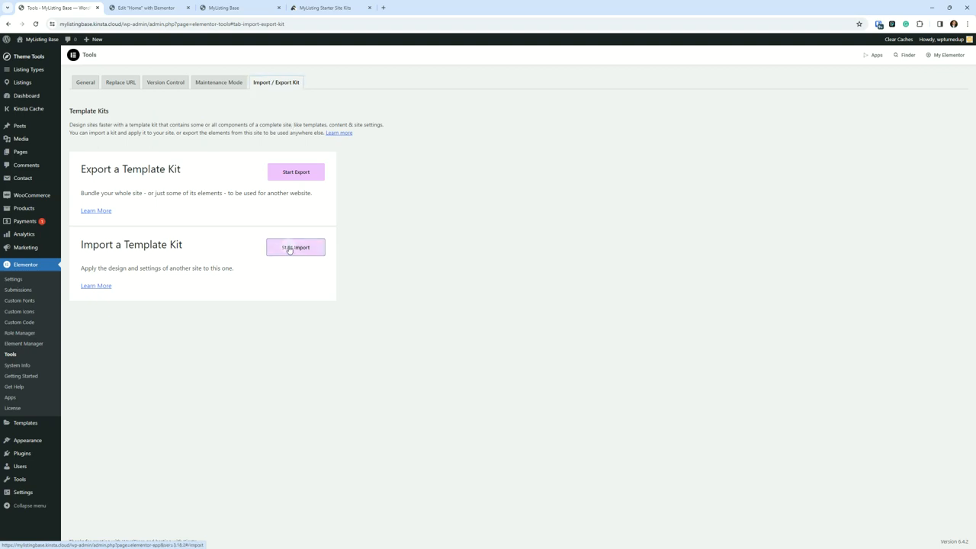
left_click(295, 247)
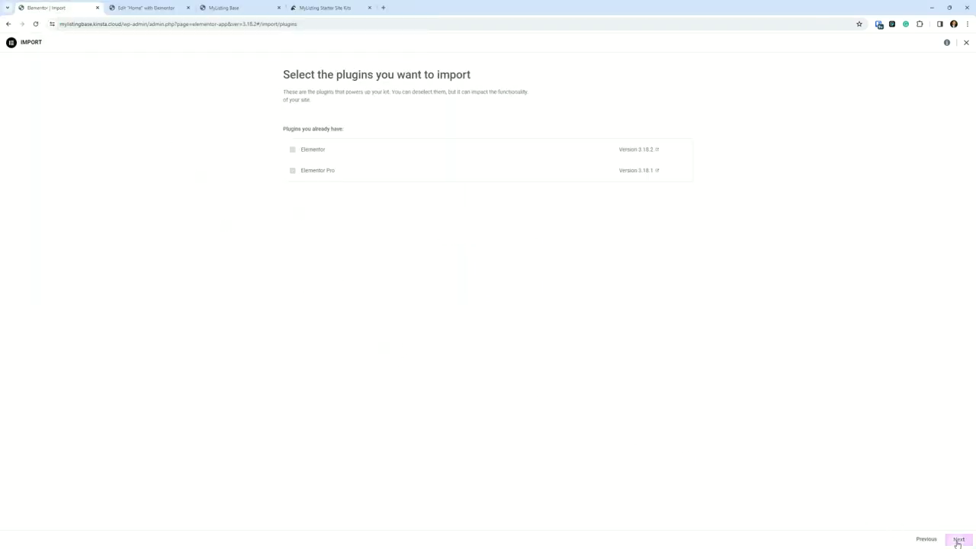
- Launch the kit import so Elementor shows 'Setting up your kit...'
left_click(958, 539)
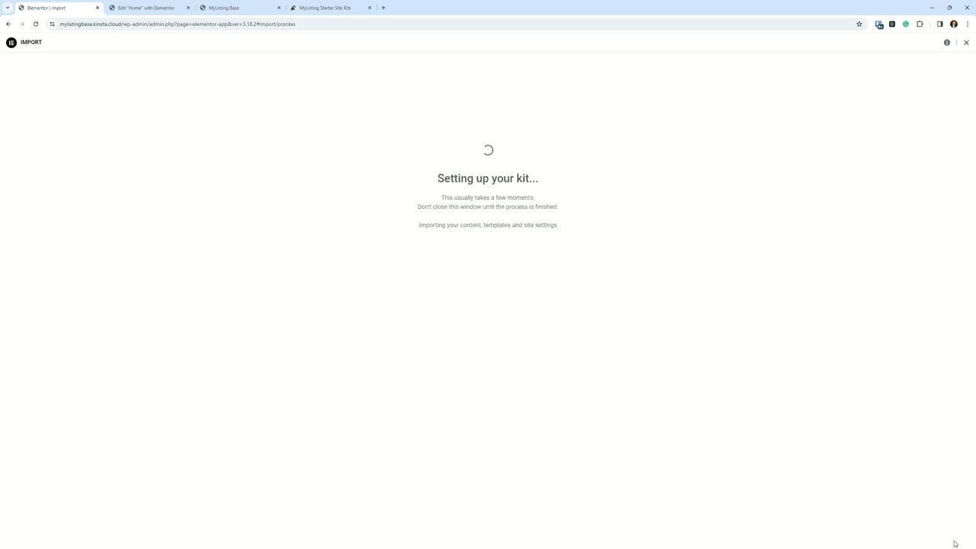
mouse_move(490, 450)
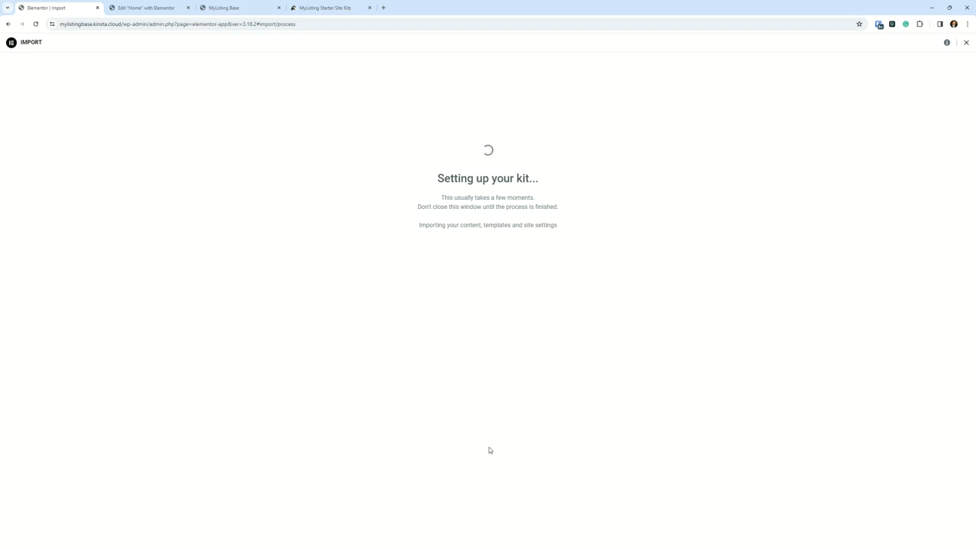
mouse_move(486, 445)
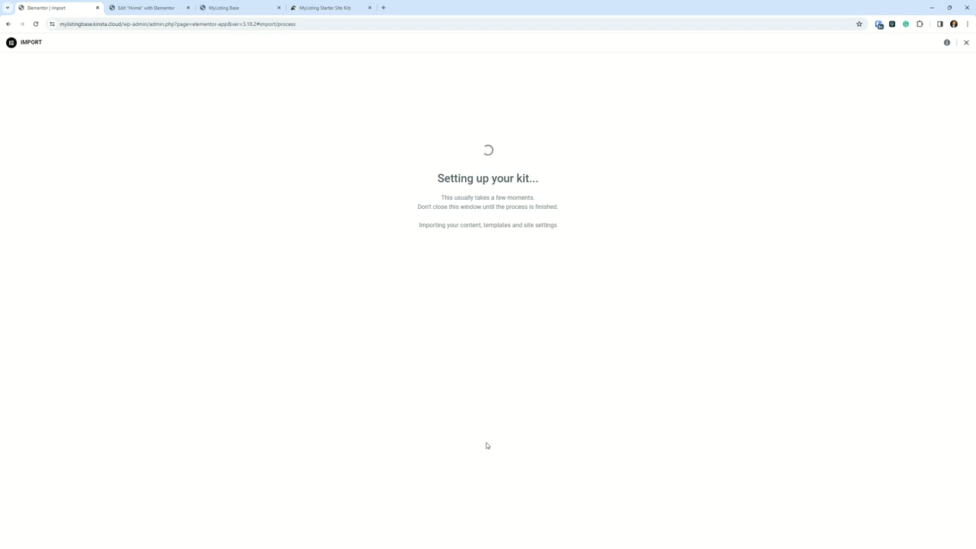
mouse_move(321, 311)
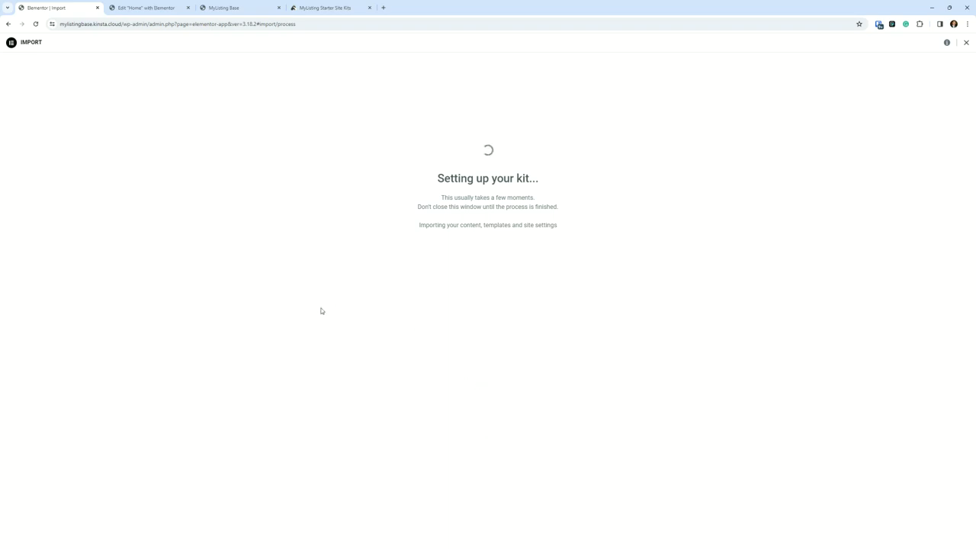
mouse_move(322, 308)
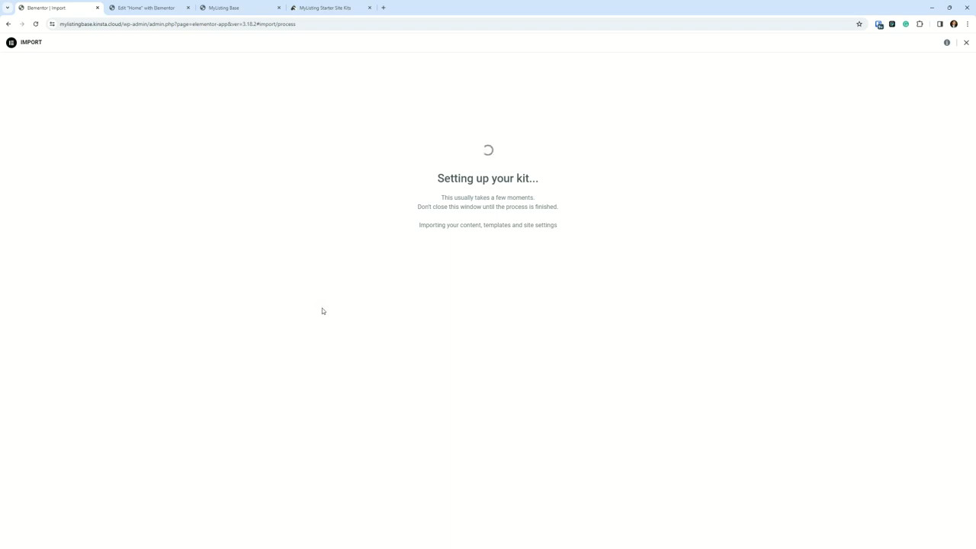
mouse_move(368, 359)
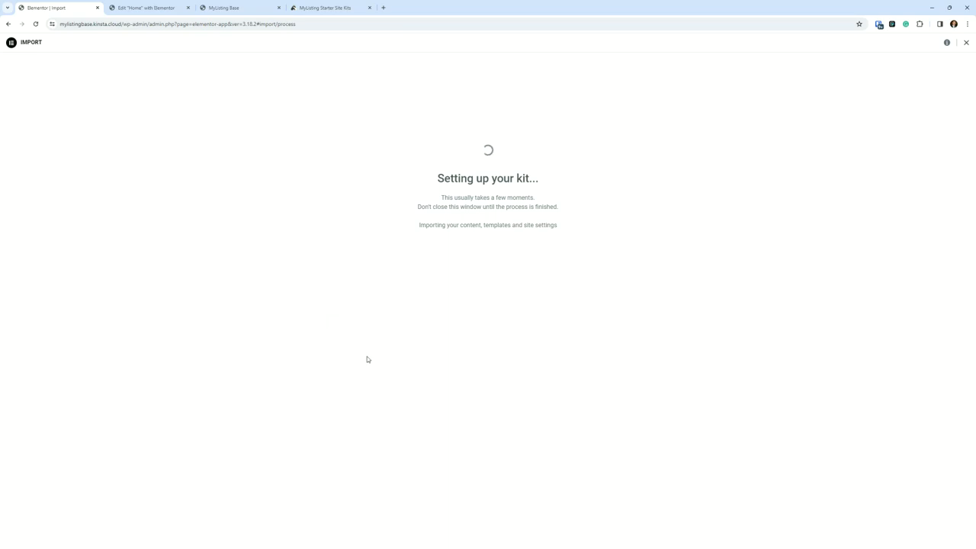
mouse_move(372, 351)
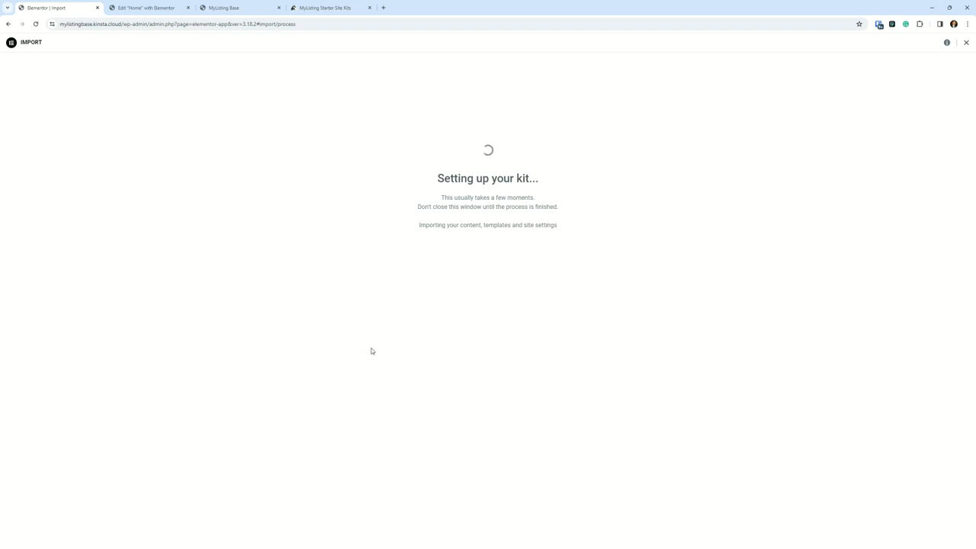
mouse_move(368, 347)
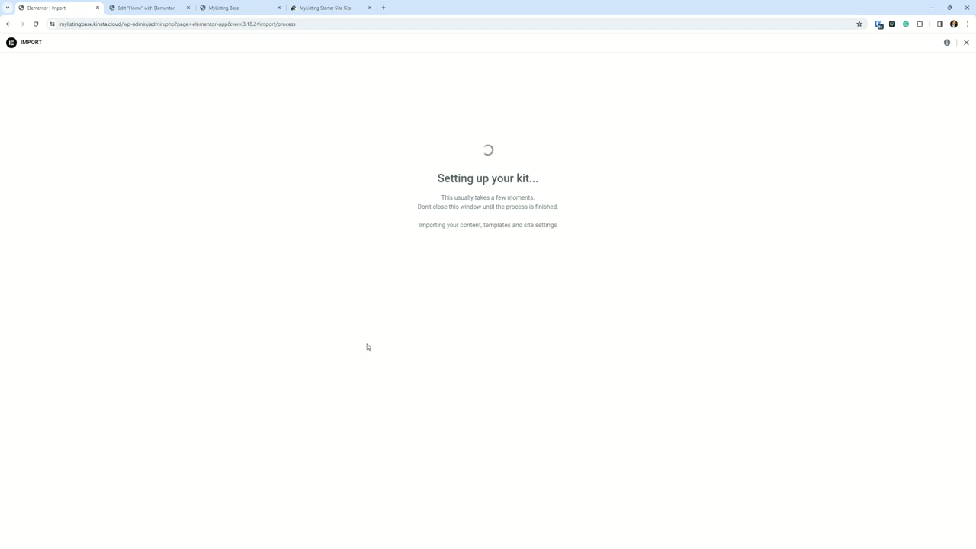
mouse_move(433, 236)
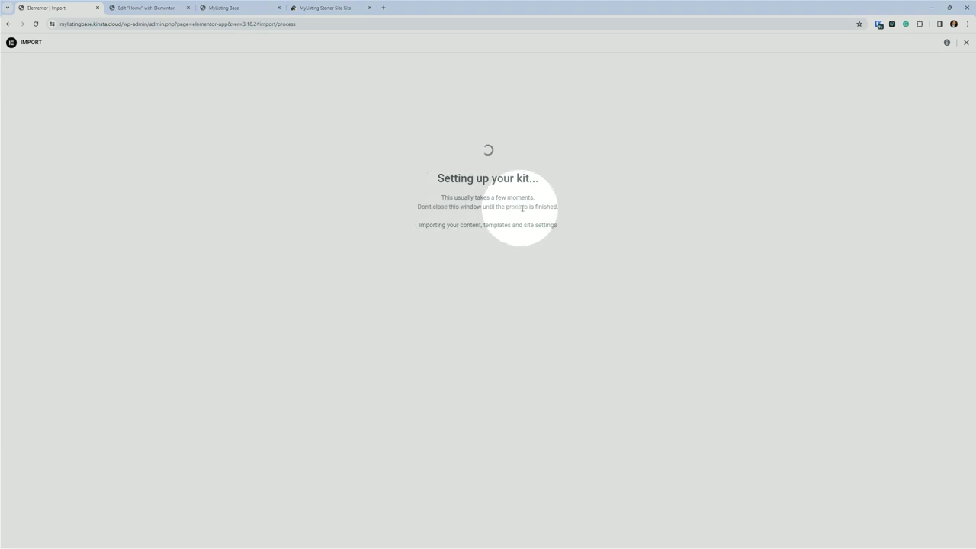
mouse_move(471, 315)
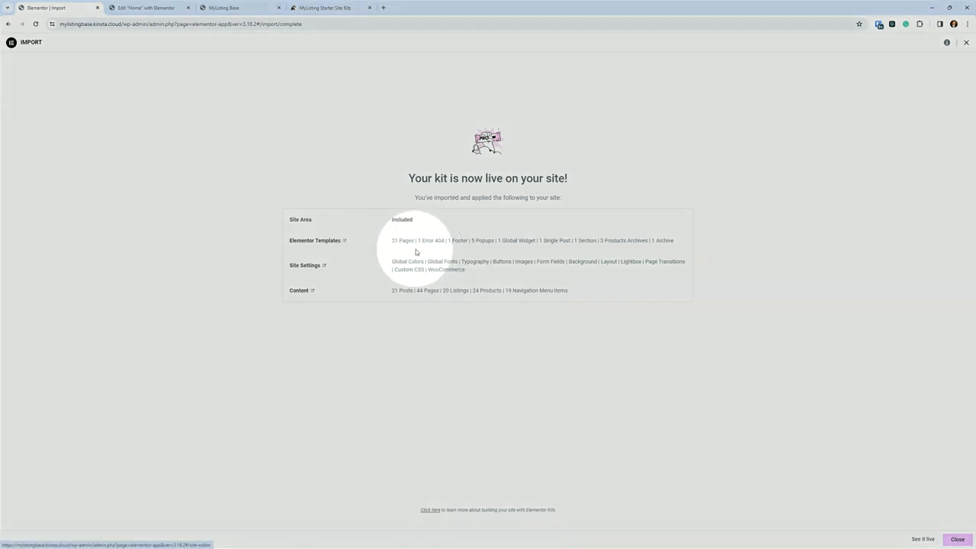
mouse_move(391, 250)
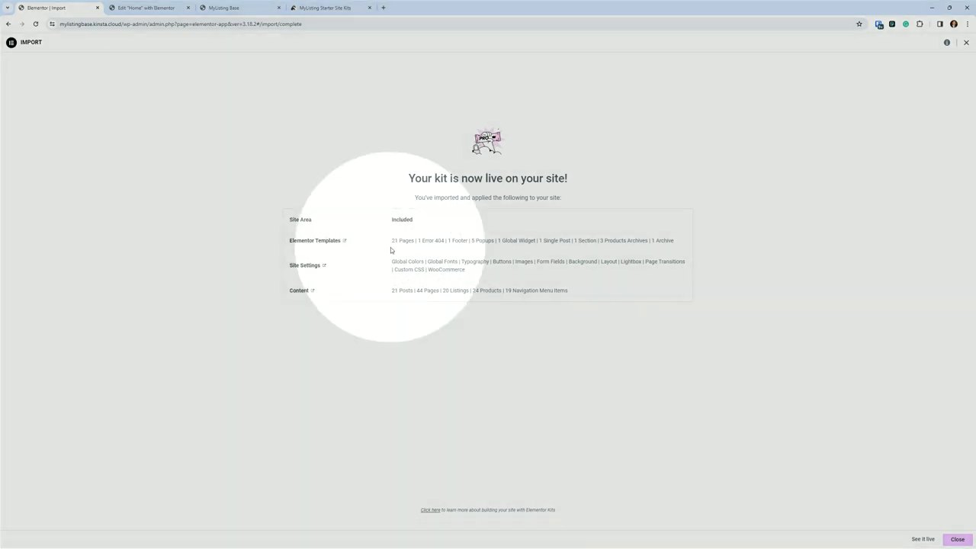
- Highlight the imported template, content and menu item counts, then close the import to reach the Dashboard
double_click(435, 240)
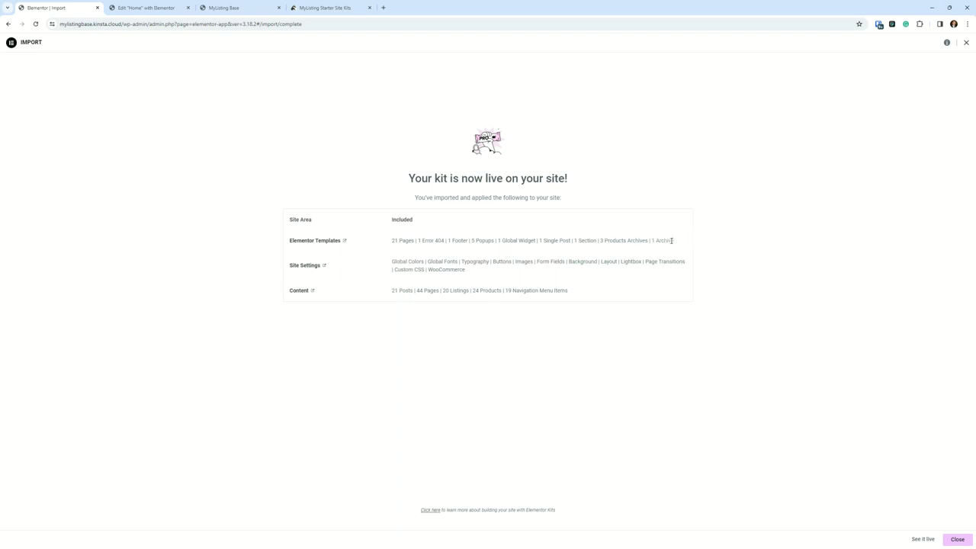
mouse_move(387, 269)
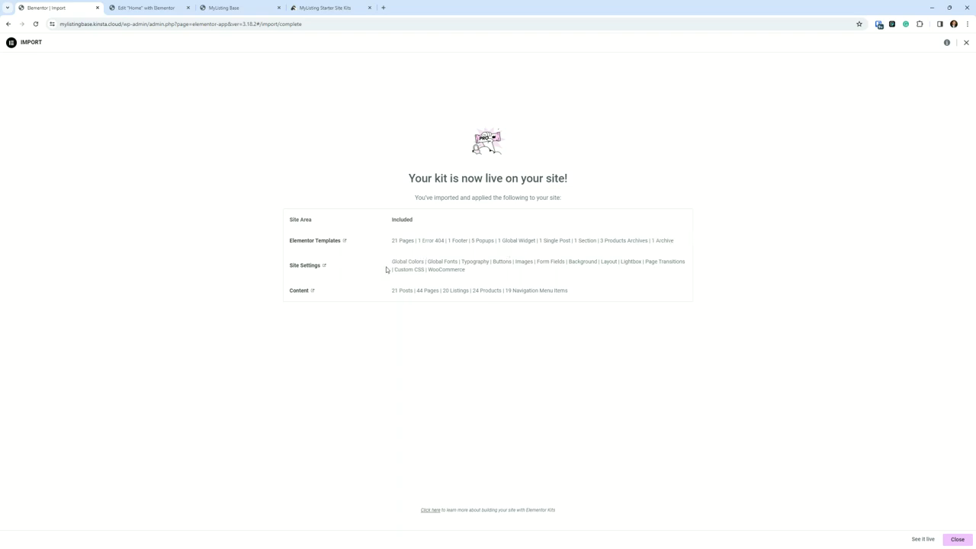
mouse_move(331, 304)
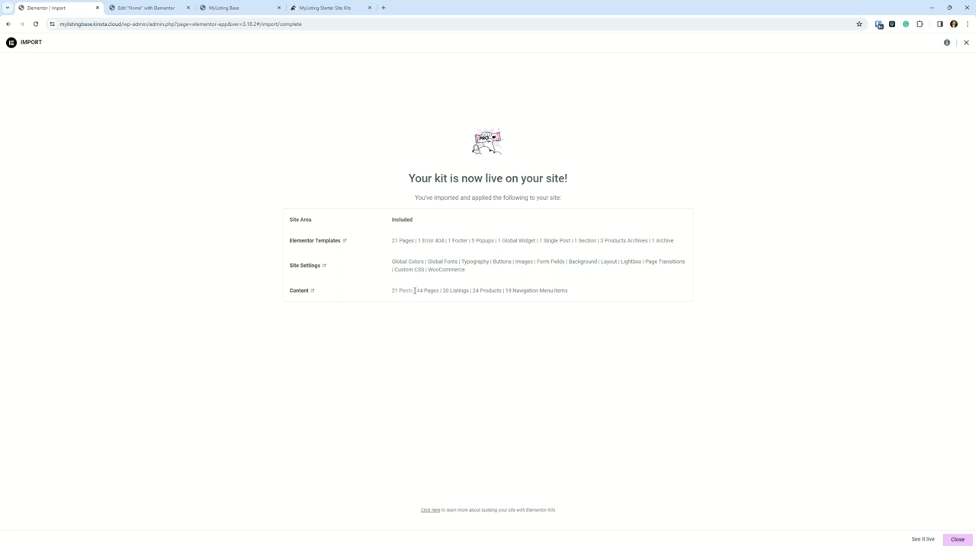
double_click(452, 291)
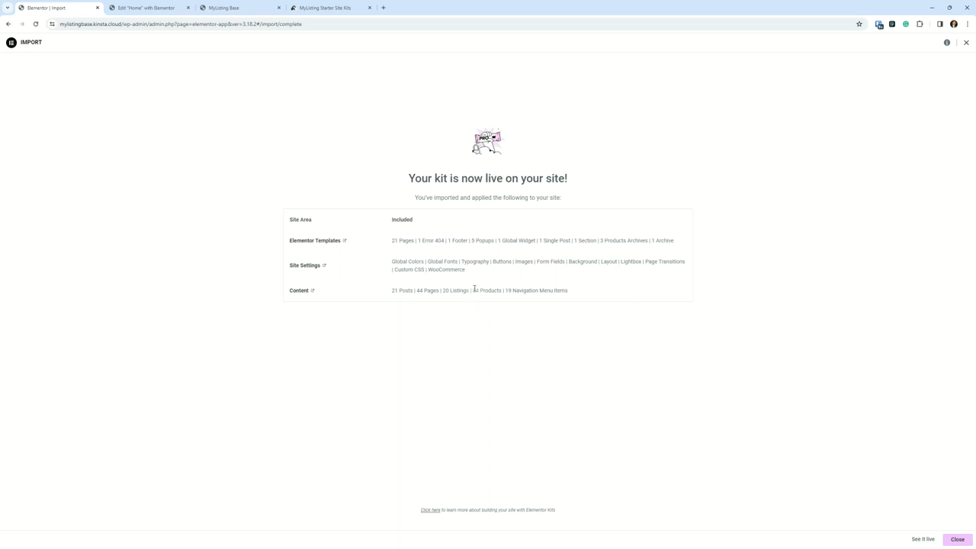
mouse_move(518, 291)
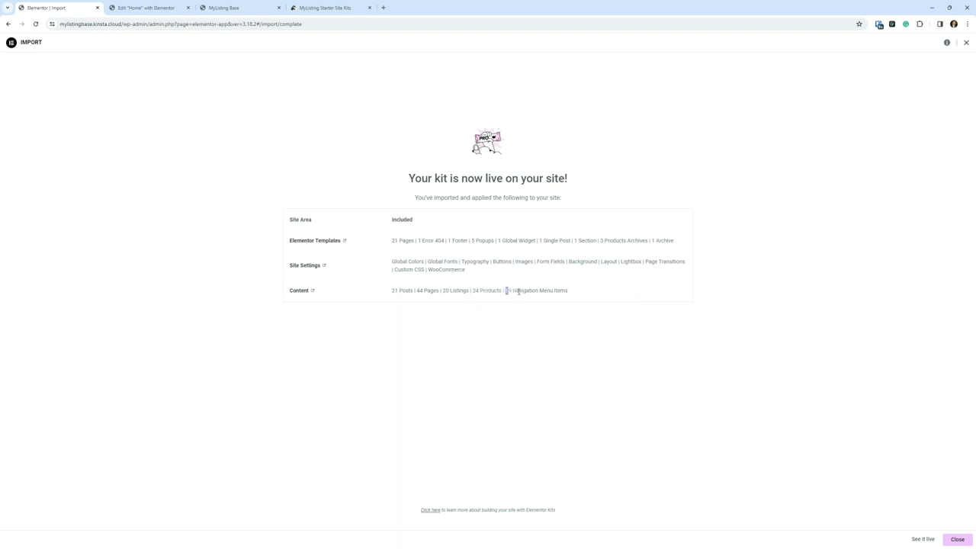
double_click(535, 291)
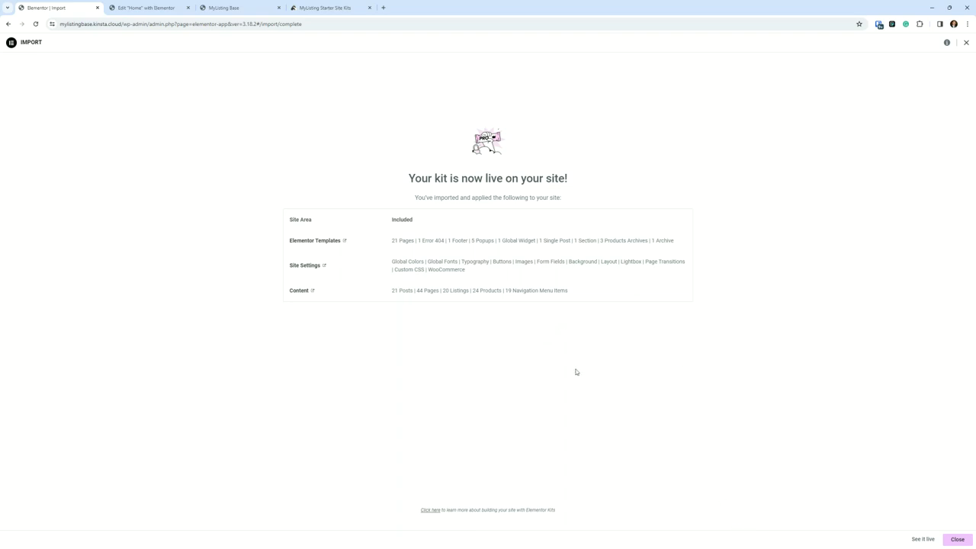
left_click(958, 539)
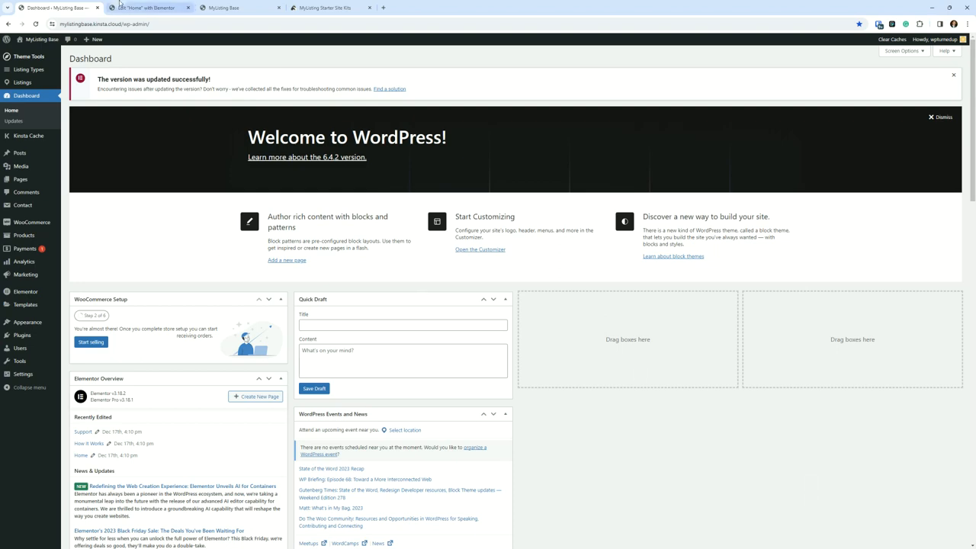
- On the Starter Site Kits tab, collapse the customization FAQ and expand 'What if I Change My Mind...'
left_click(342, 8)
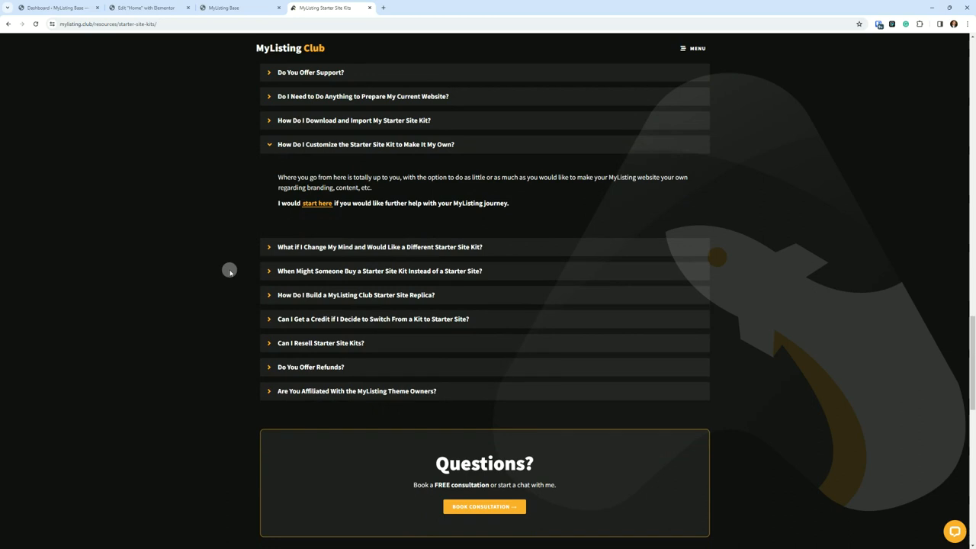
mouse_move(237, 267)
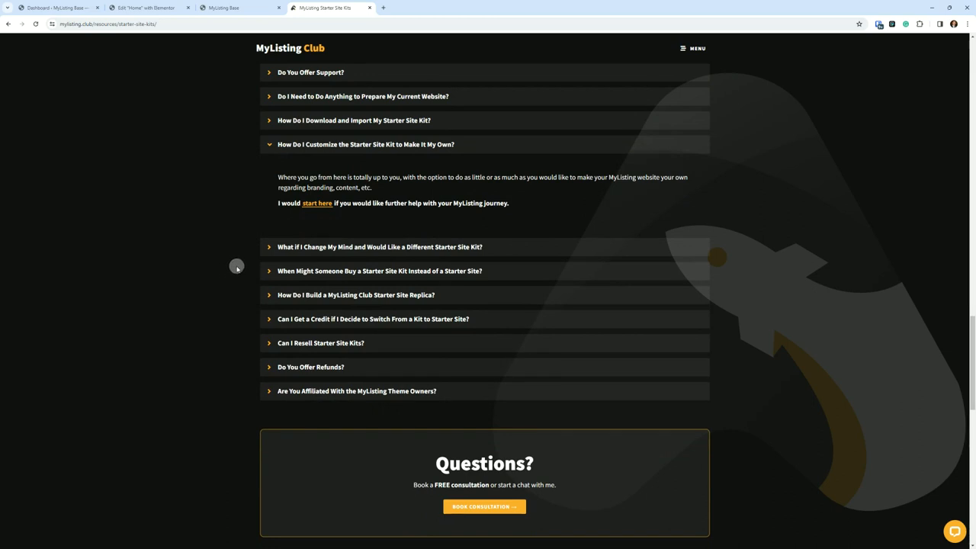
mouse_move(237, 265)
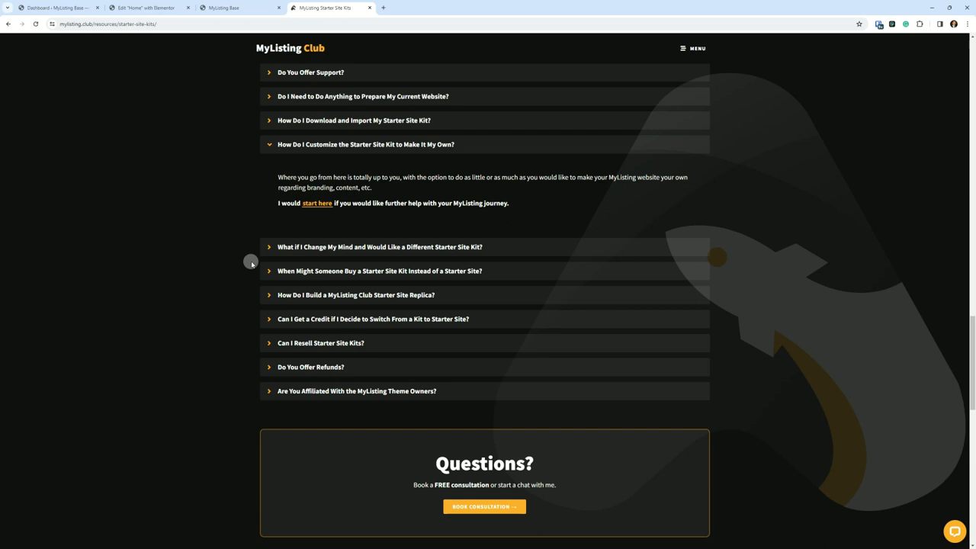
mouse_move(372, 246)
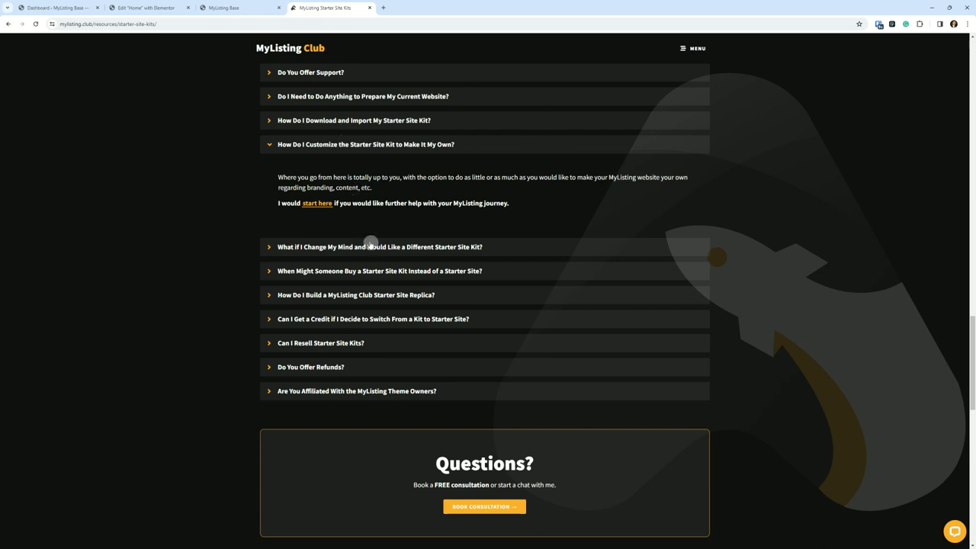
mouse_move(432, 252)
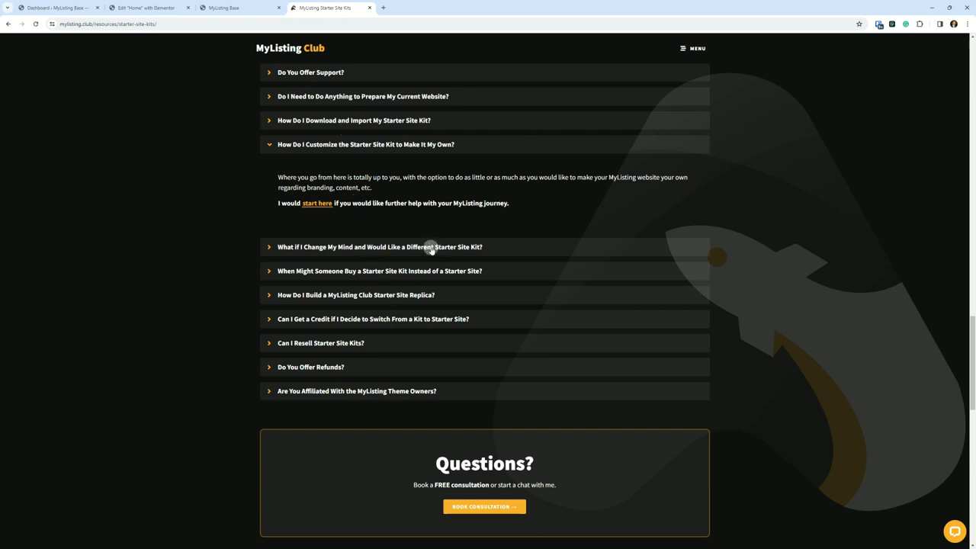
mouse_move(400, 236)
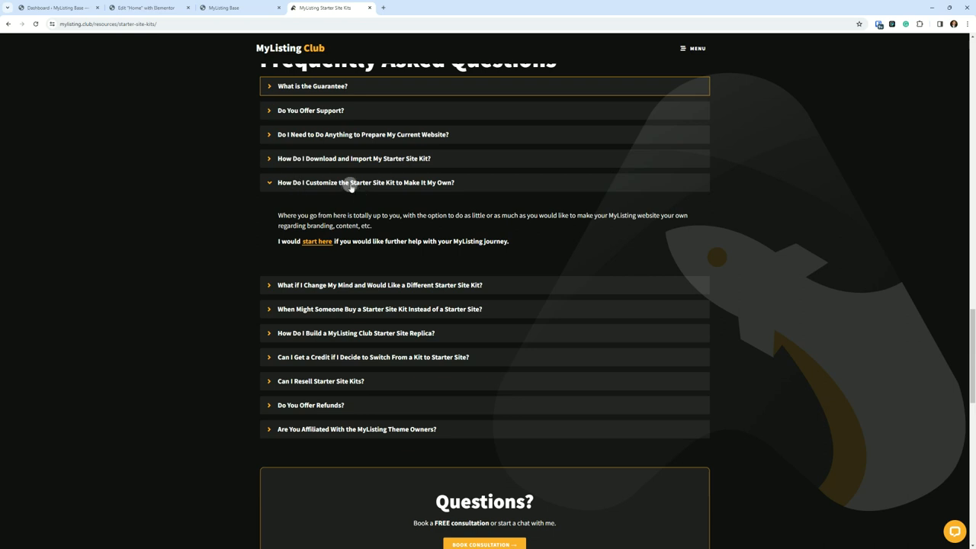
left_click(350, 182)
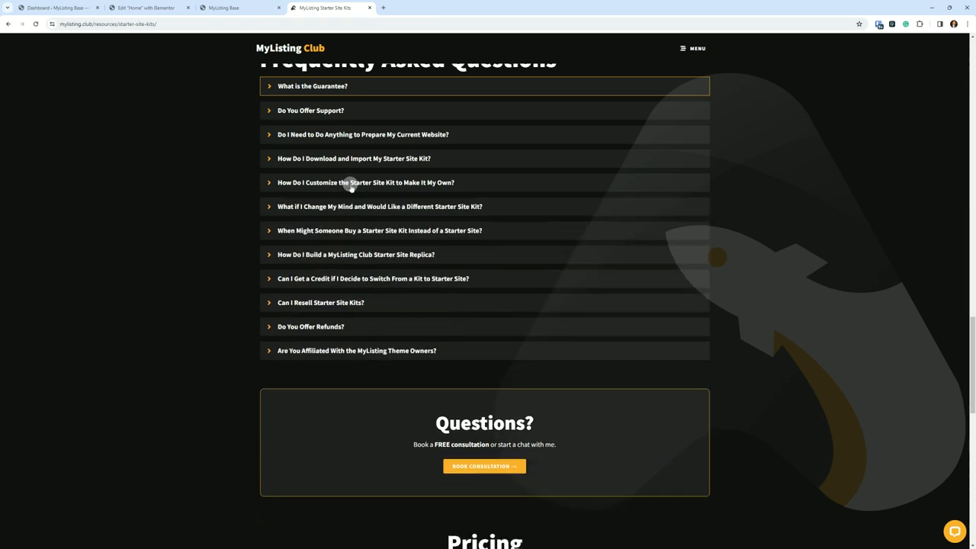
left_click(356, 206)
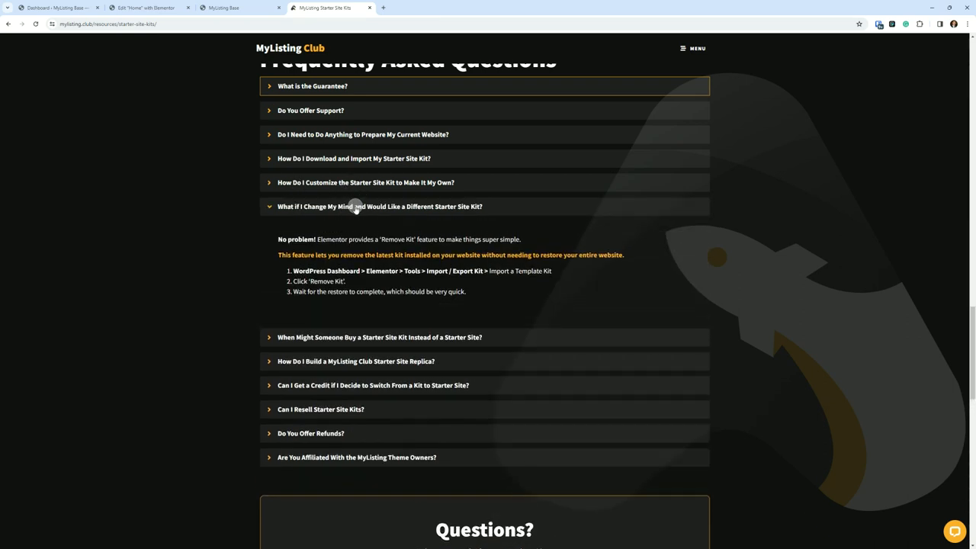
mouse_move(160, 230)
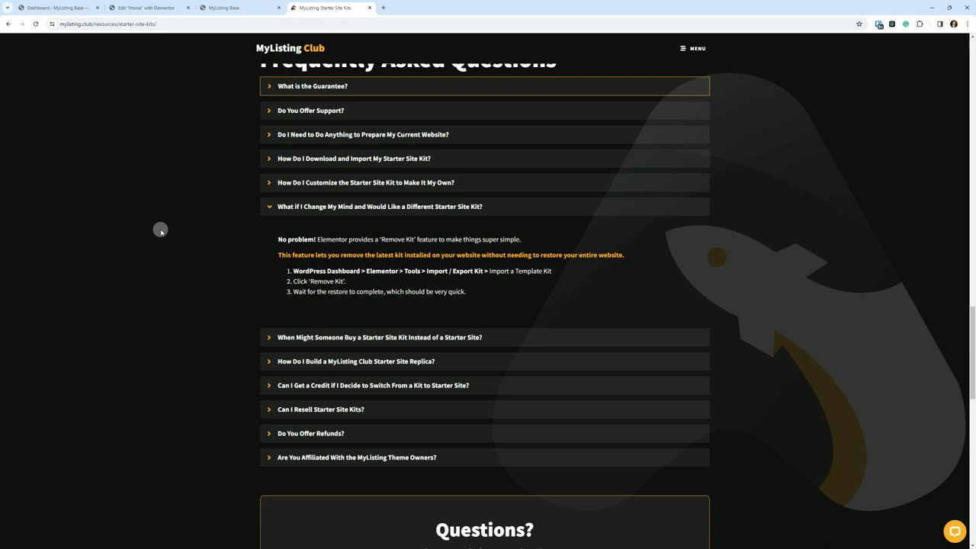
mouse_move(203, 244)
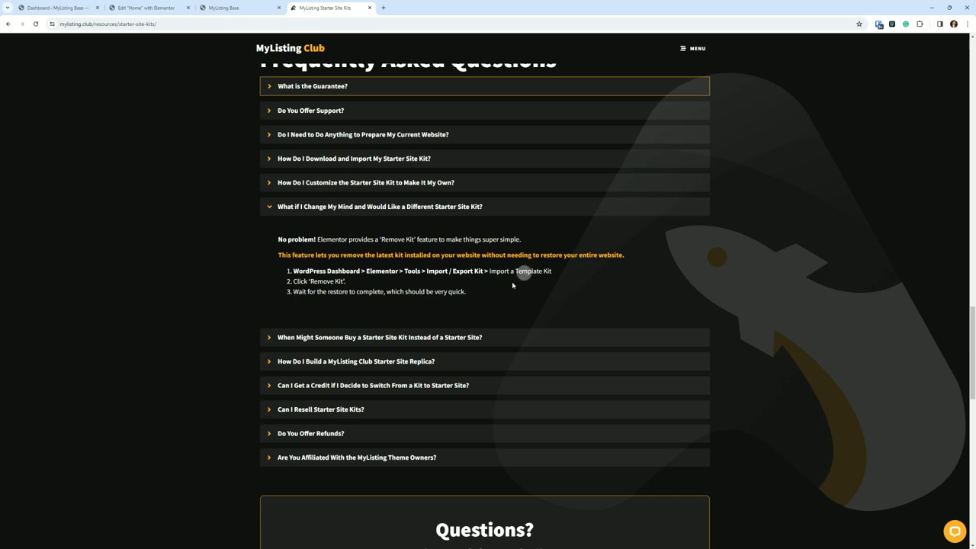
mouse_move(187, 228)
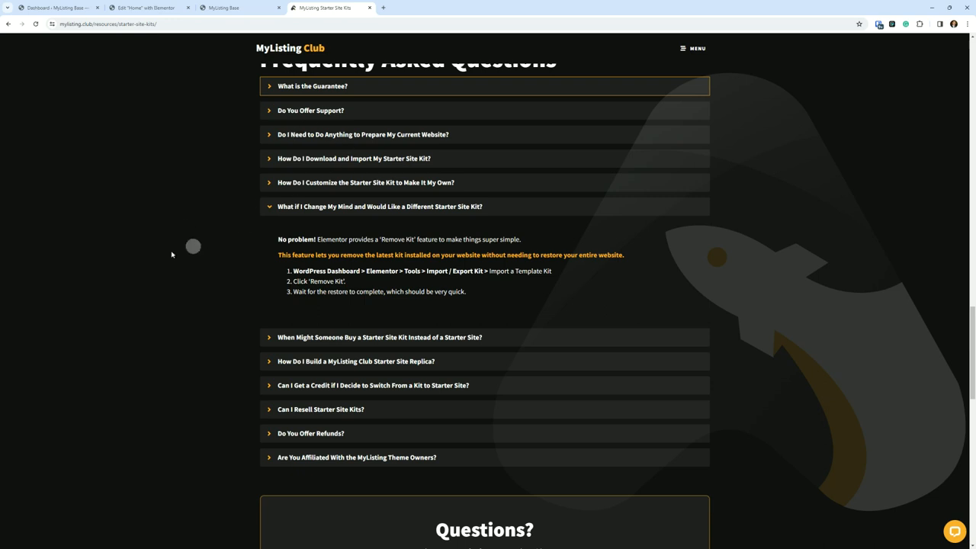
- Switch to the 'Dashboard – MyListing Base' browser tab
left_click(54, 8)
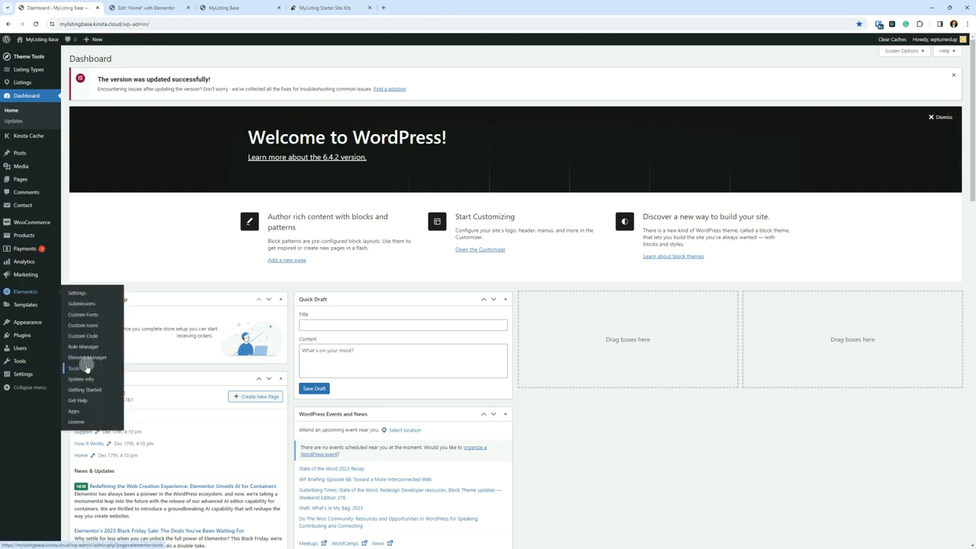
- Open Elementor Tools and its Import / Export Kit section
left_click(74, 368)
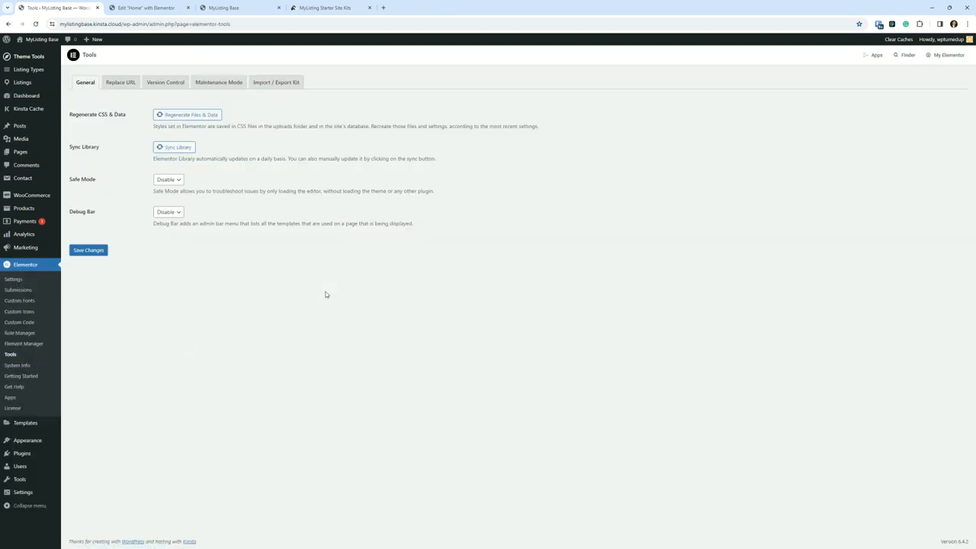
left_click(276, 82)
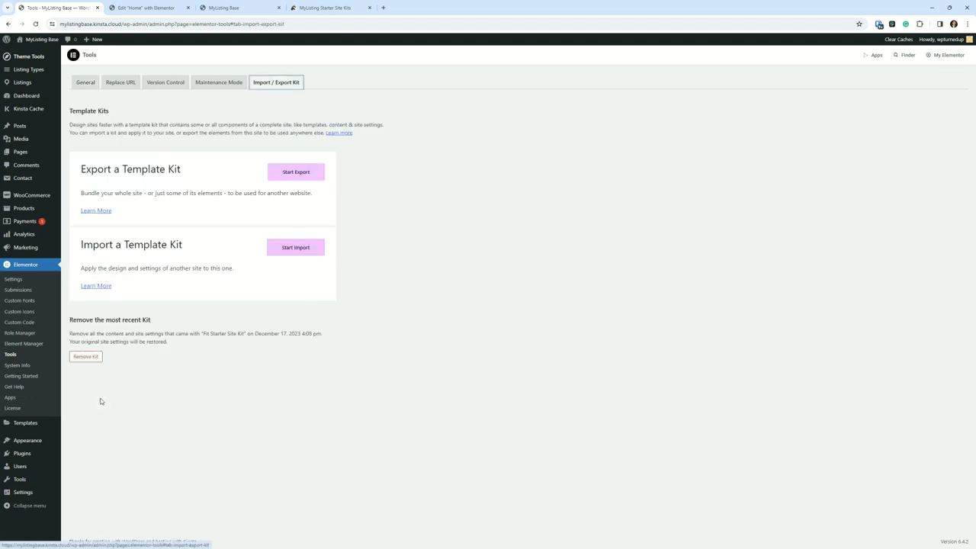
left_click(85, 357)
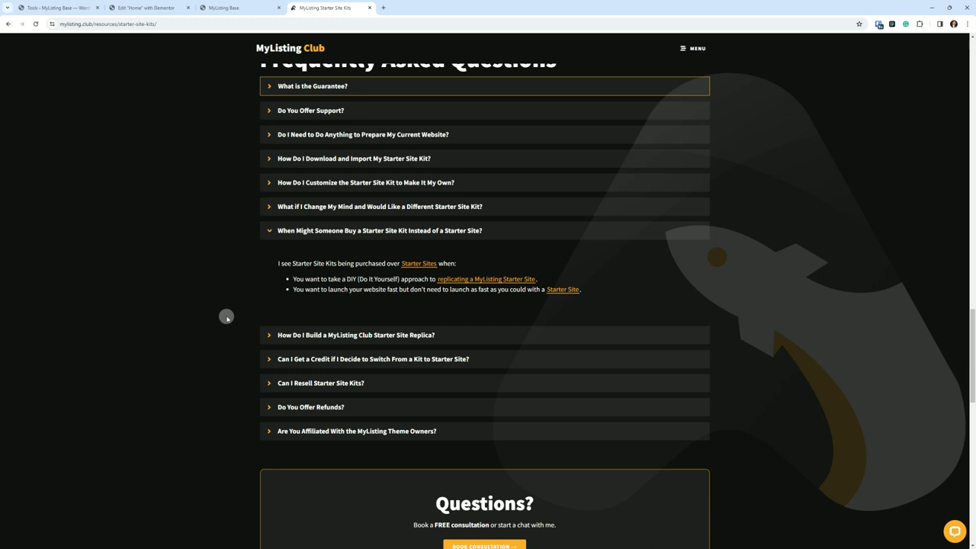
mouse_move(34, 377)
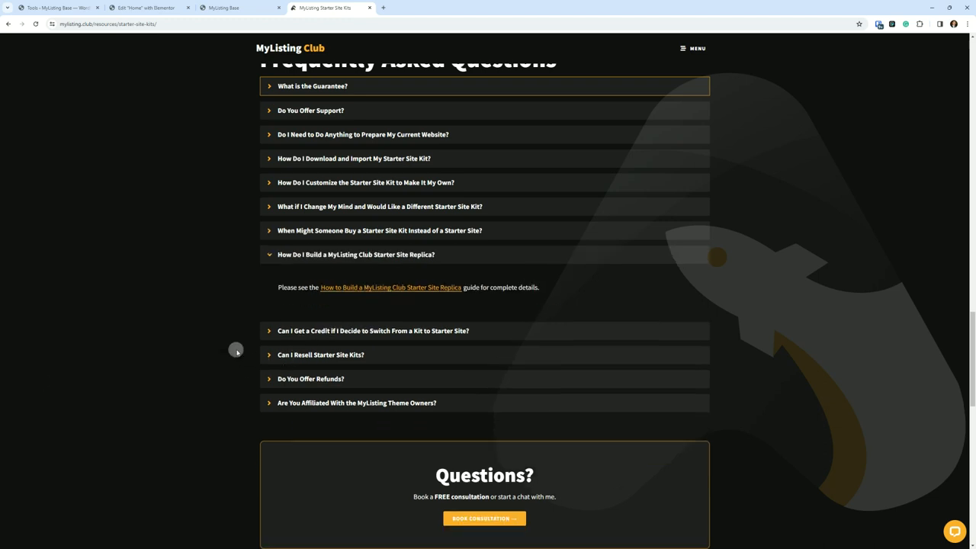
mouse_move(416, 293)
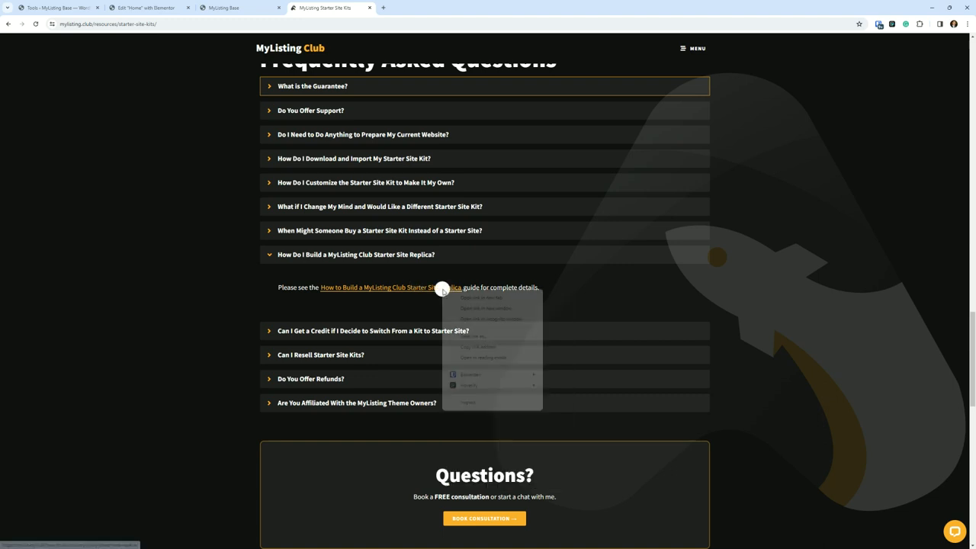
- Open the Starter Site Replica guide link in a new tab and scroll down
left_click(459, 299)
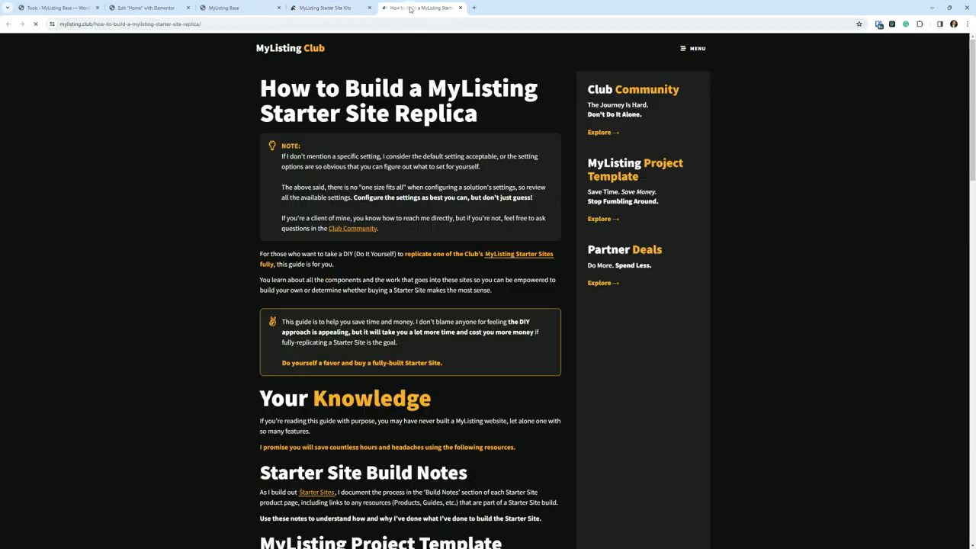
scroll("down", 3)
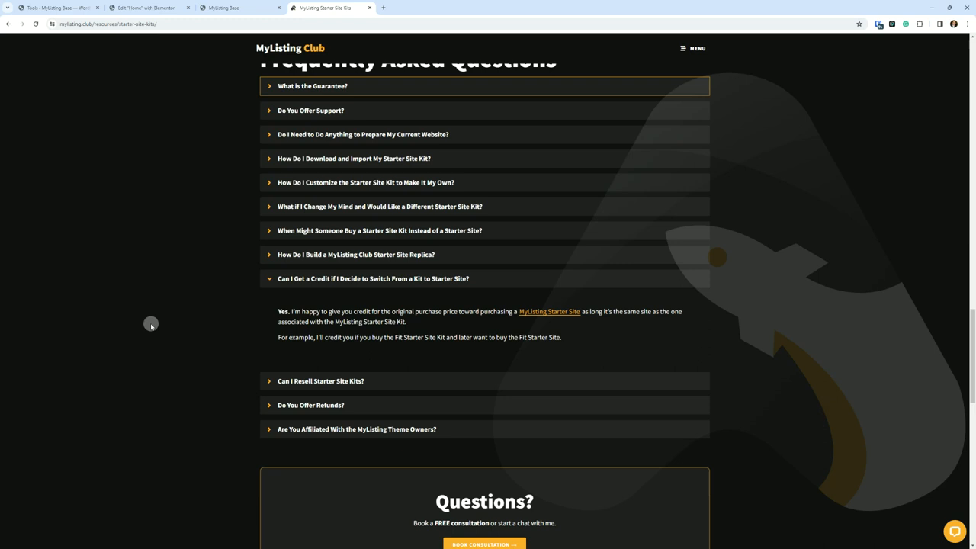
mouse_move(272, 279)
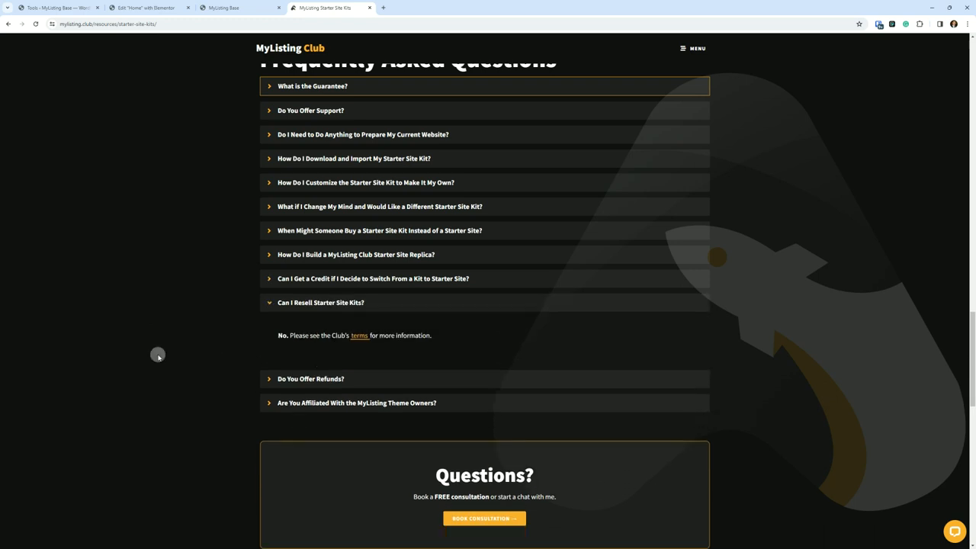
mouse_move(334, 288)
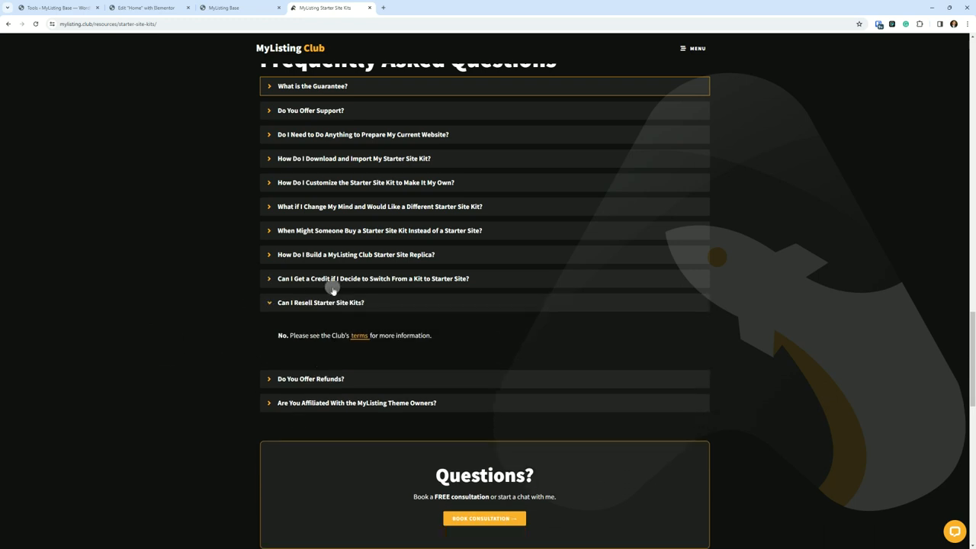
mouse_move(167, 279)
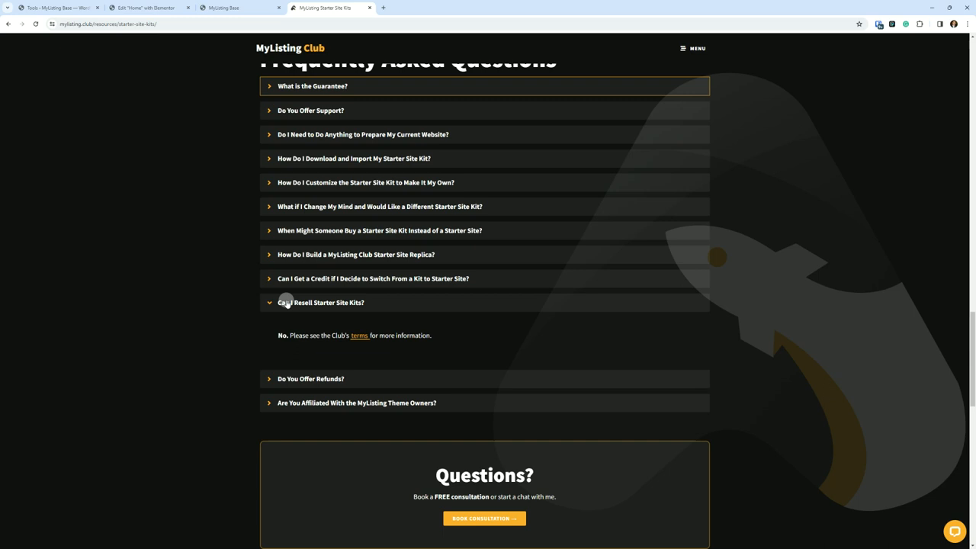
- Expand, collapse and re-expand the 'Do You Offer Refunds?' FAQ answer
left_click(310, 326)
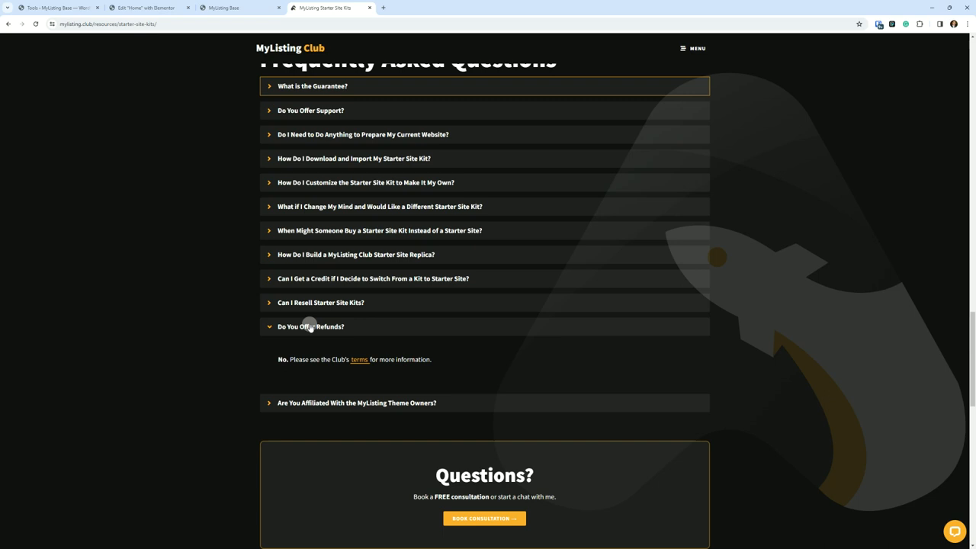
left_click(311, 326)
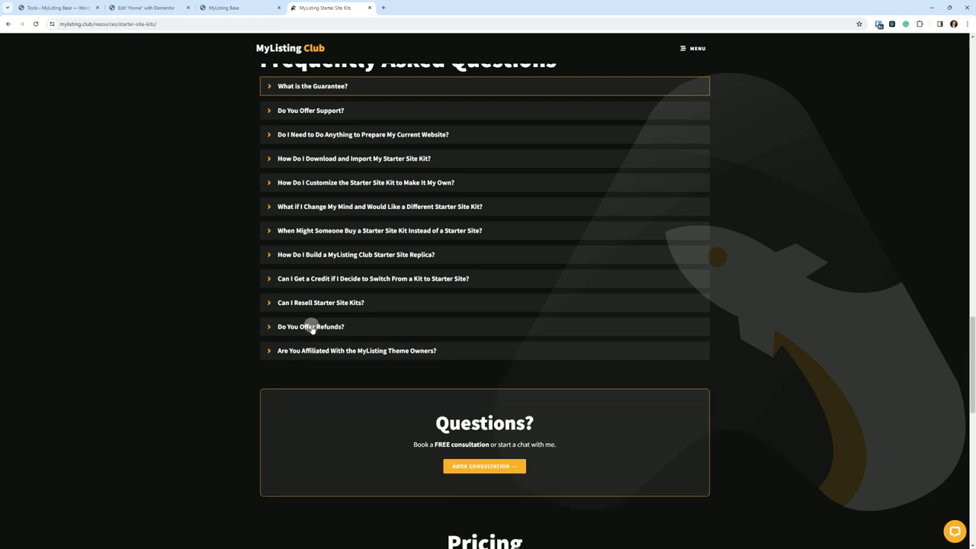
mouse_move(442, 457)
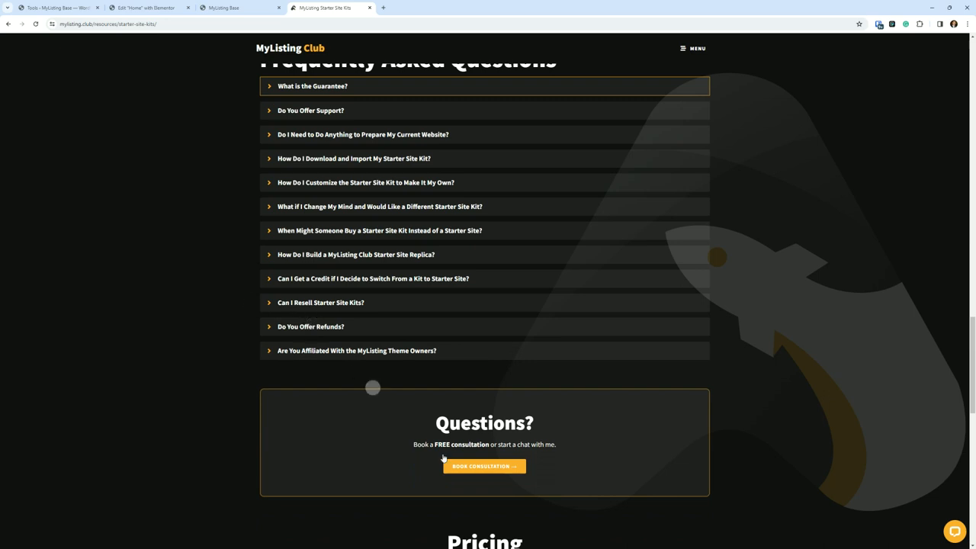
scroll("down", 3)
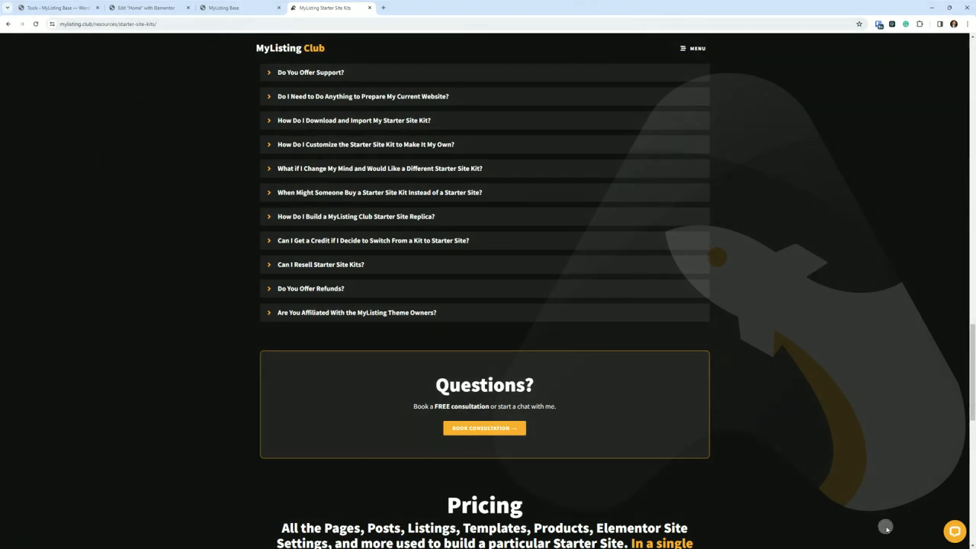
mouse_move(884, 526)
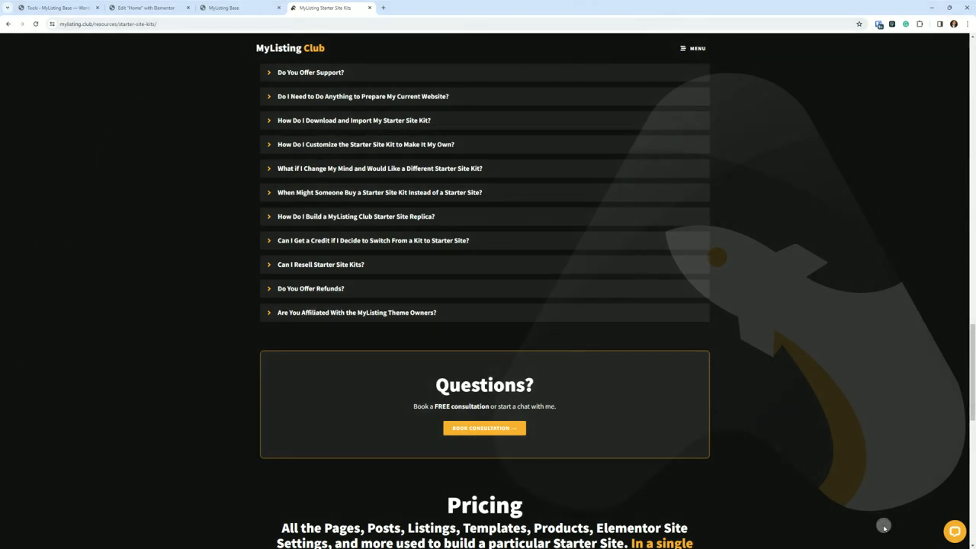
mouse_move(816, 499)
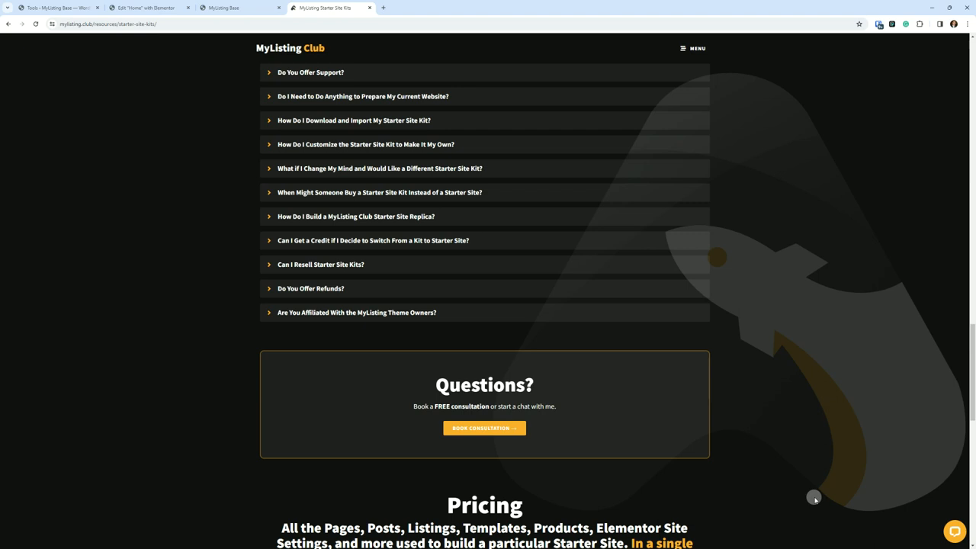
left_click(307, 288)
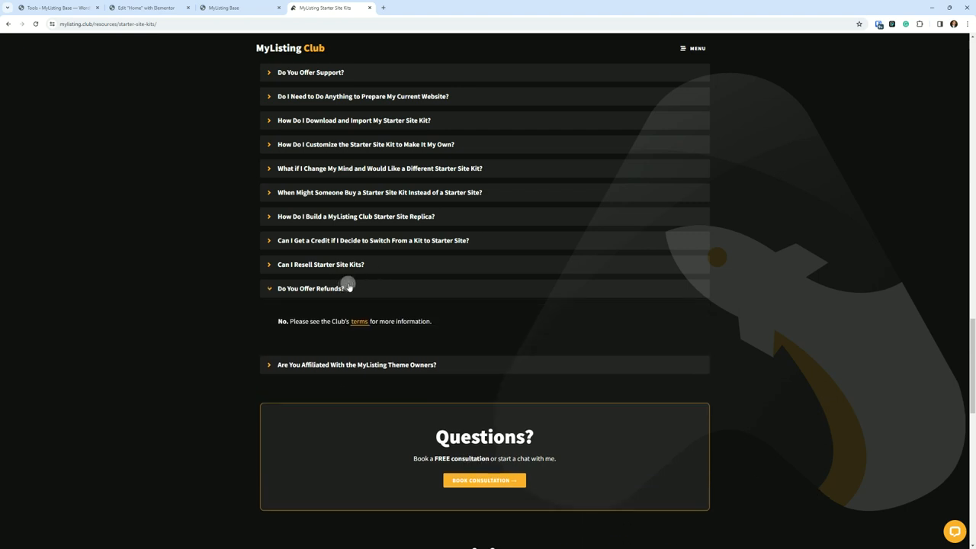
- Collapse the refunds answer, scroll through the $79 pricing and testimonials, and open the site MENU
left_click(311, 288)
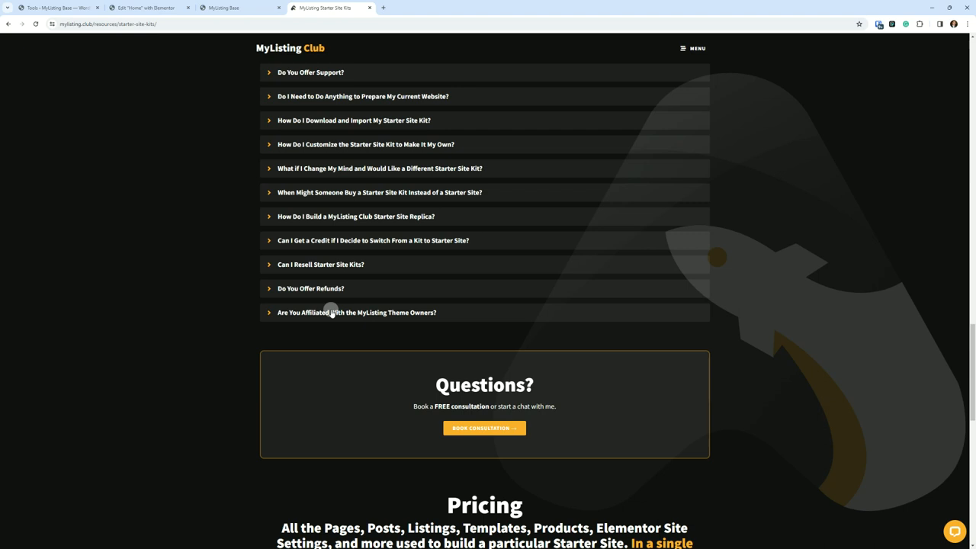
scroll("down", 3)
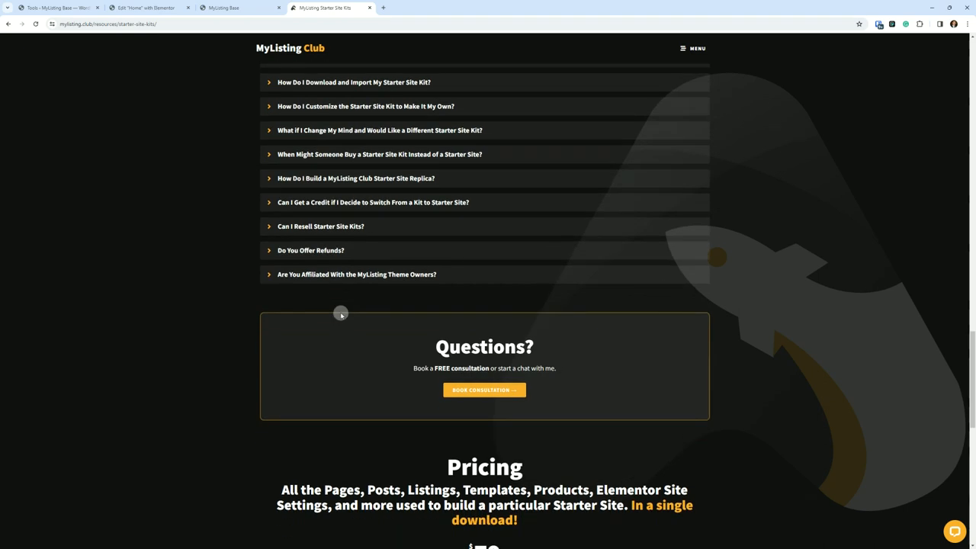
scroll("down", 3)
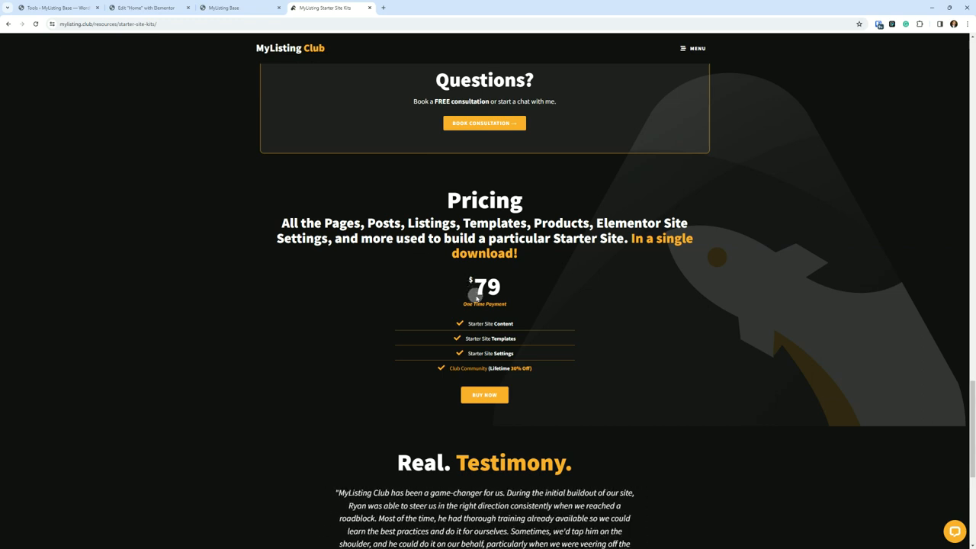
mouse_move(515, 304)
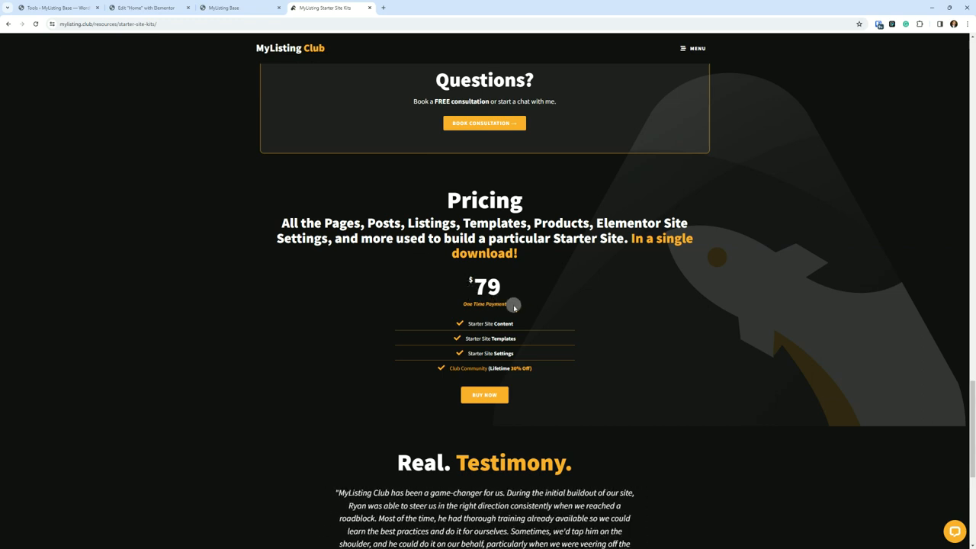
mouse_move(498, 323)
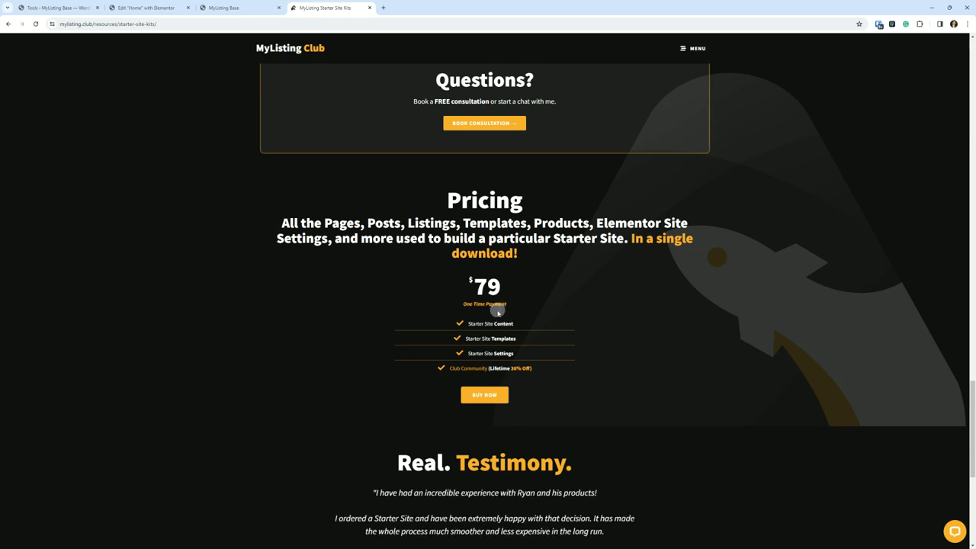
mouse_move(529, 321)
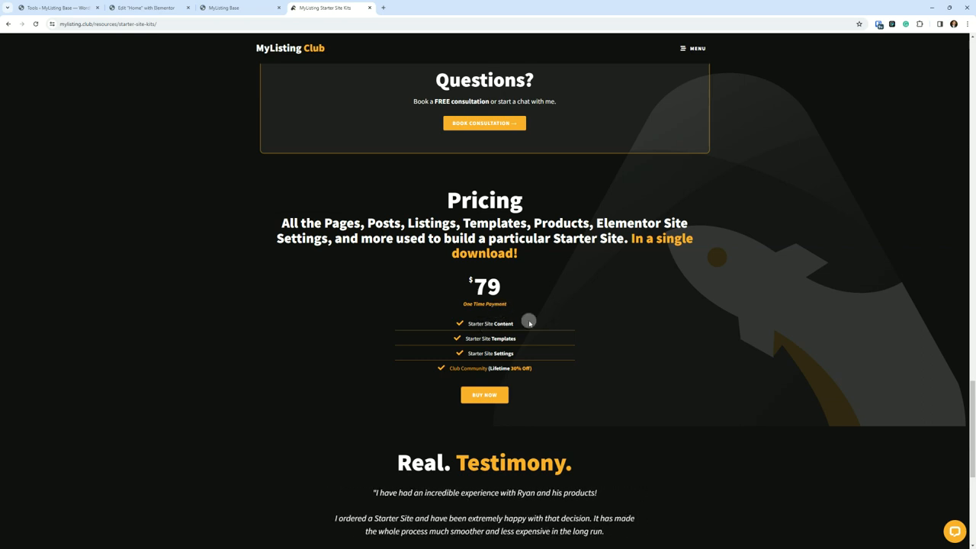
scroll("down", 3)
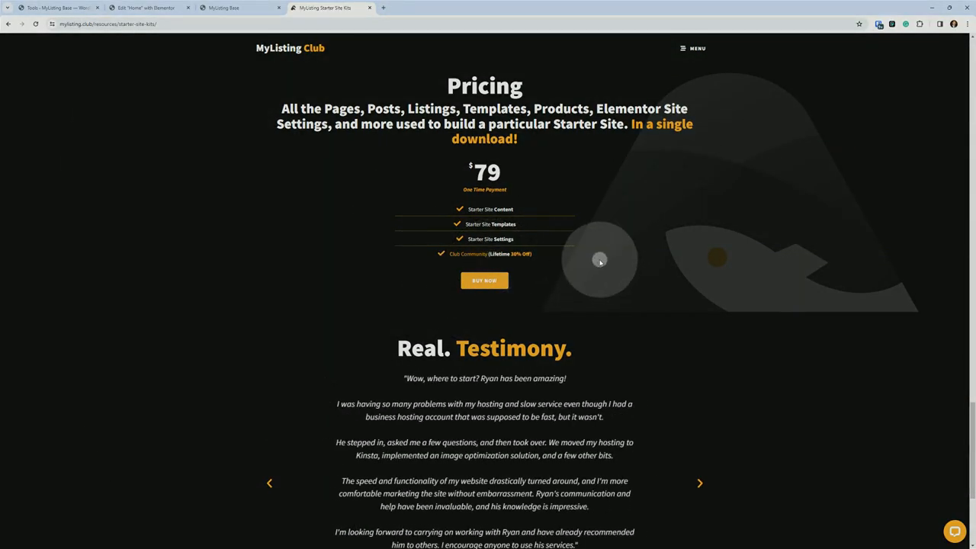
mouse_move(532, 275)
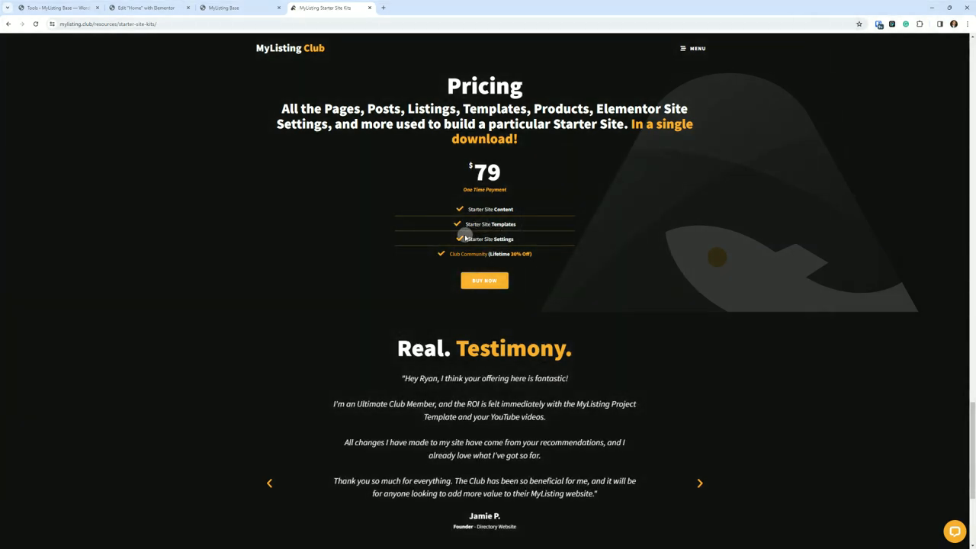
mouse_move(266, 255)
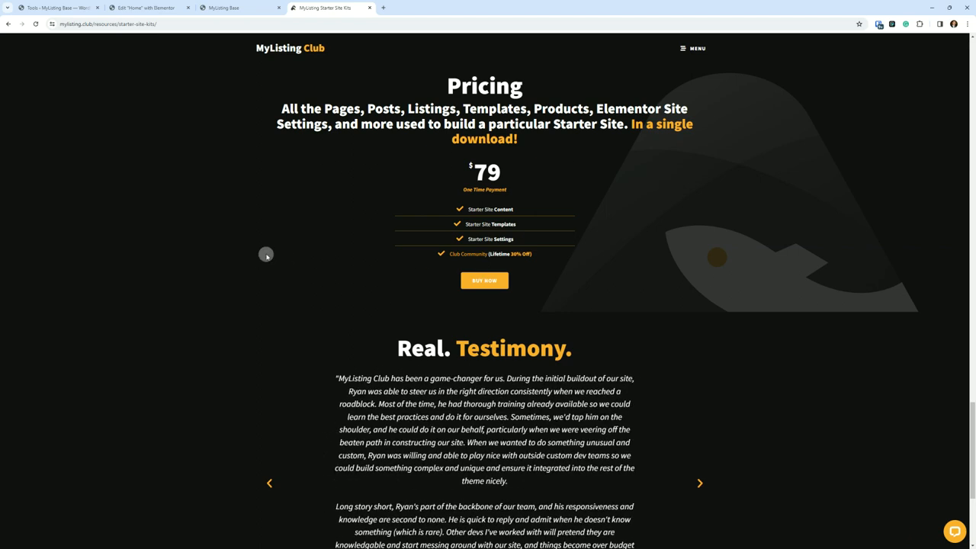
mouse_move(262, 263)
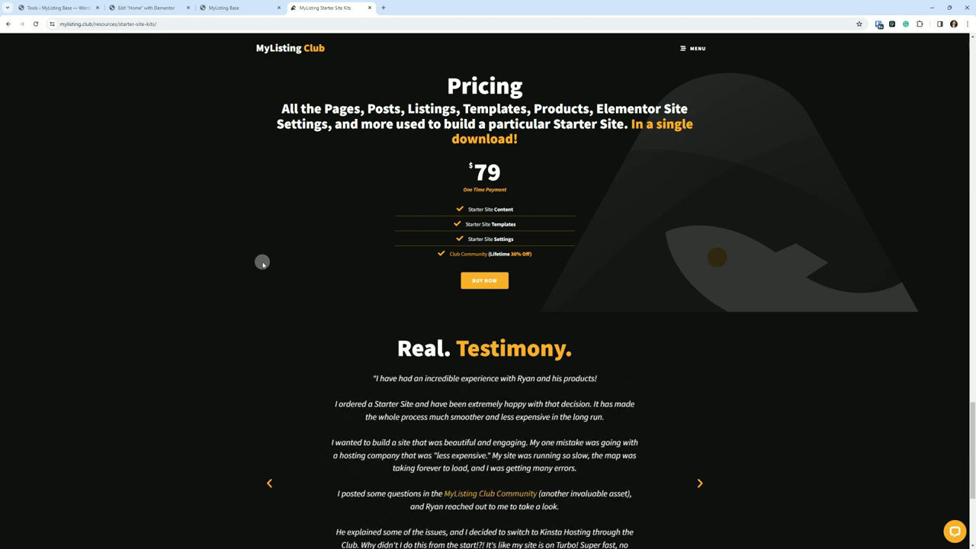
mouse_move(227, 307)
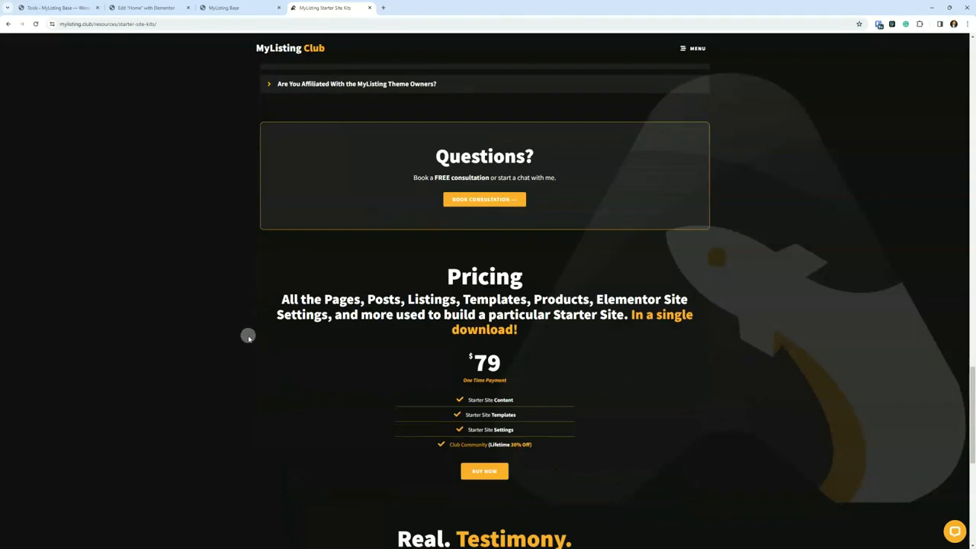
mouse_move(496, 400)
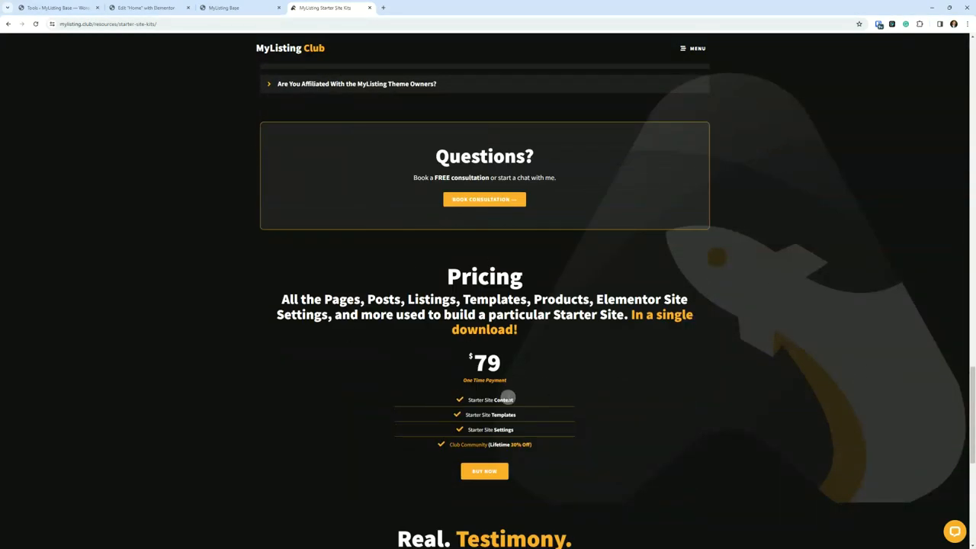
scroll("up", 3)
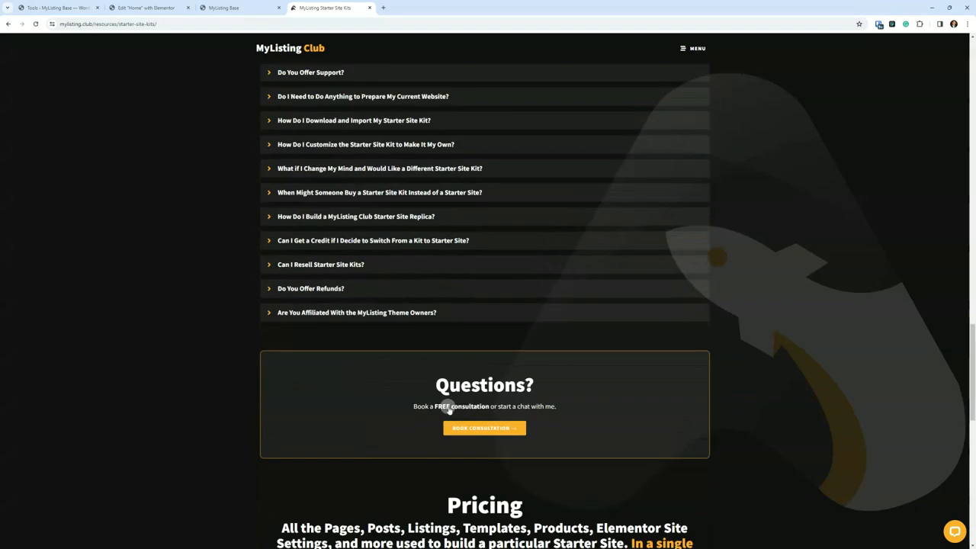
scroll("down", 3)
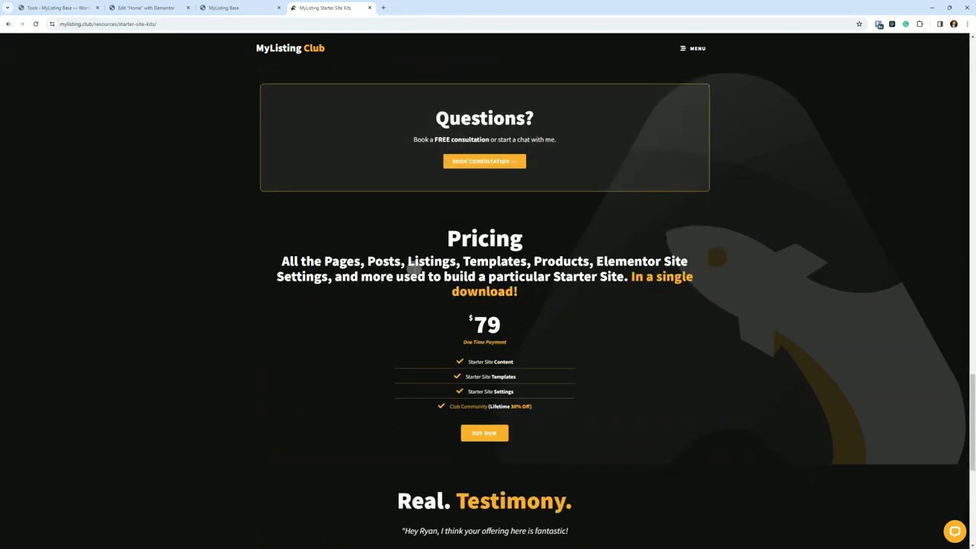
double_click(433, 261)
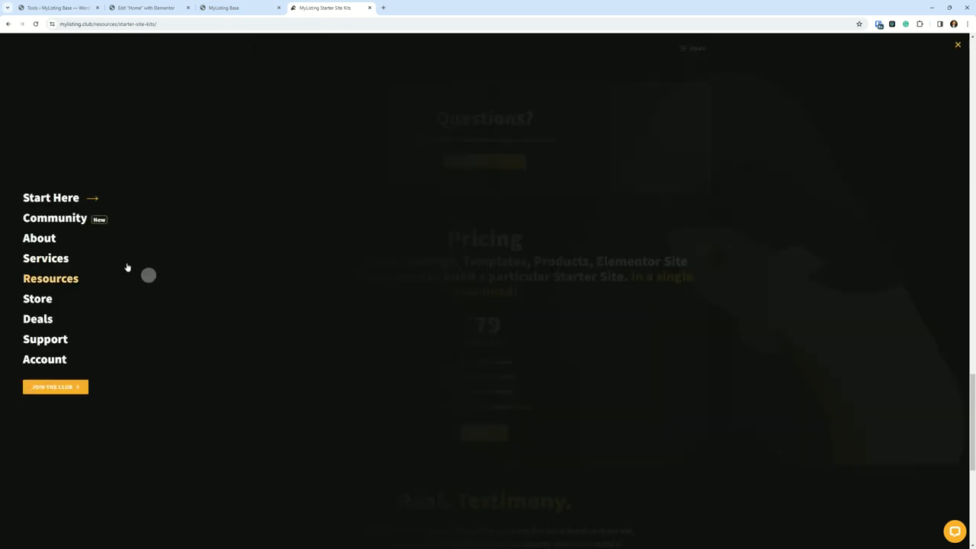
- Open Resources in a new tab, filter to Starter Site Fit, and view results page 2
left_click(51, 279)
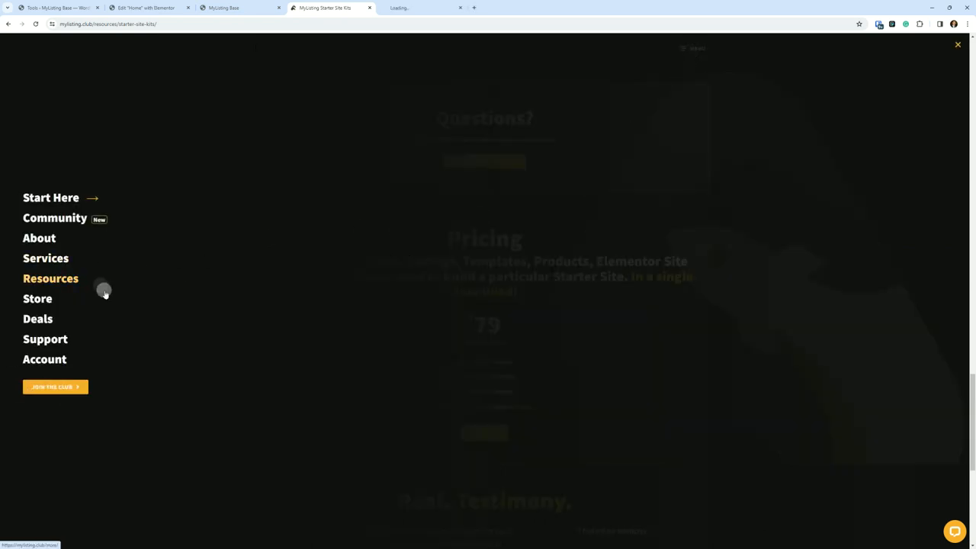
left_click(50, 278)
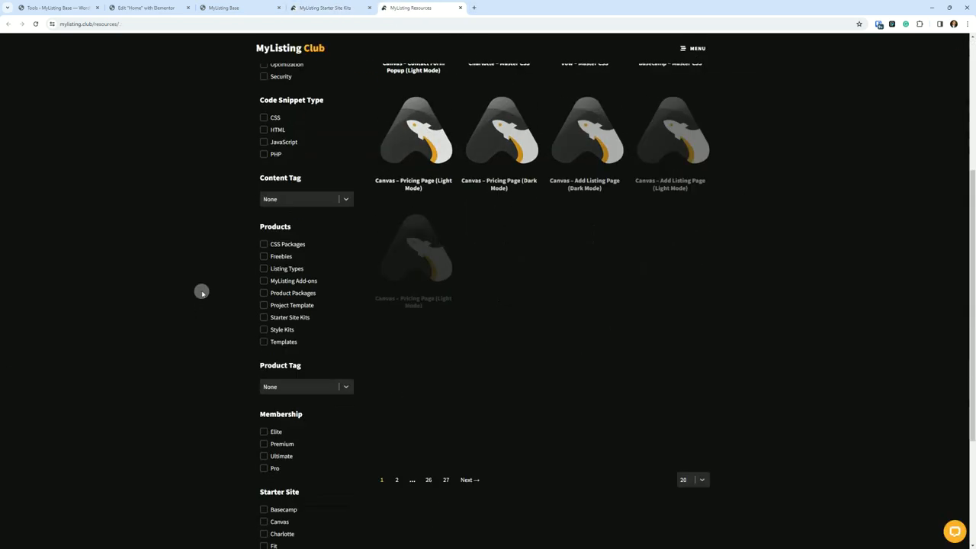
scroll("down", 3)
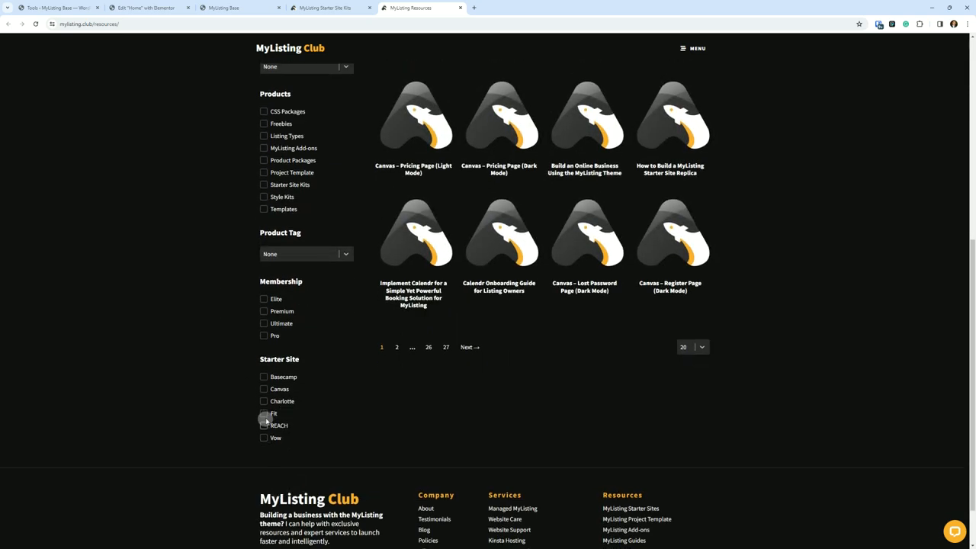
left_click(264, 413)
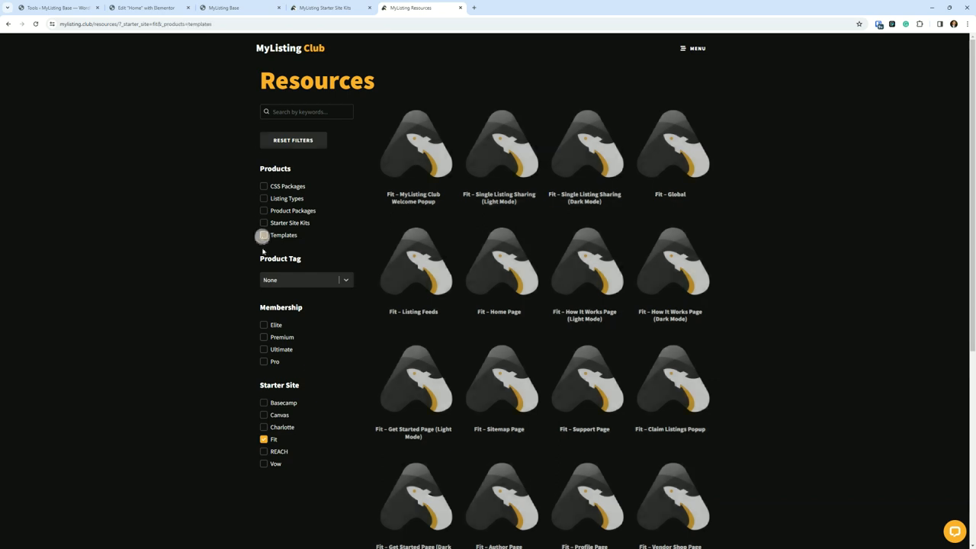
scroll("down", 3)
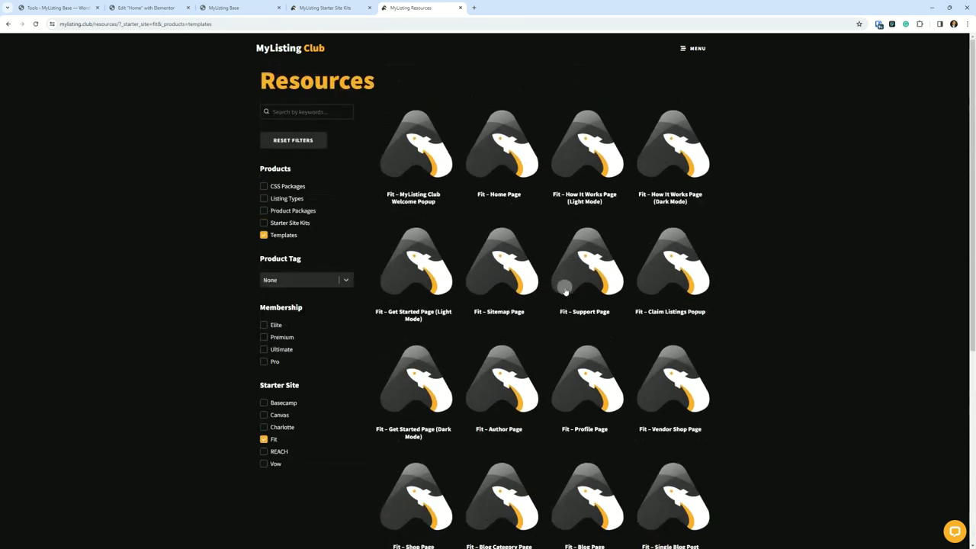
left_click(416, 401)
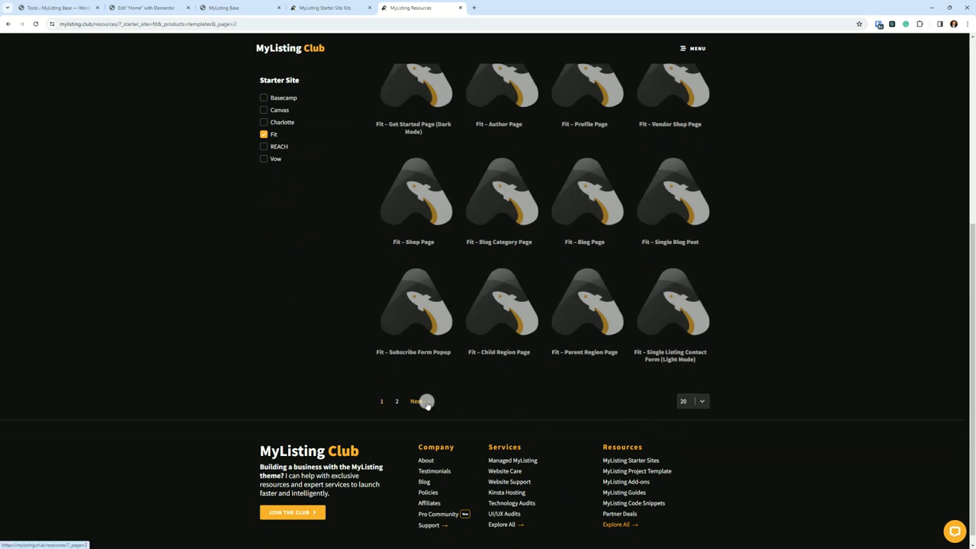
left_click(414, 401)
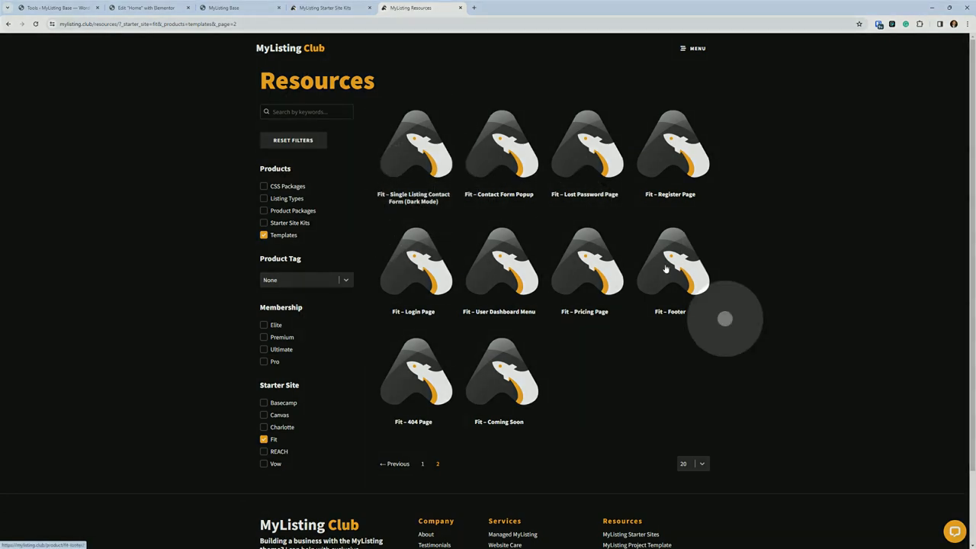
mouse_move(794, 249)
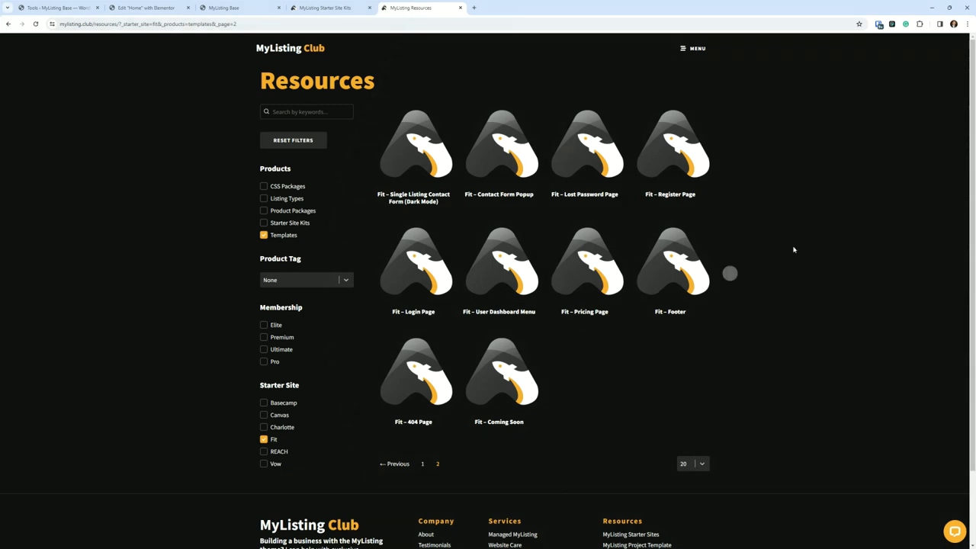
mouse_move(346, 436)
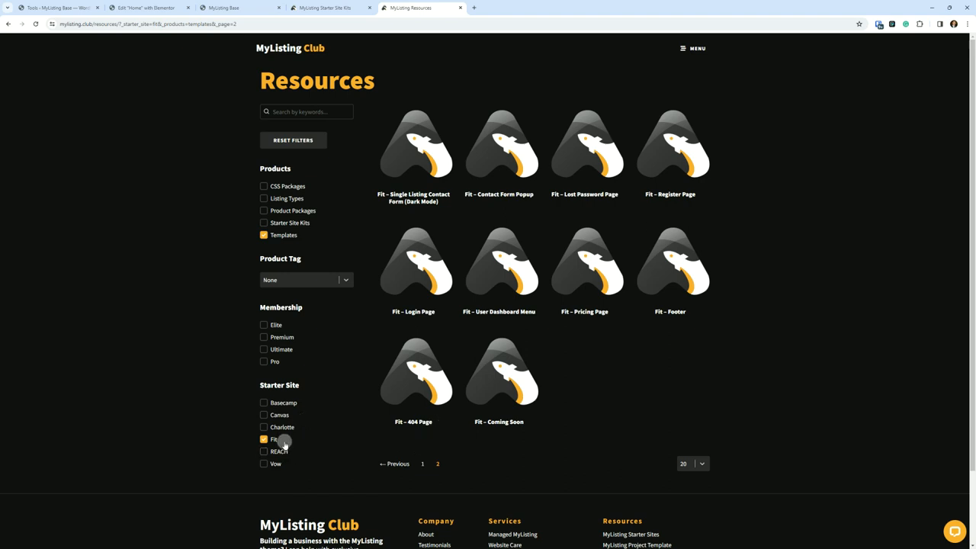
mouse_move(520, 314)
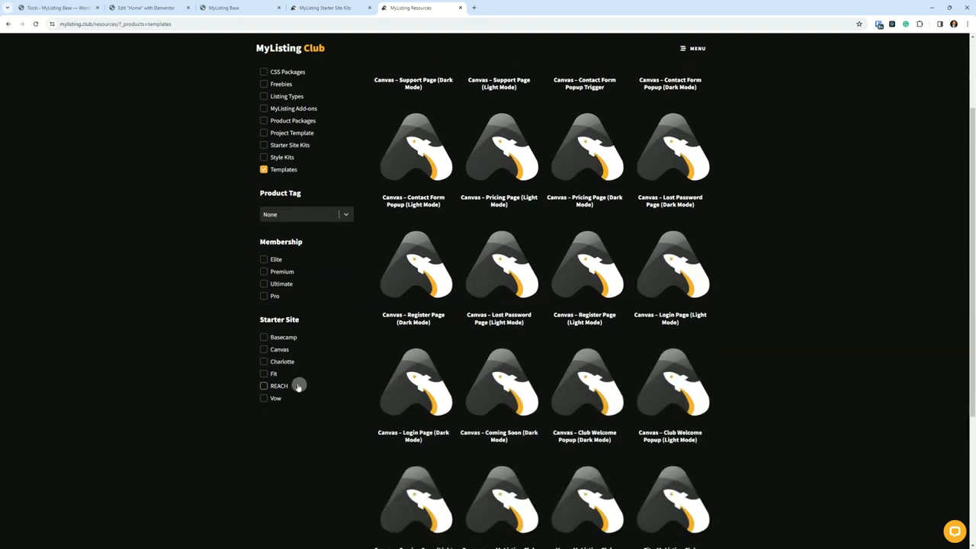
mouse_move(282, 349)
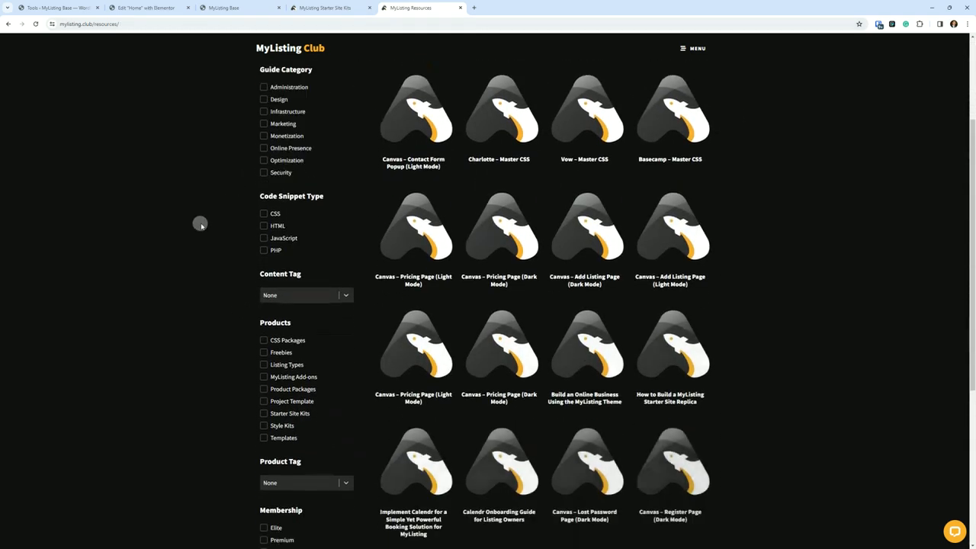
- Scroll down and highlight the word 'Products' in the pricing description
scroll("down", 3)
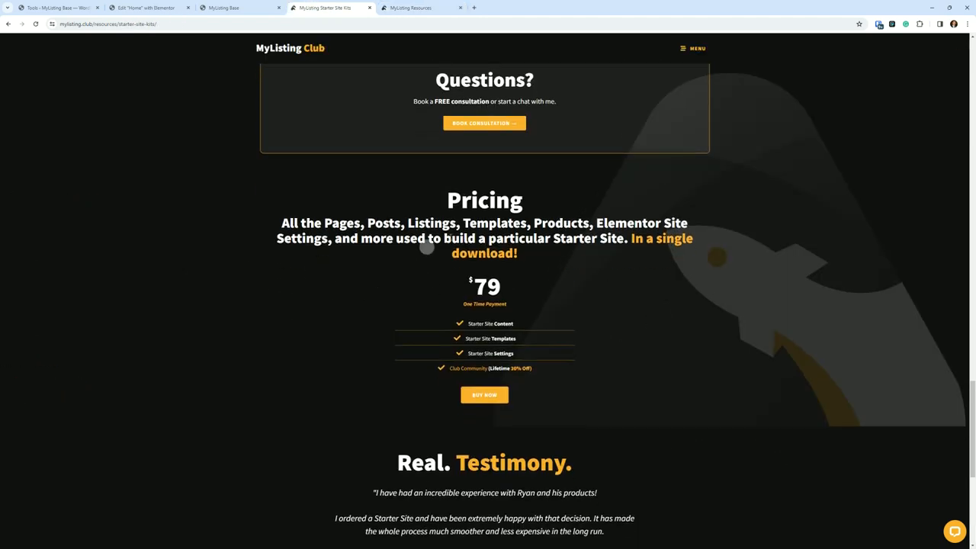
double_click(561, 222)
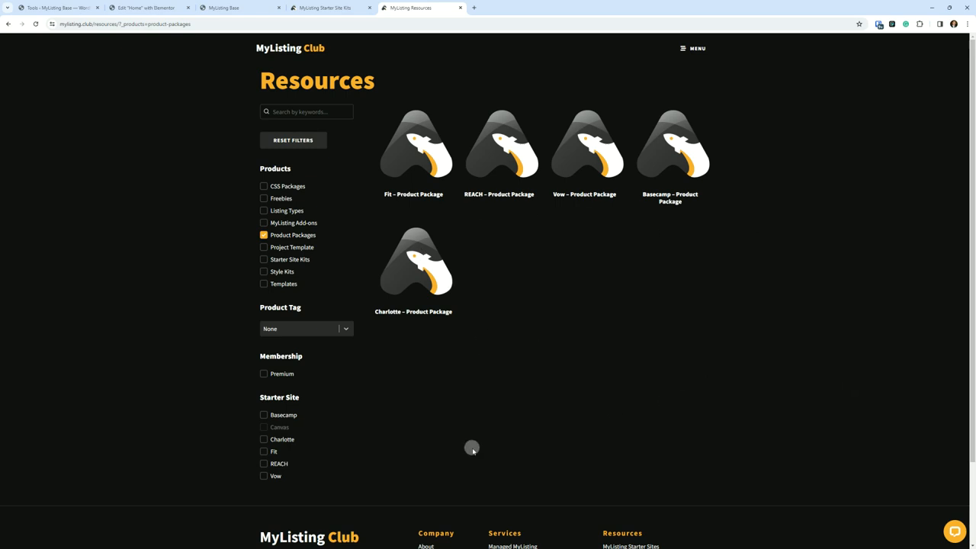
mouse_move(425, 158)
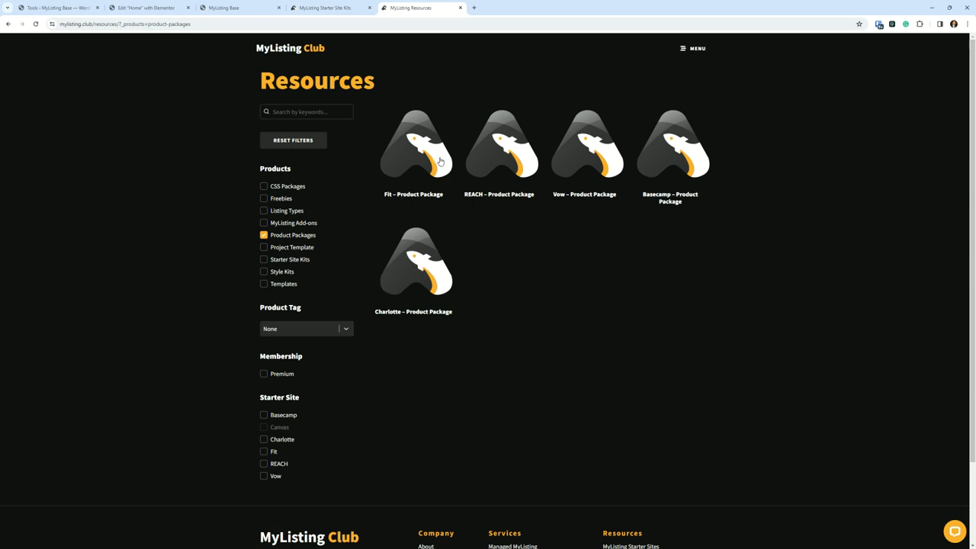
mouse_move(443, 162)
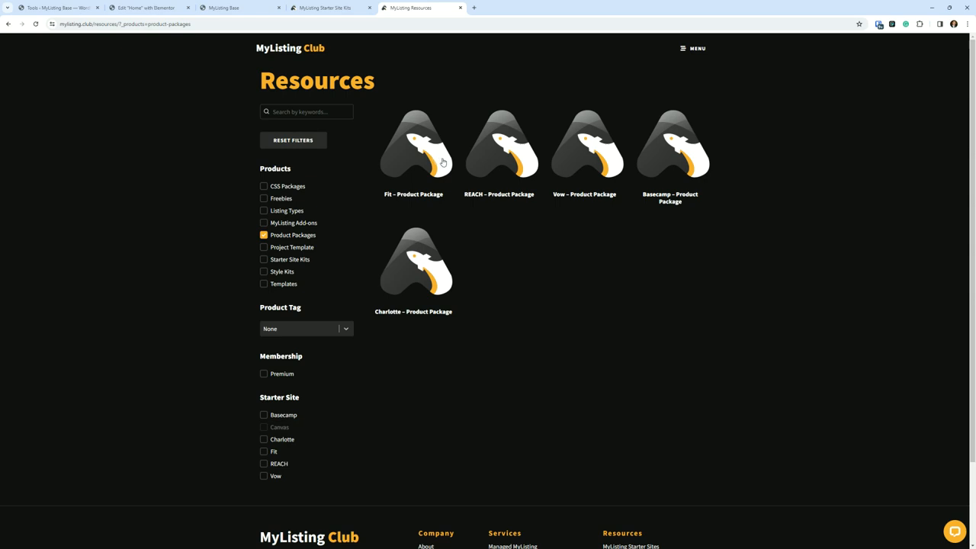
mouse_move(440, 162)
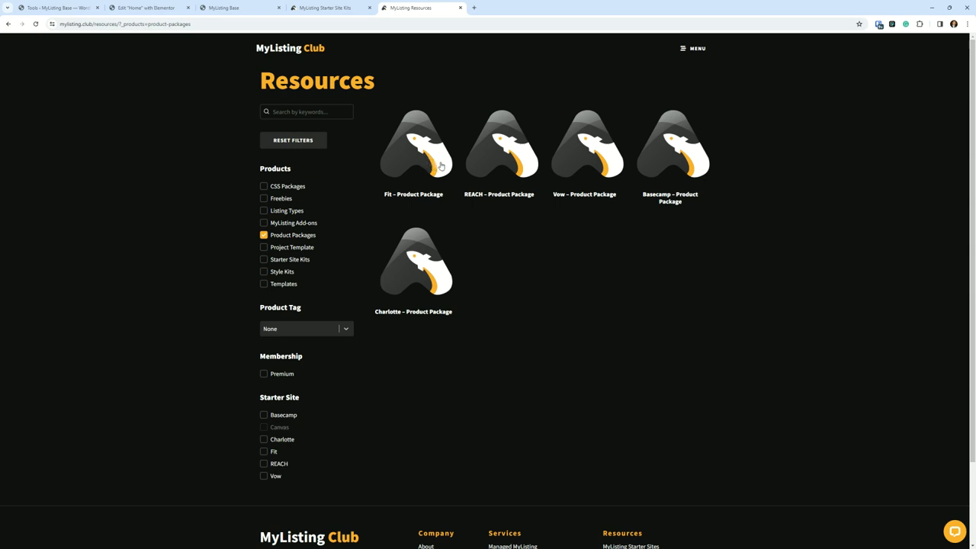
mouse_move(600, 186)
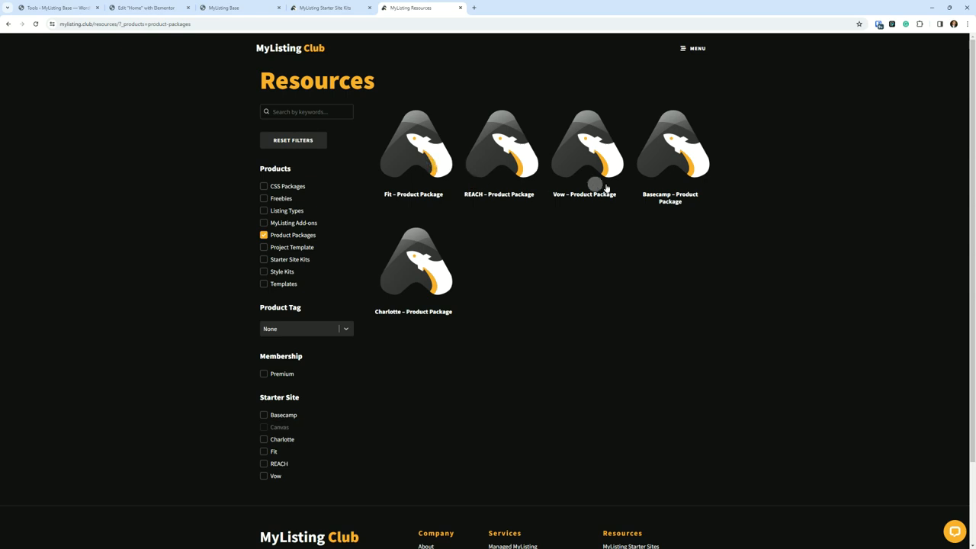
mouse_move(478, 309)
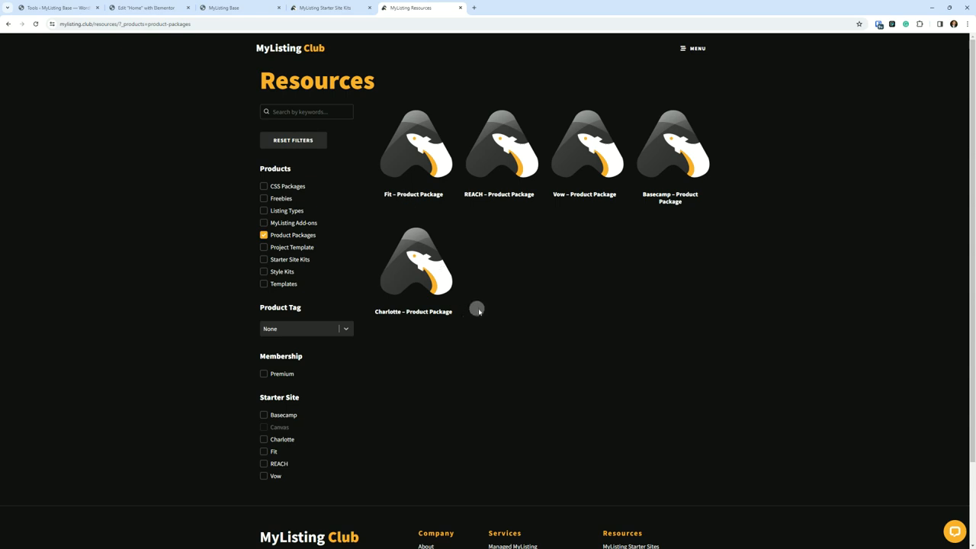
mouse_move(526, 333)
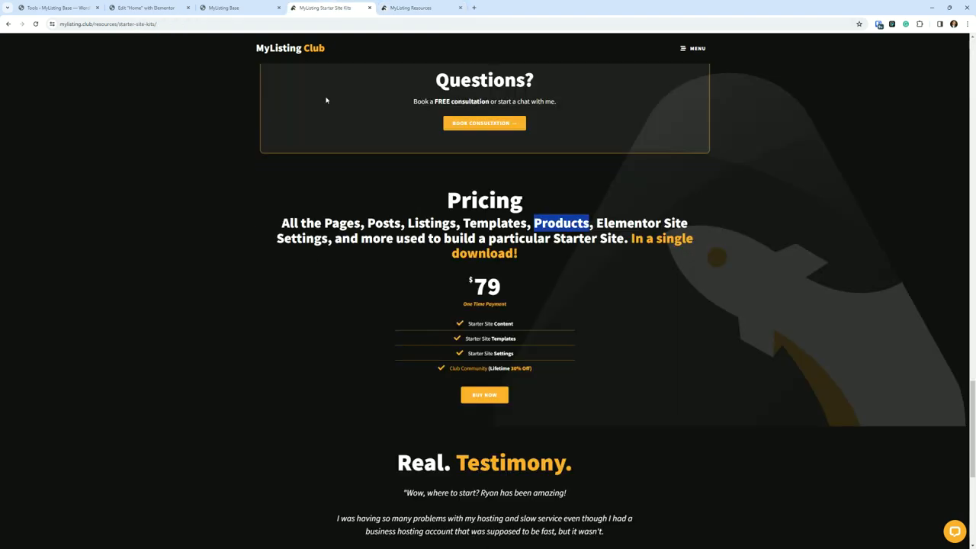
scroll("up", 3)
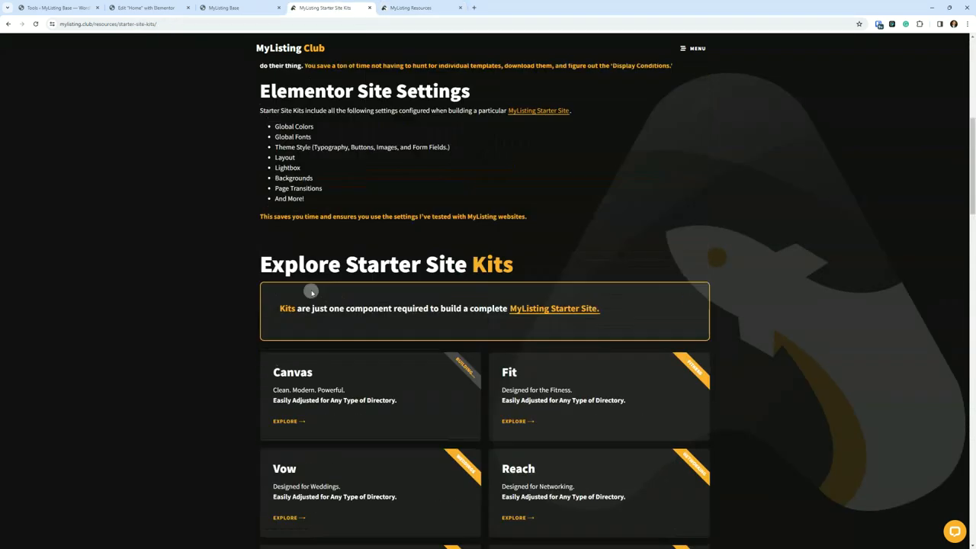
scroll("up", 3)
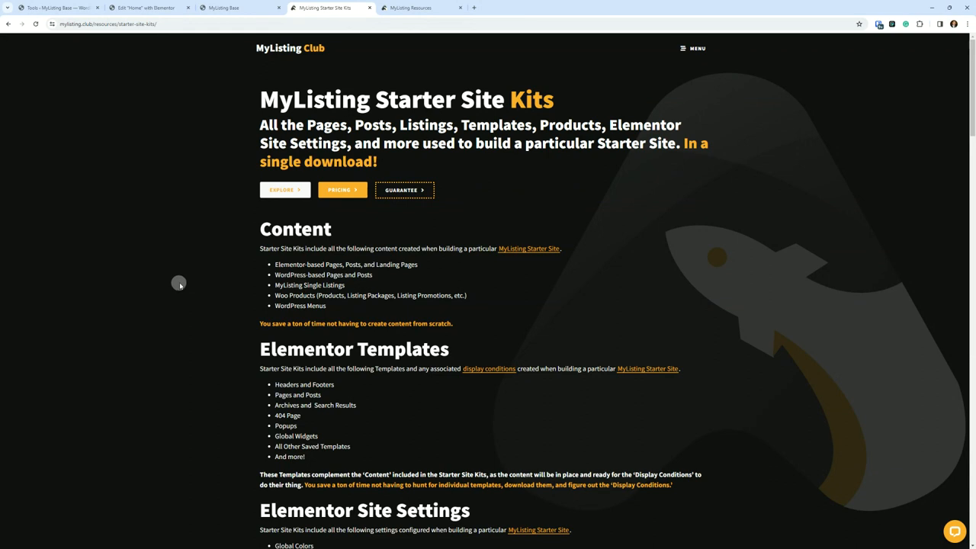
mouse_move(191, 282)
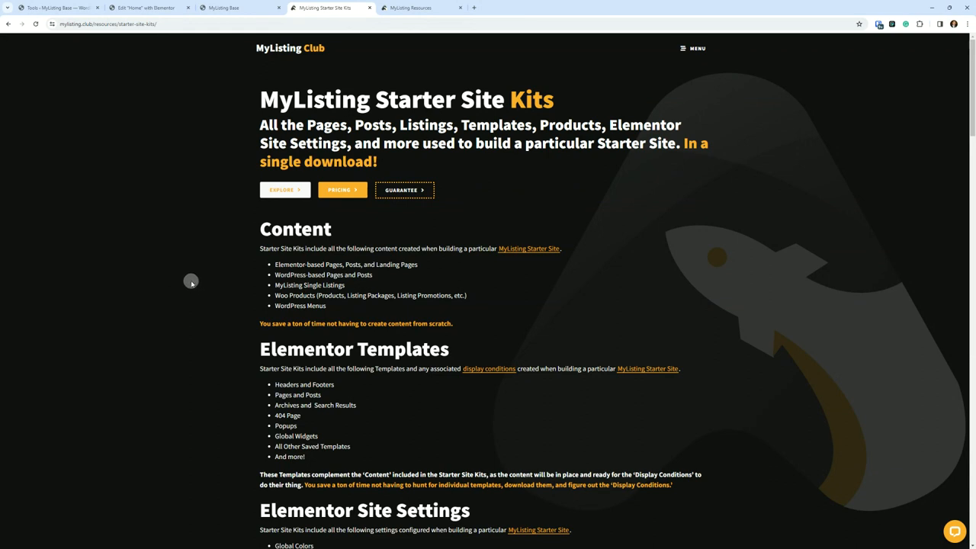
mouse_move(342, 220)
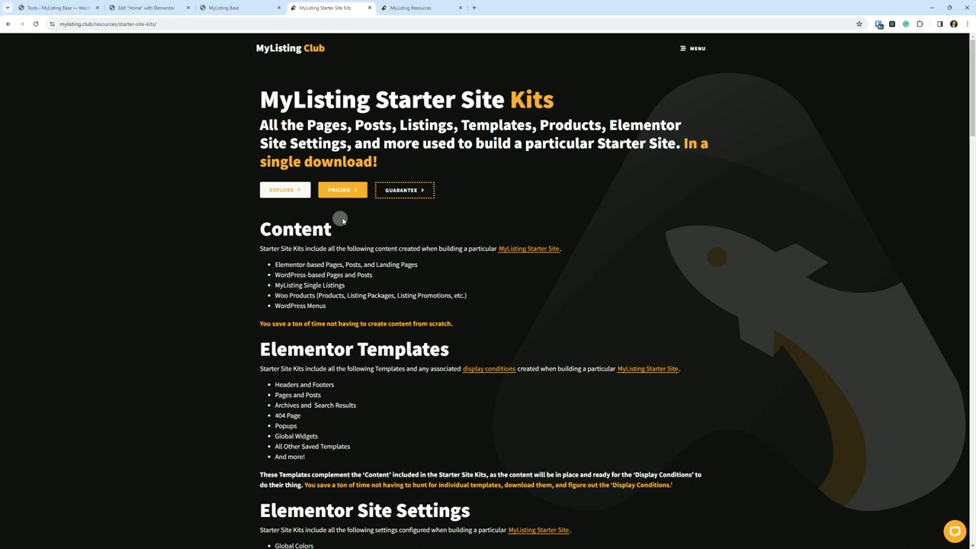
mouse_move(232, 219)
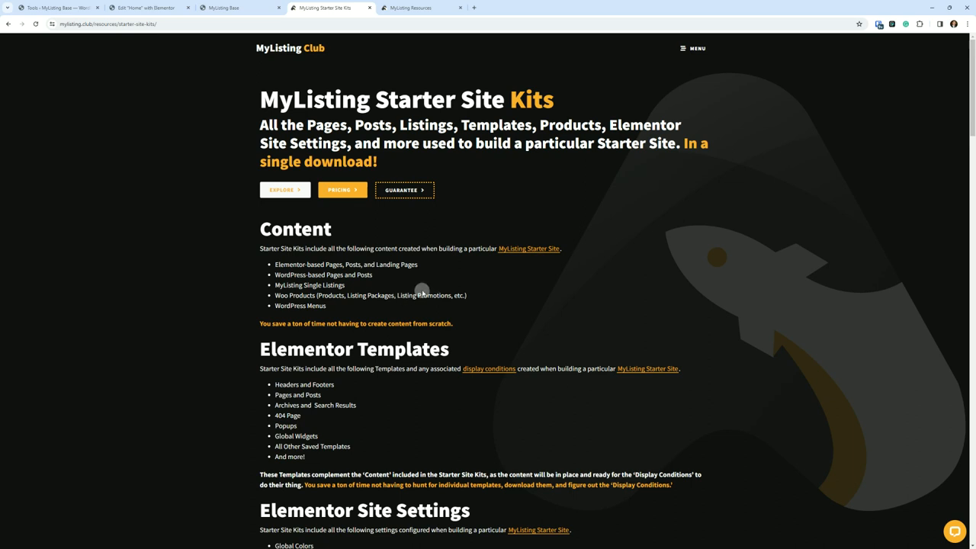
mouse_move(423, 290)
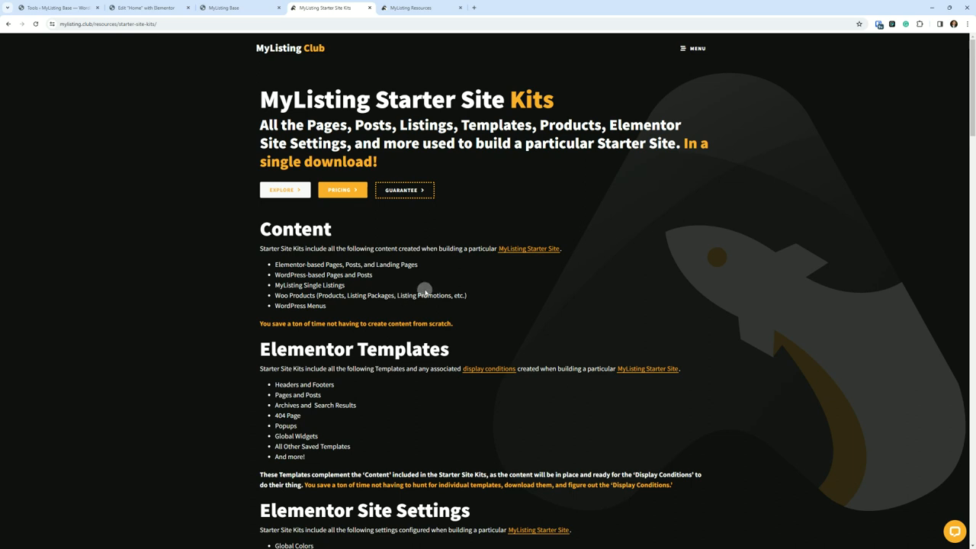
mouse_move(426, 288)
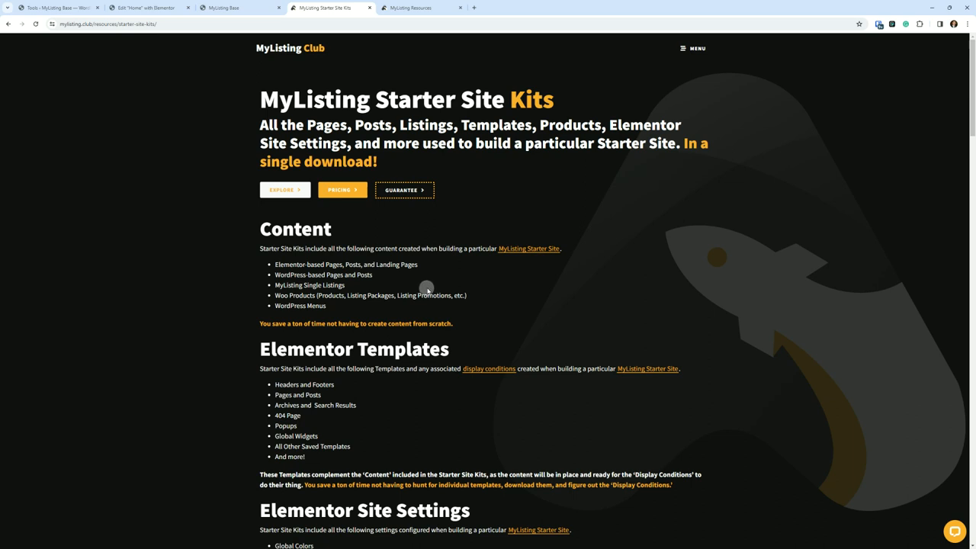